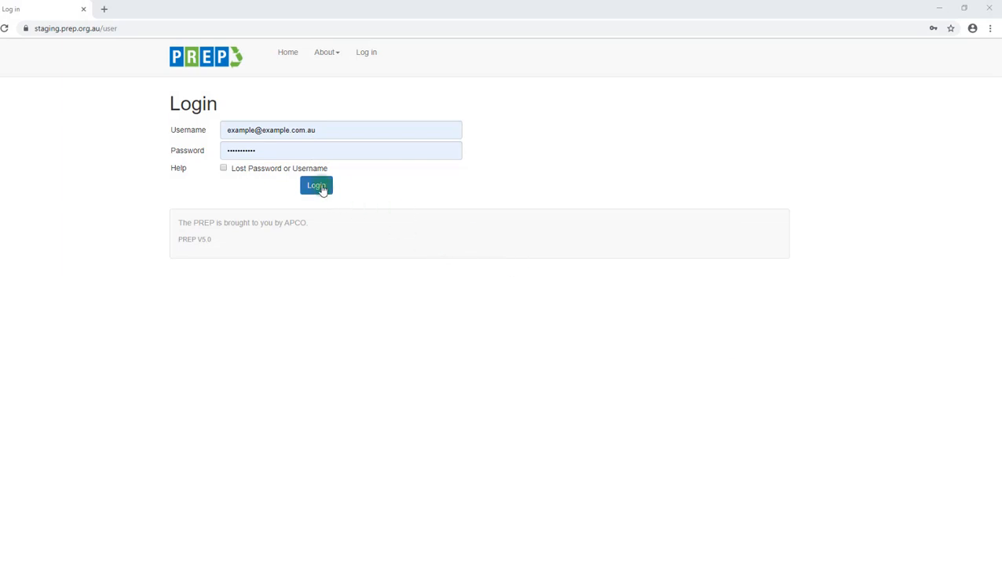
Step: Log in to PREP and view the My Projects list of seven saved projects
click(316, 186)
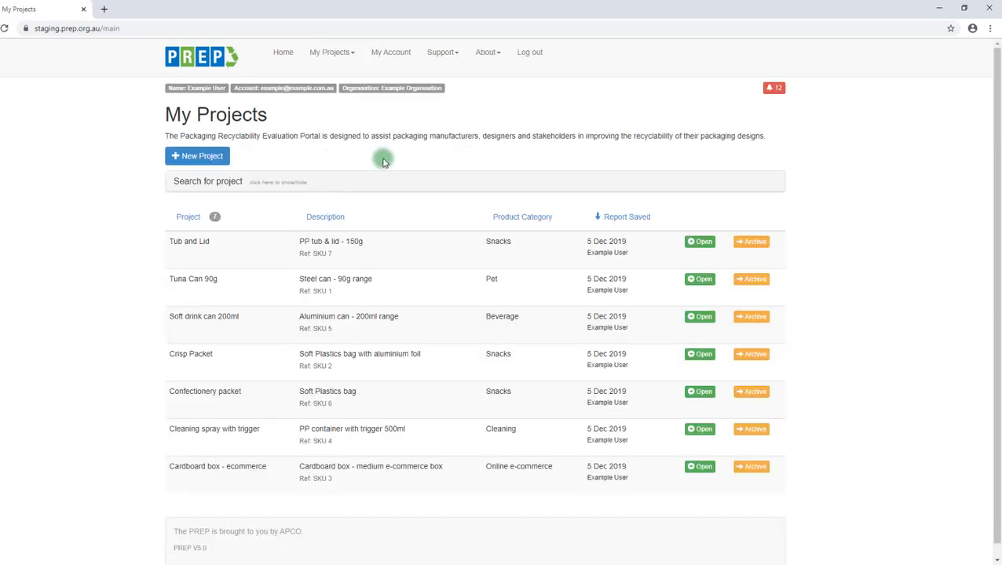
mouse_move(387, 175)
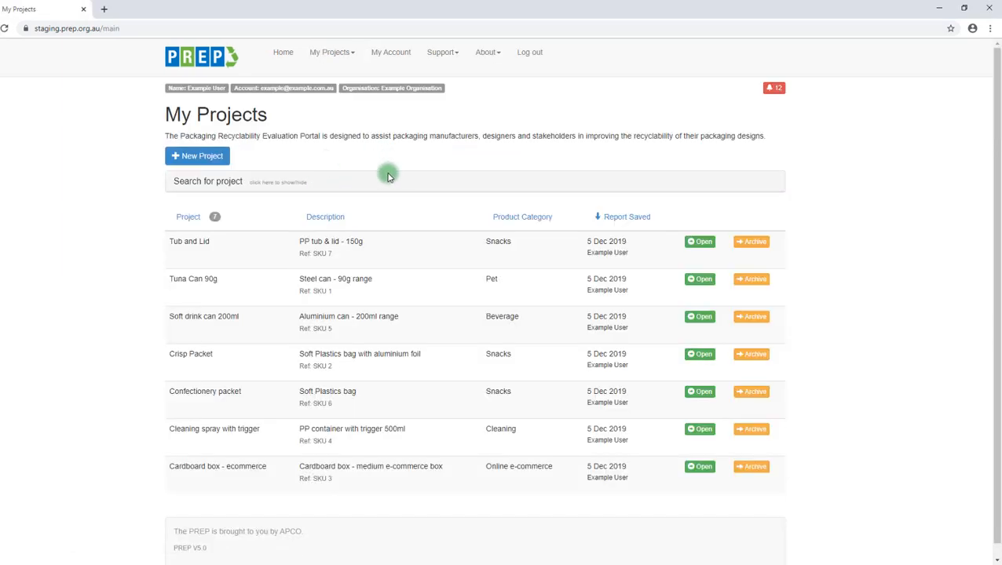
mouse_move(393, 77)
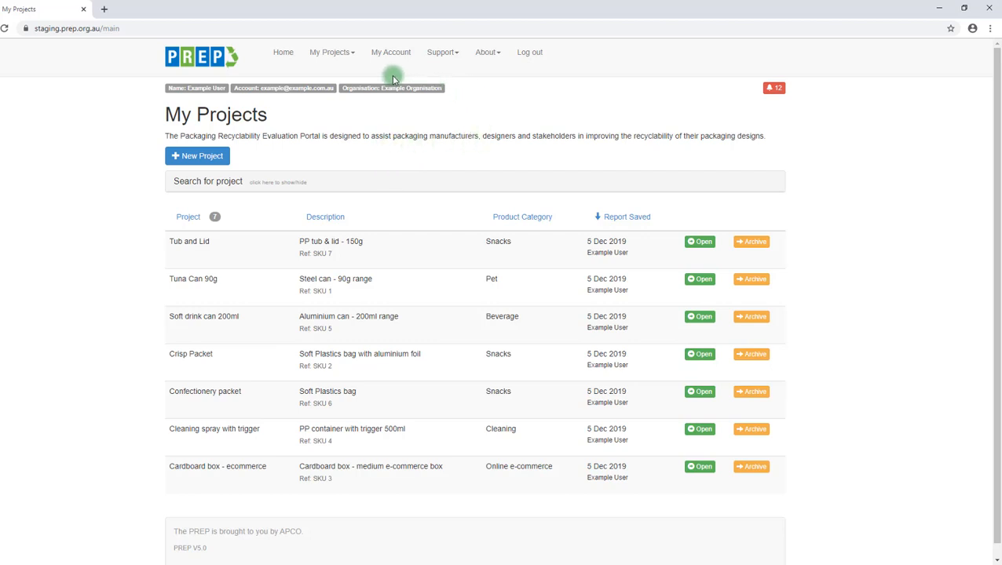
mouse_move(290, 66)
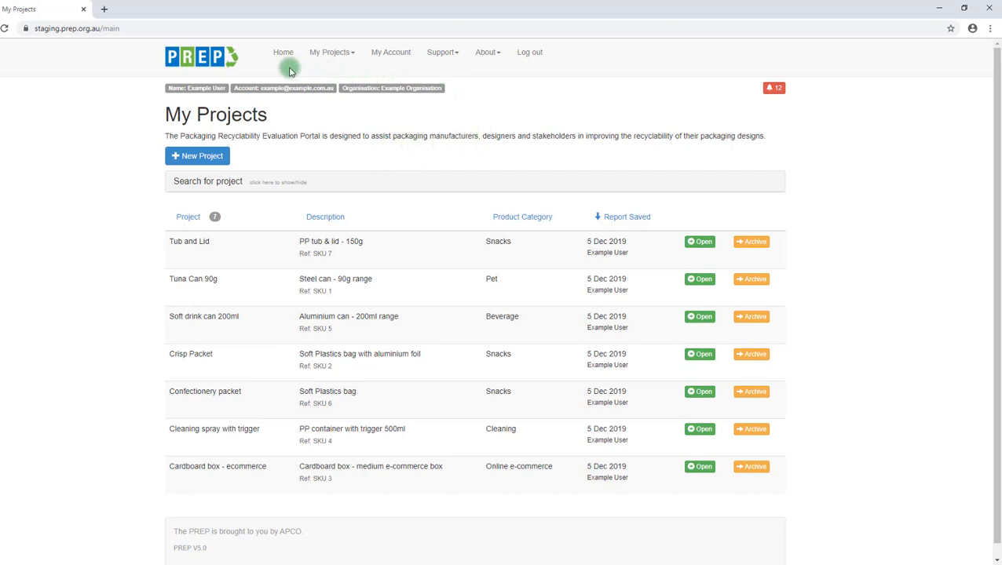
mouse_move(362, 61)
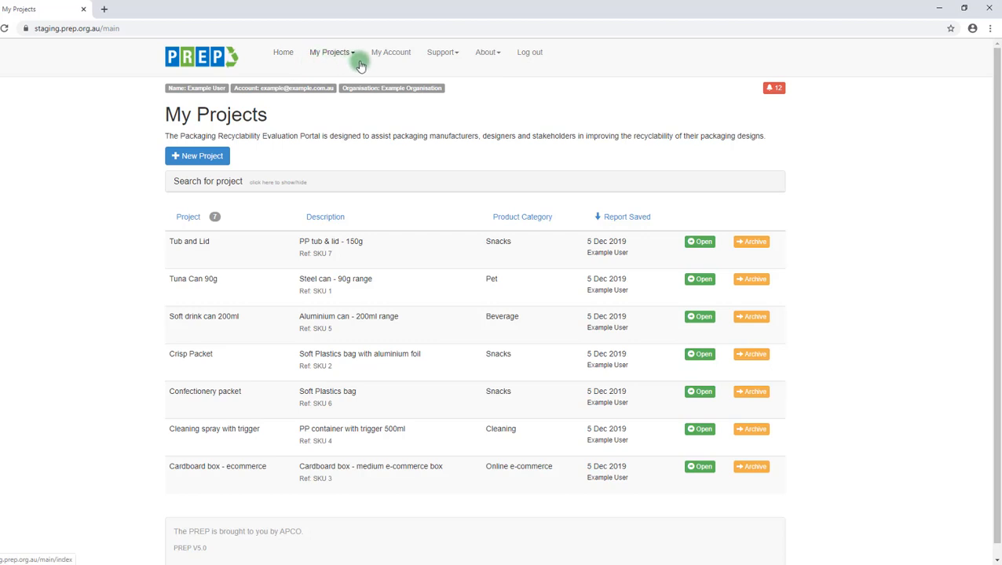
mouse_move(493, 57)
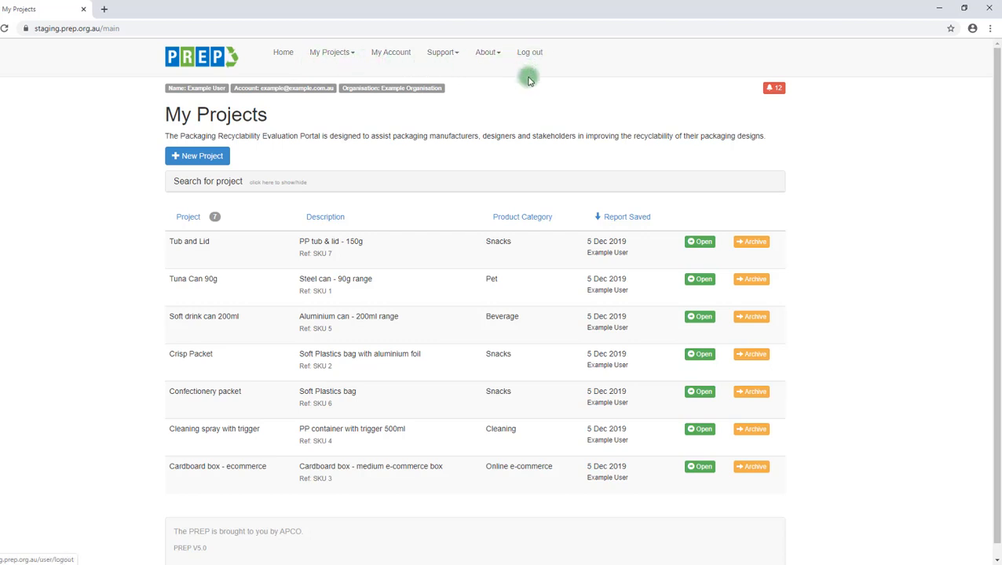
mouse_move(525, 82)
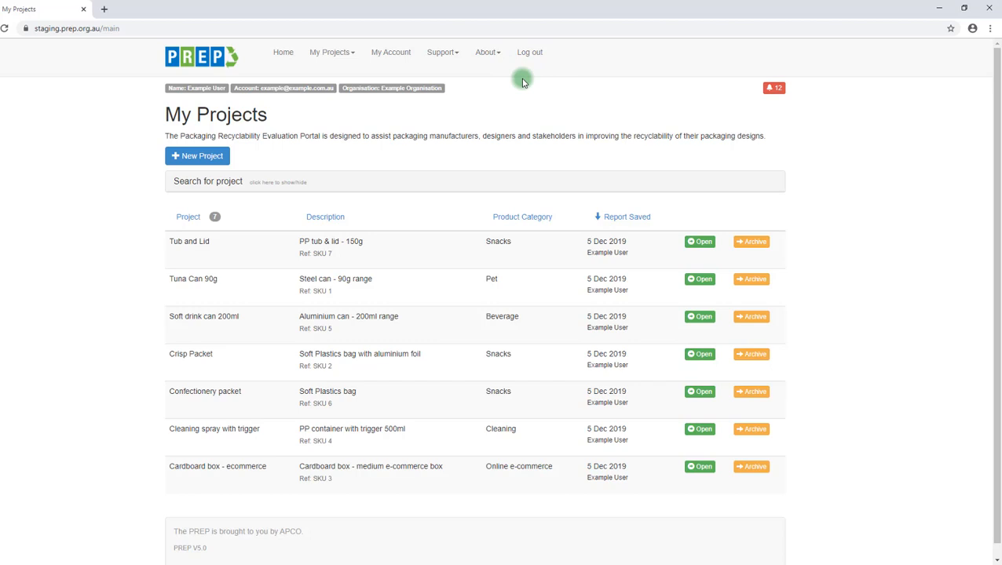
mouse_move(341, 59)
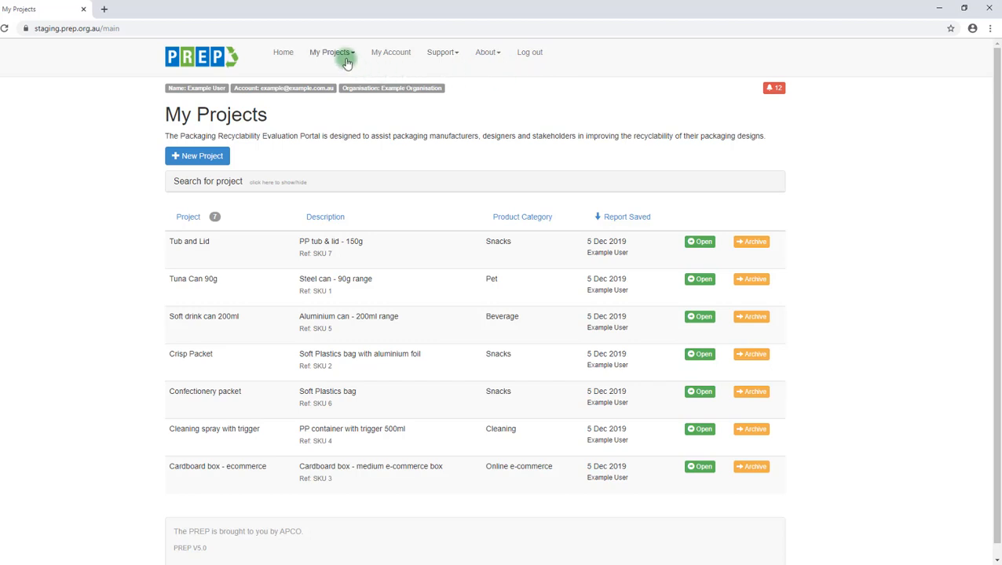
click(328, 51)
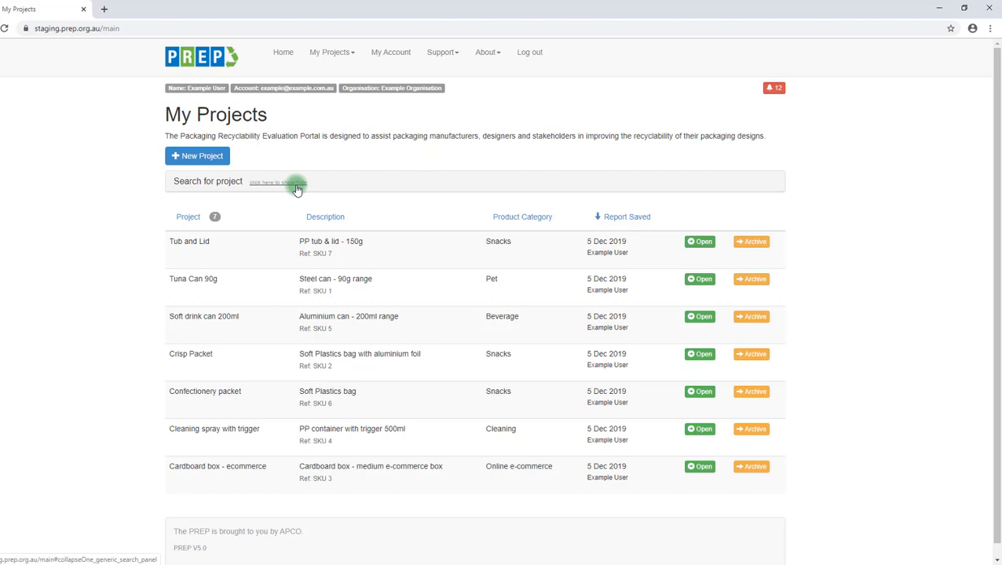
mouse_move(242, 224)
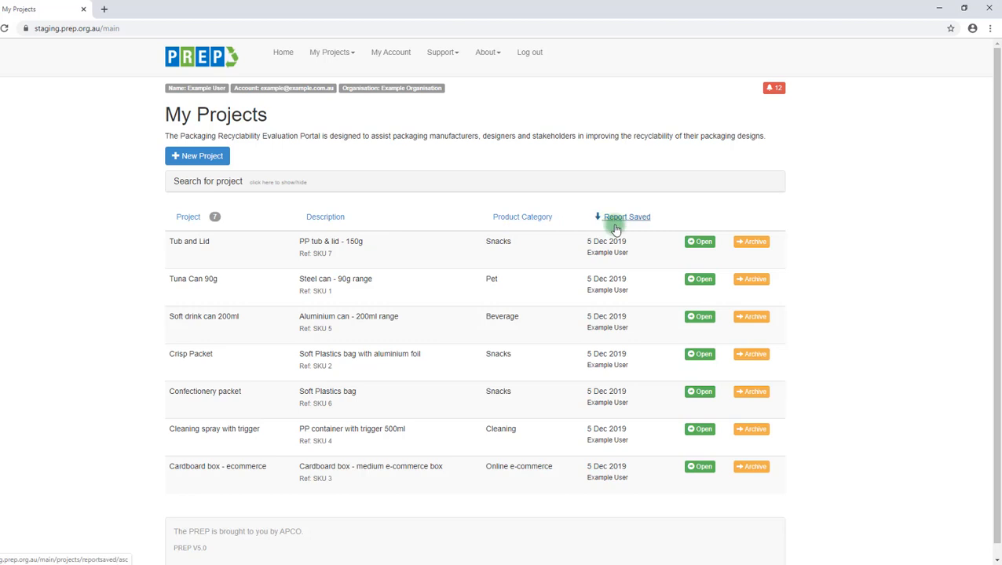
mouse_move(695, 262)
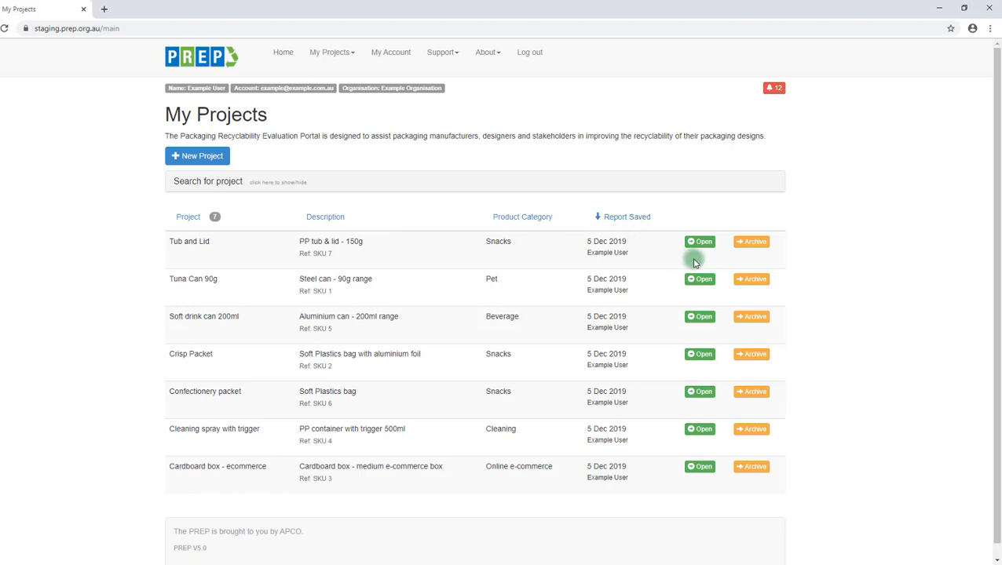
mouse_move(719, 251)
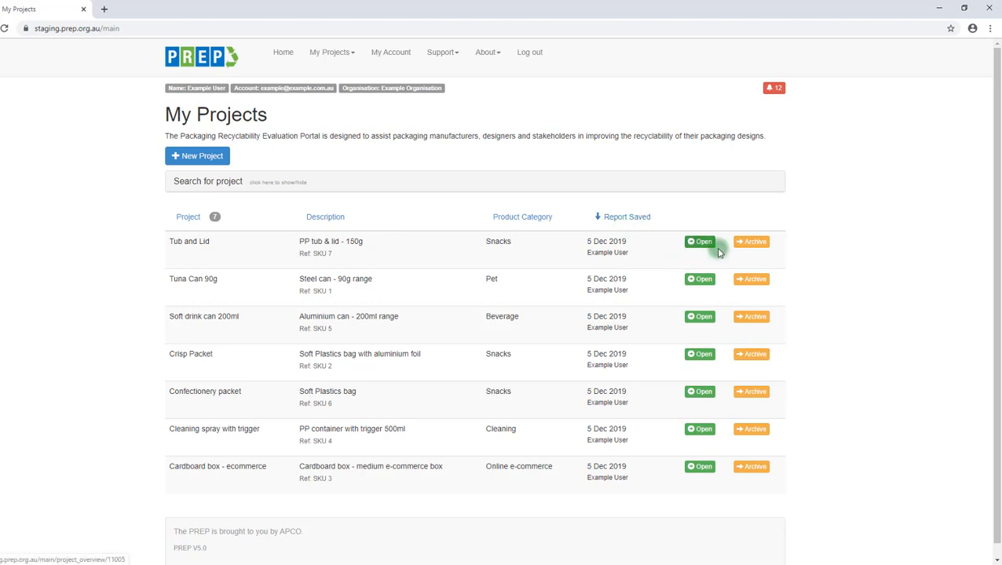
mouse_move(746, 250)
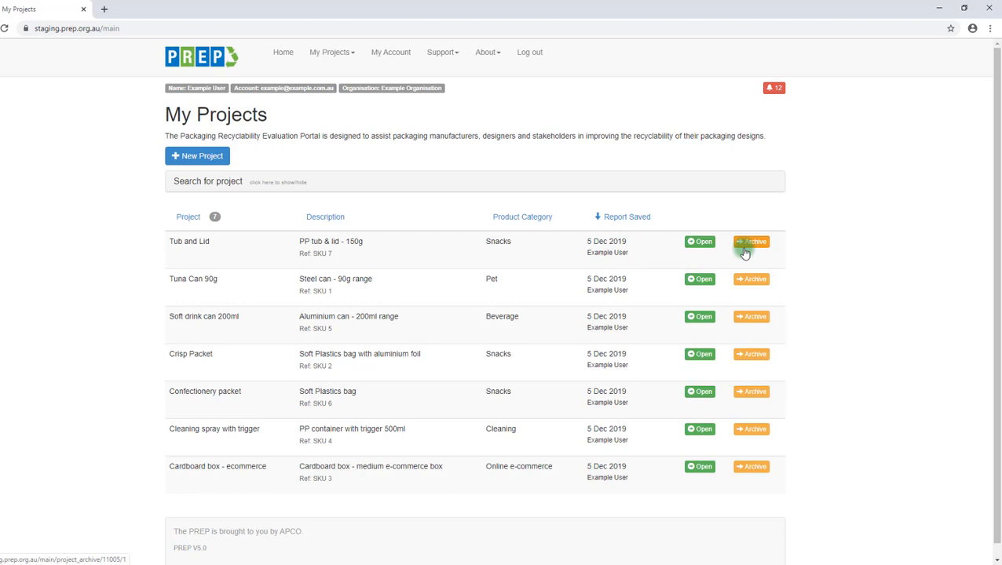
mouse_move(559, 118)
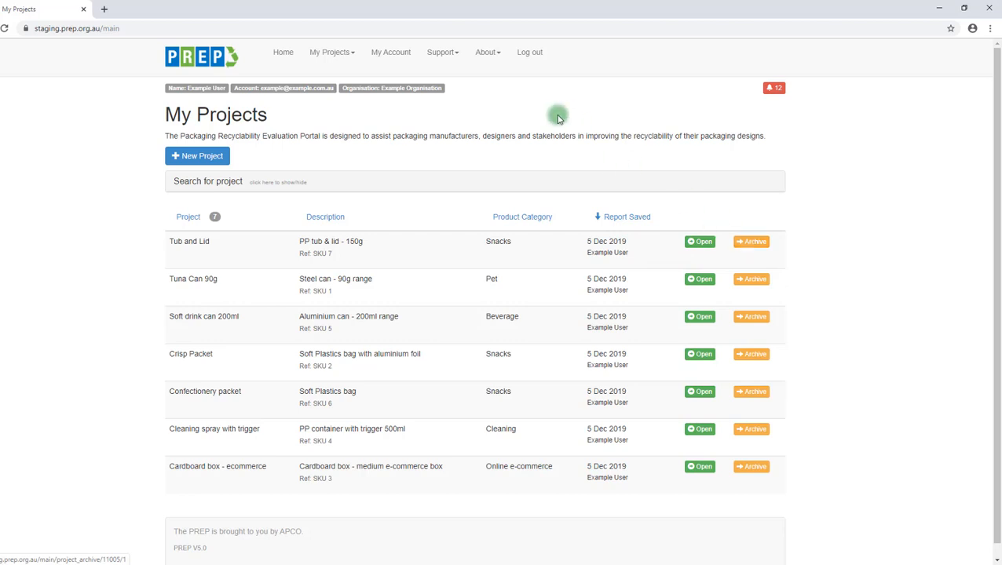
Step: Go to Archived Projects showing Tub 200ml and Tuna Can 160g
click(330, 52)
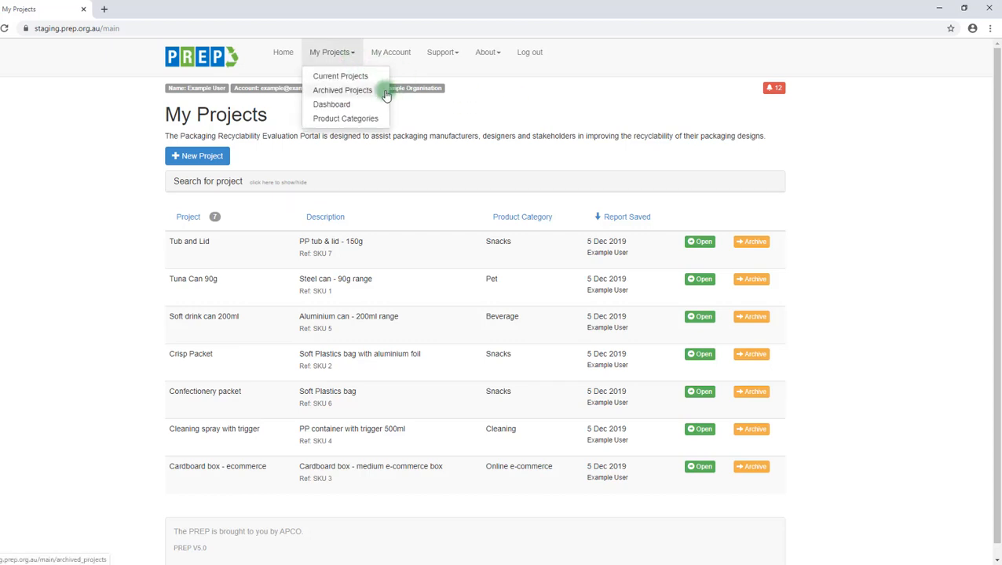
click(344, 89)
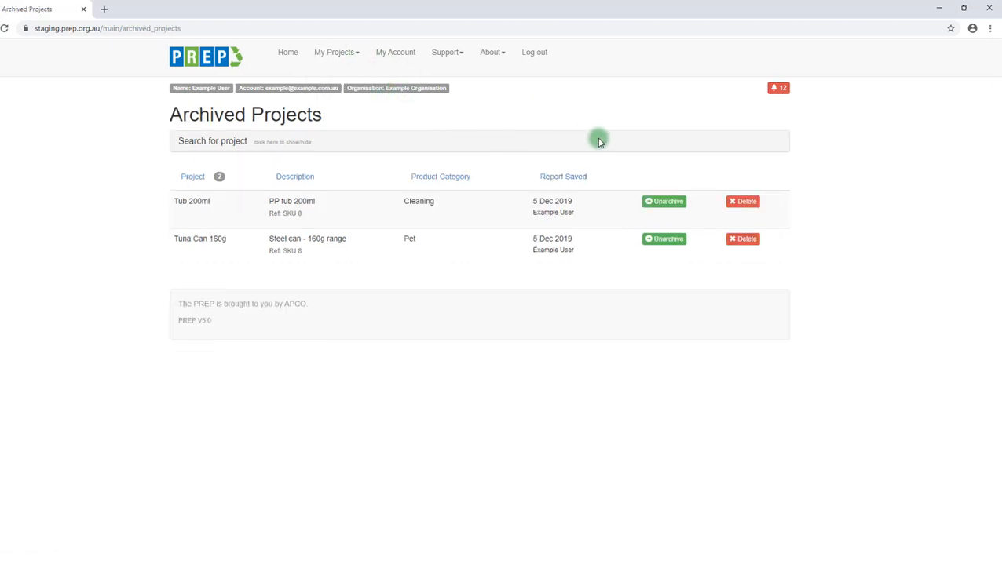
mouse_move(669, 211)
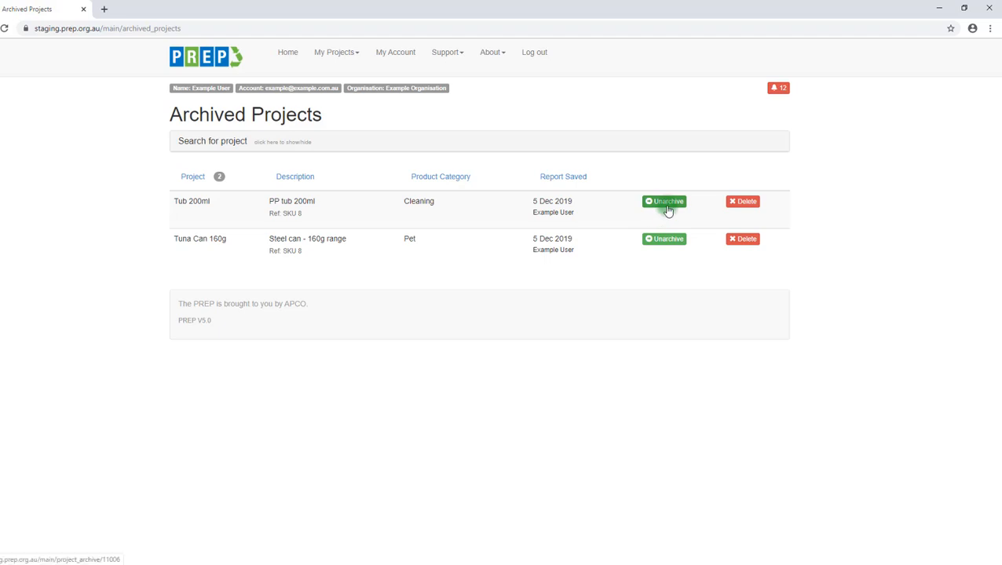
mouse_move(737, 213)
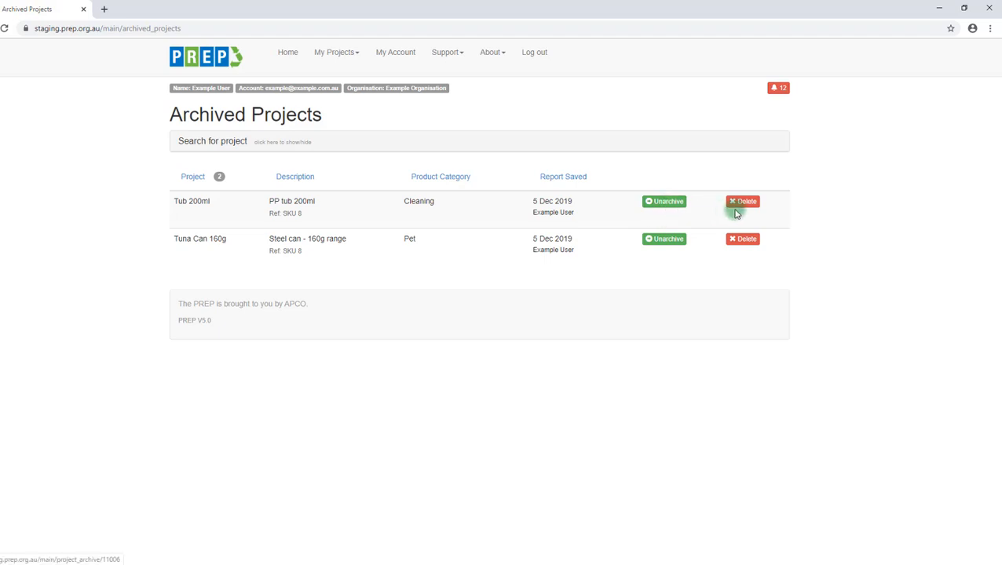
mouse_move(575, 106)
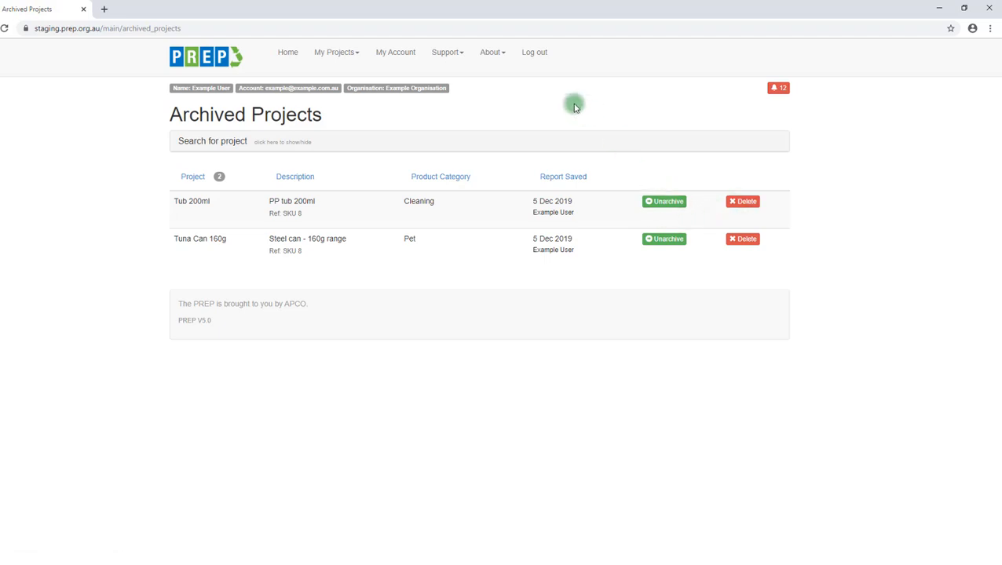
mouse_move(380, 70)
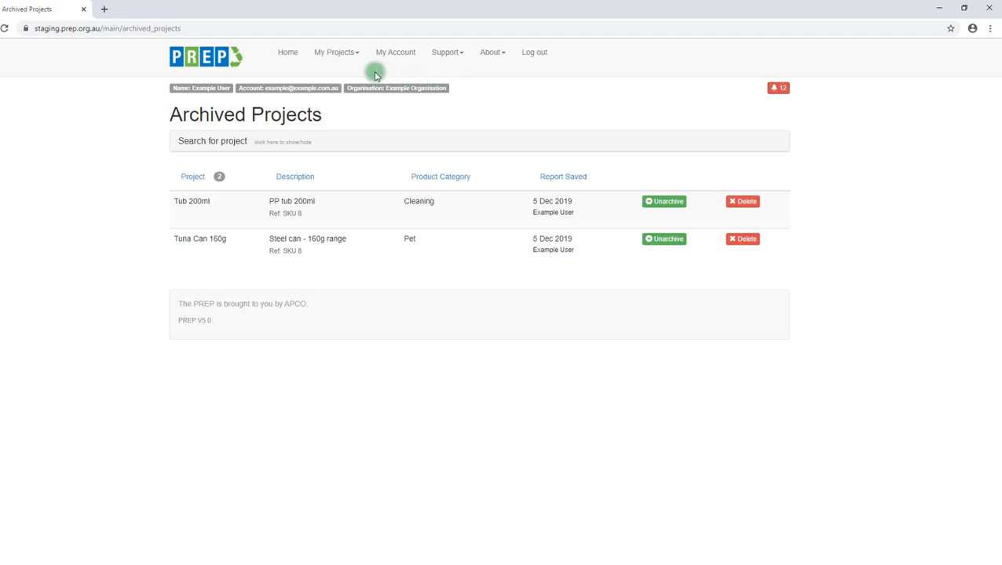
mouse_move(352, 58)
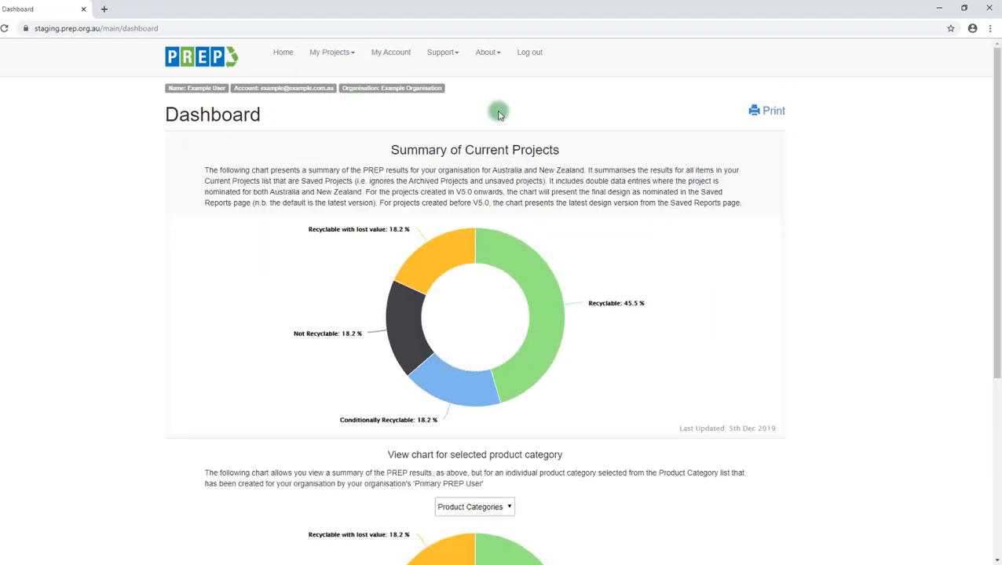
mouse_move(504, 116)
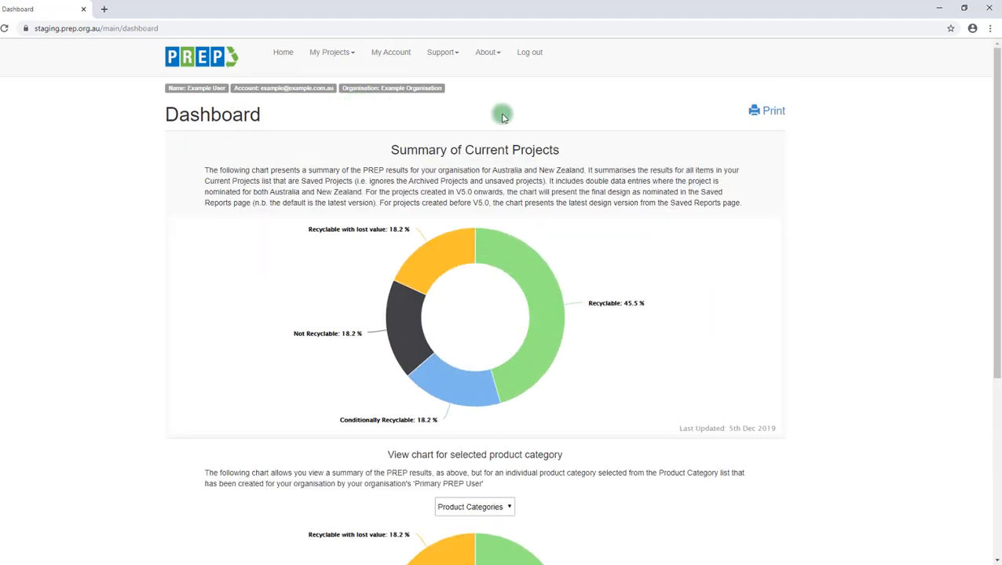
mouse_move(676, 290)
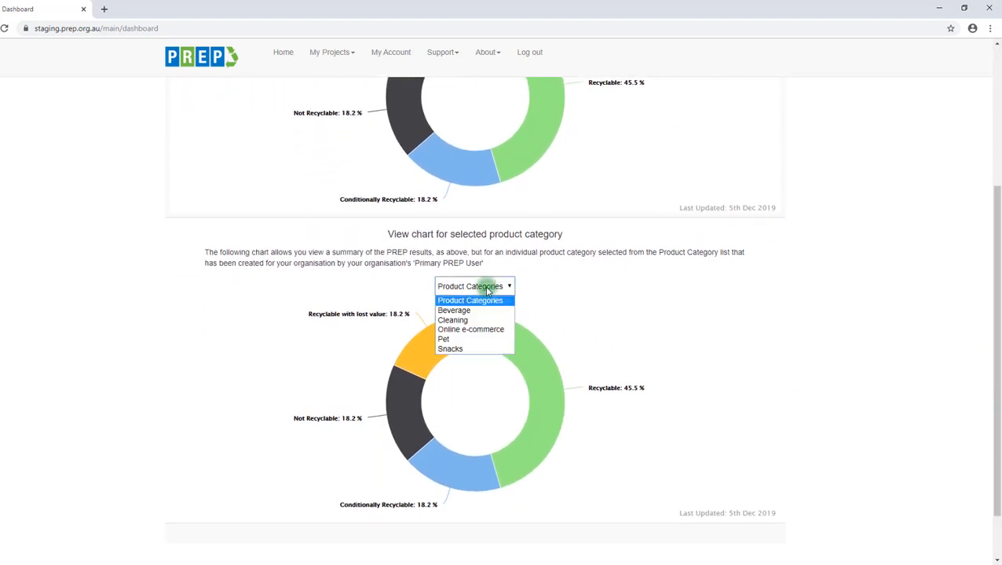
Step: Filter the Dashboard category chart to Beverage, showing 100% recyclable
click(452, 311)
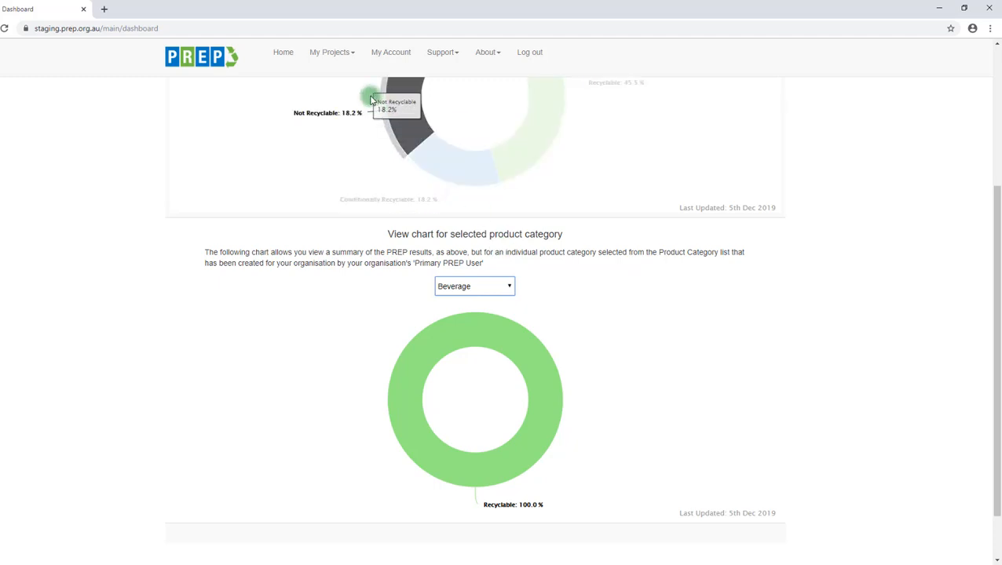
Step: Add a Healthcare category on the Enter Categories page and save it
click(332, 52)
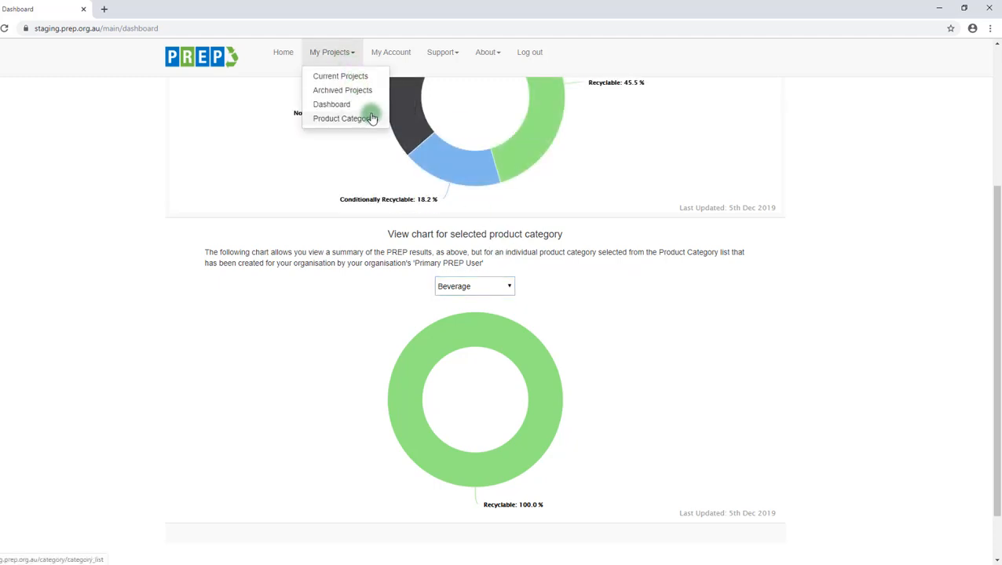
click(343, 119)
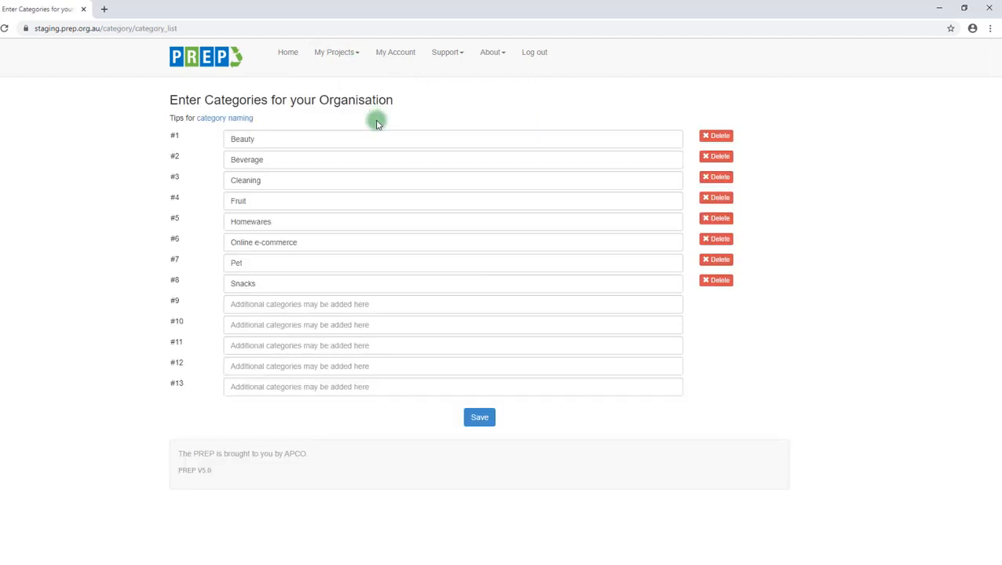
mouse_move(758, 411)
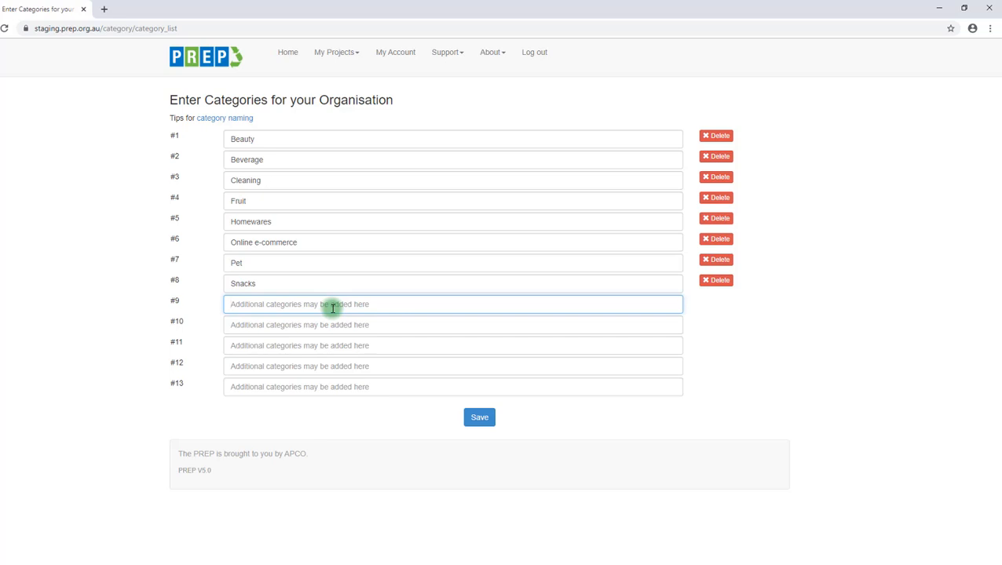
text(Healthc)
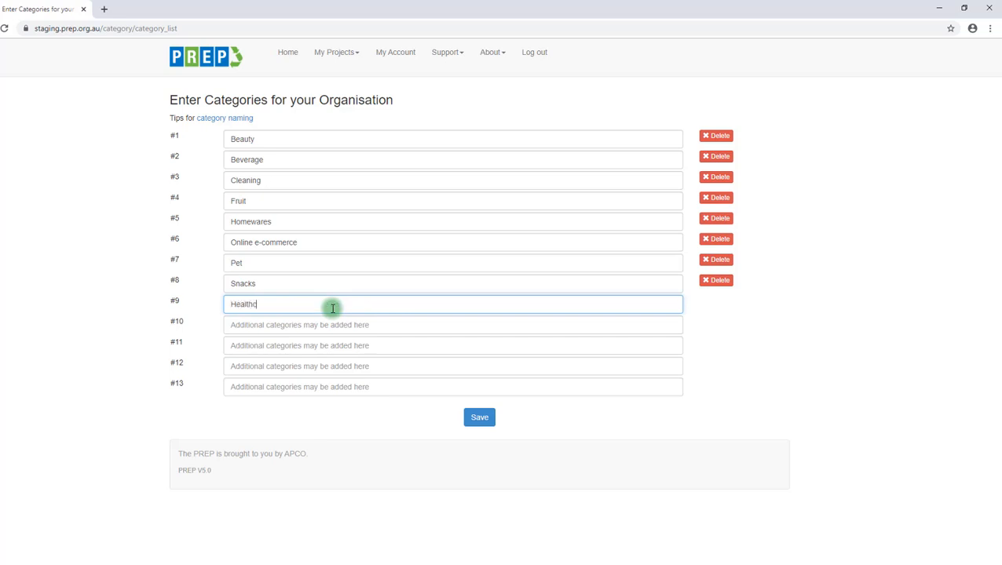
click(479, 418)
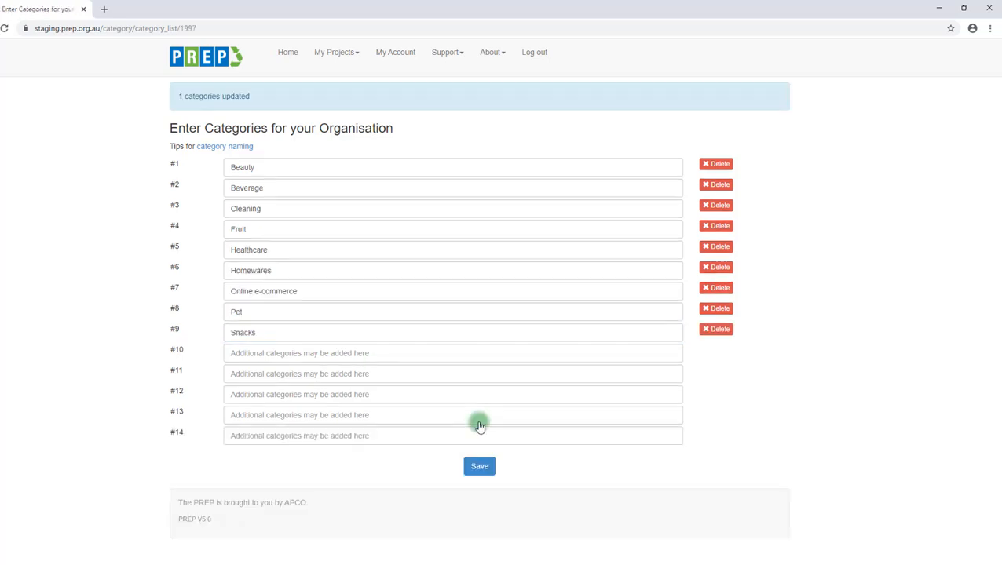
mouse_move(291, 148)
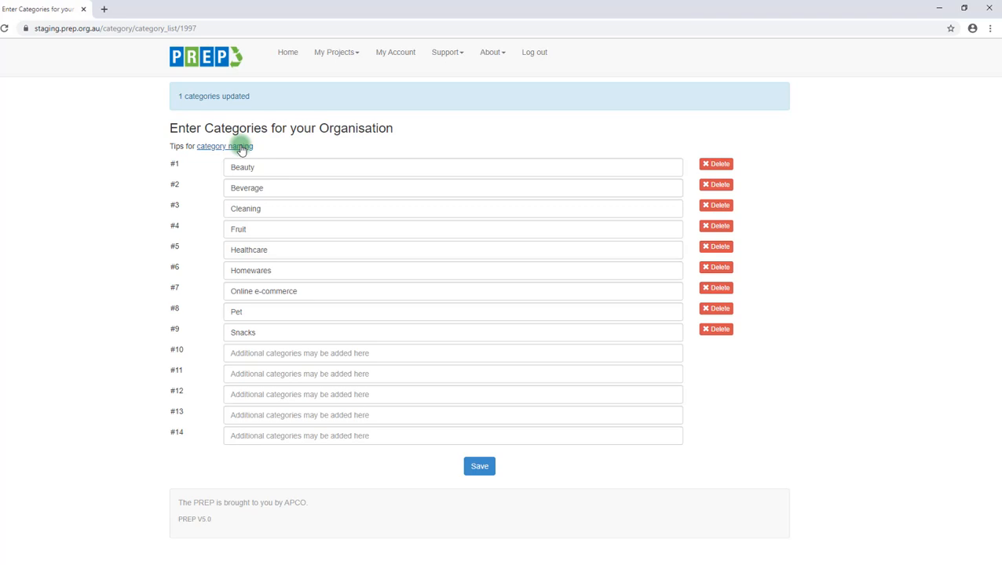
mouse_move(396, 56)
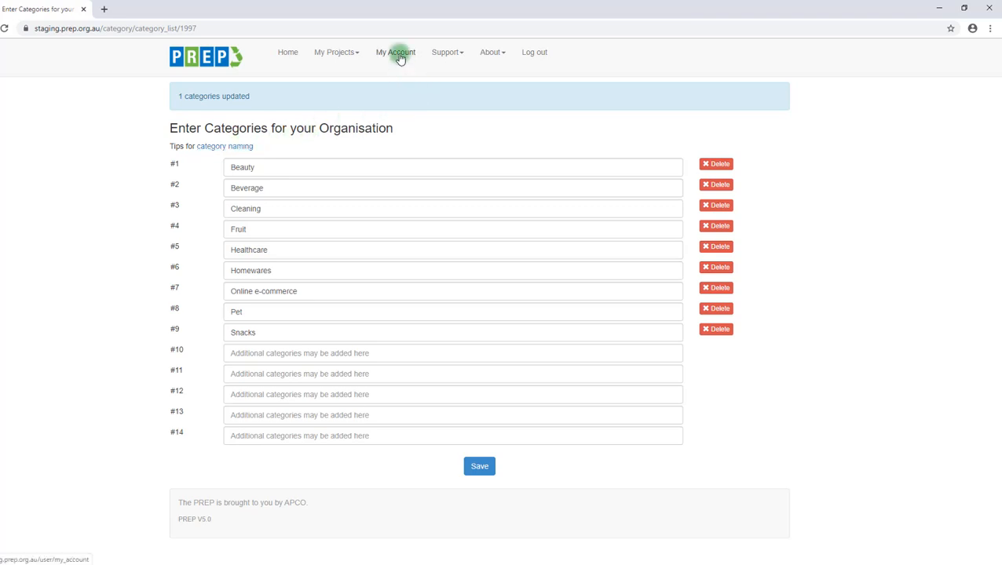
Step: View the My Account profile details page
click(394, 52)
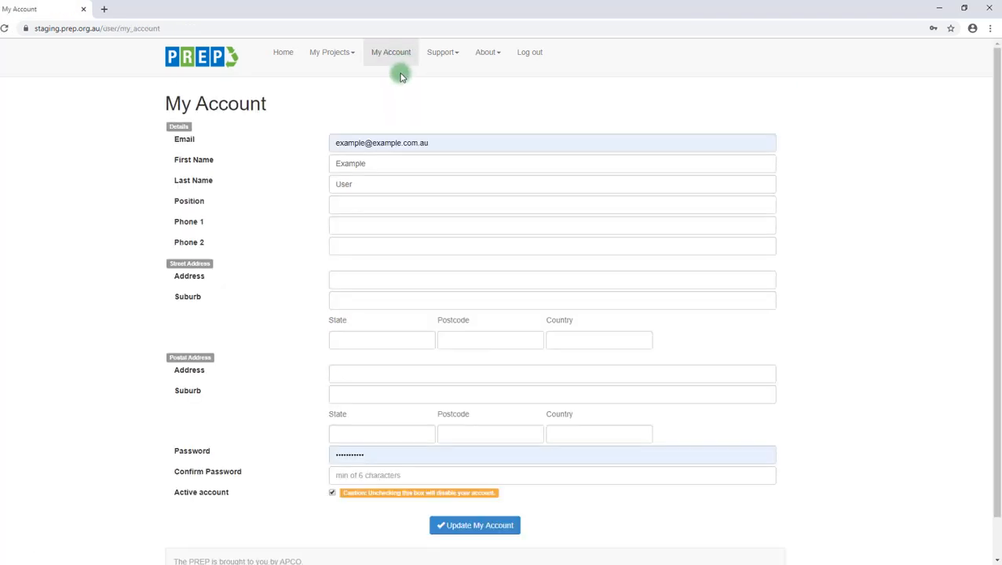
mouse_move(450, 97)
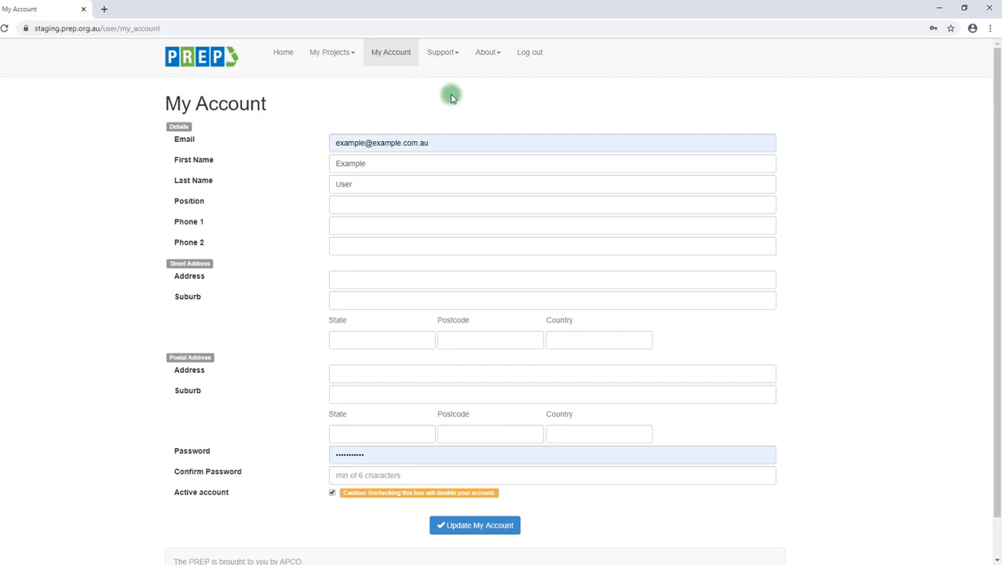
mouse_move(449, 60)
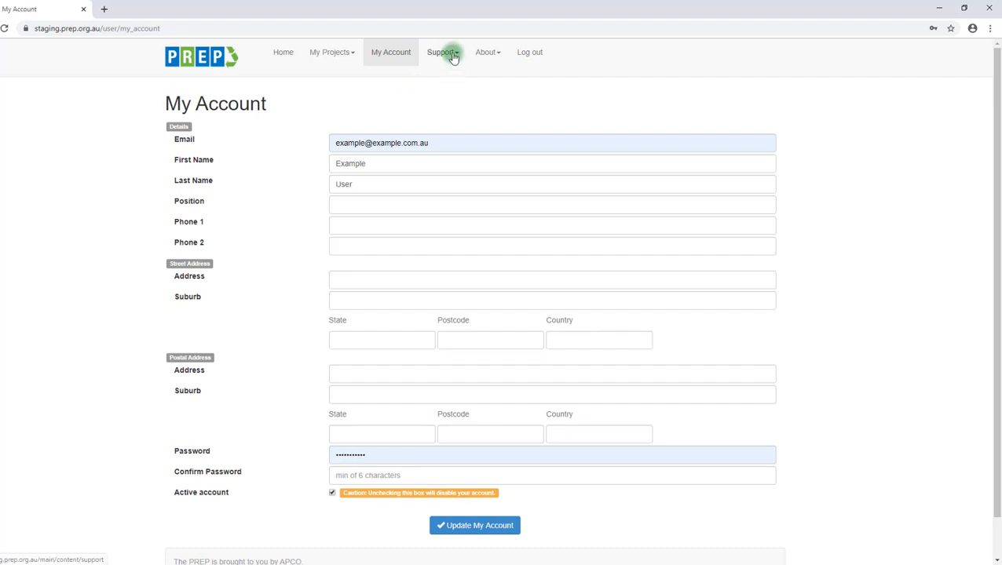
click(443, 52)
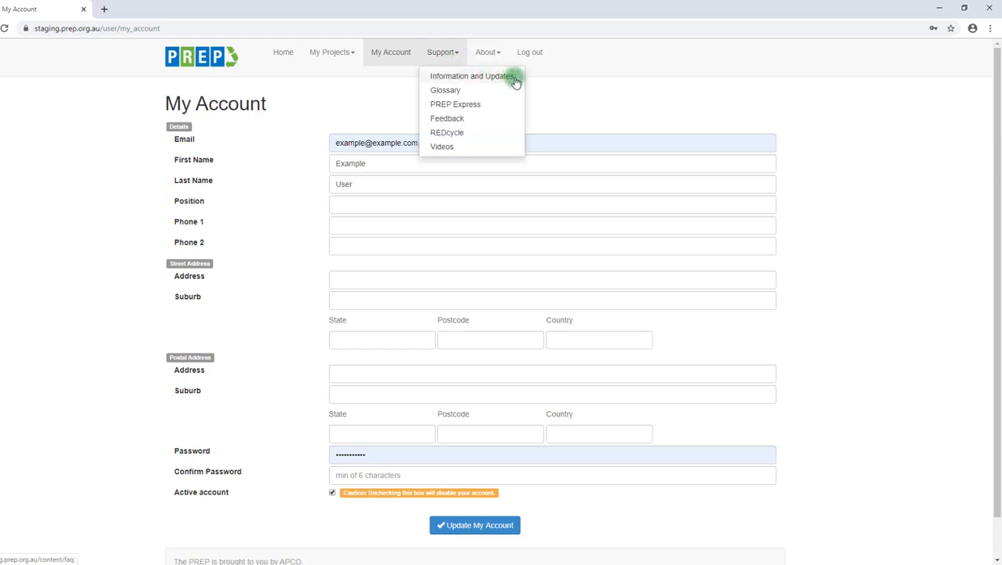
Step: View the Information and Updates FAQ, toggling the 'what PREP does' and 'benefits' answers
click(471, 77)
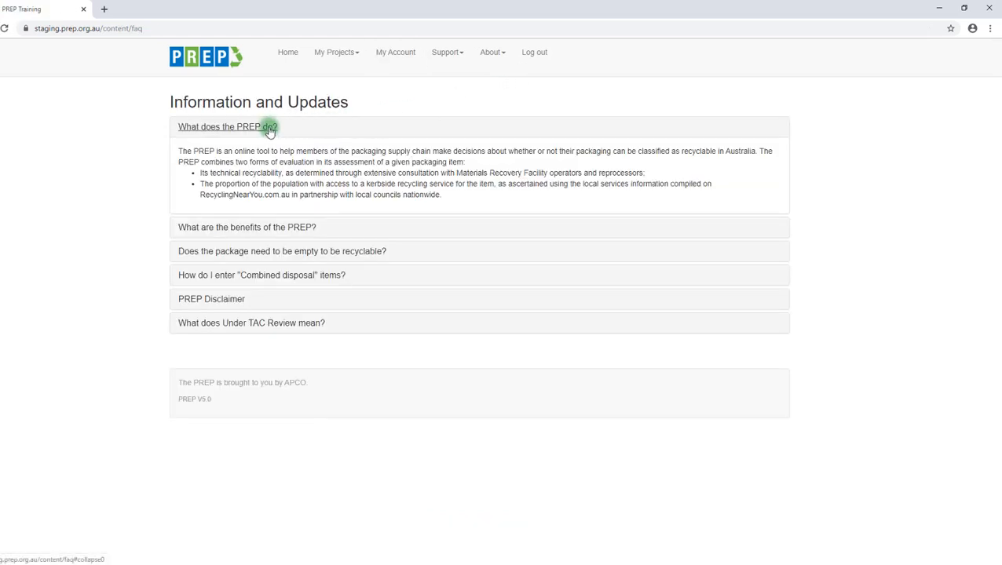
click(228, 126)
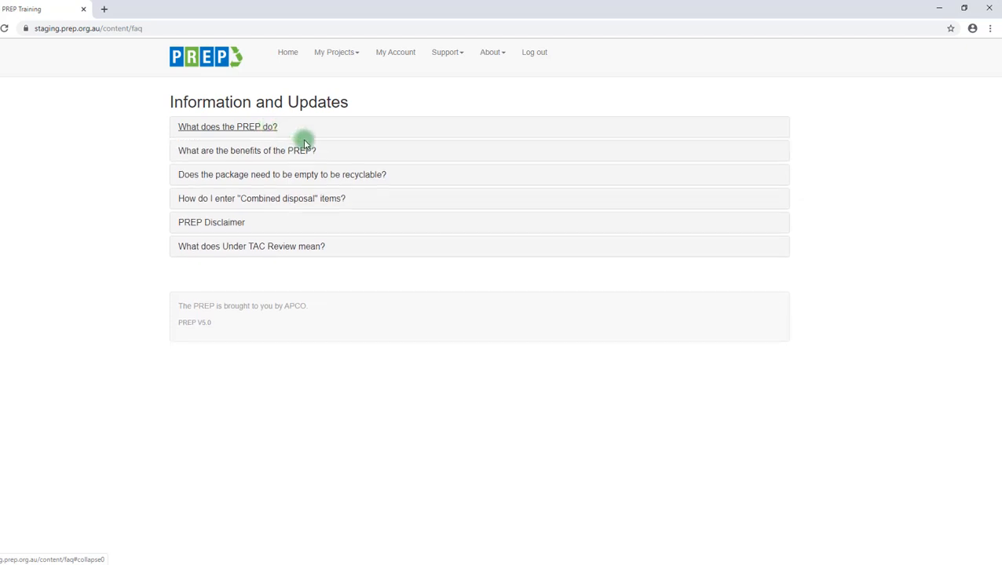
click(246, 151)
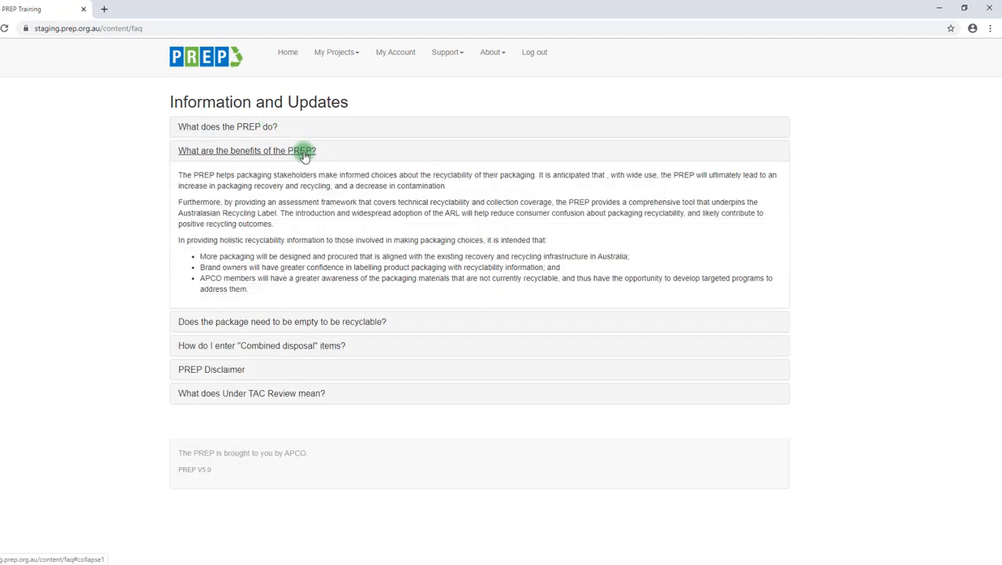
click(443, 52)
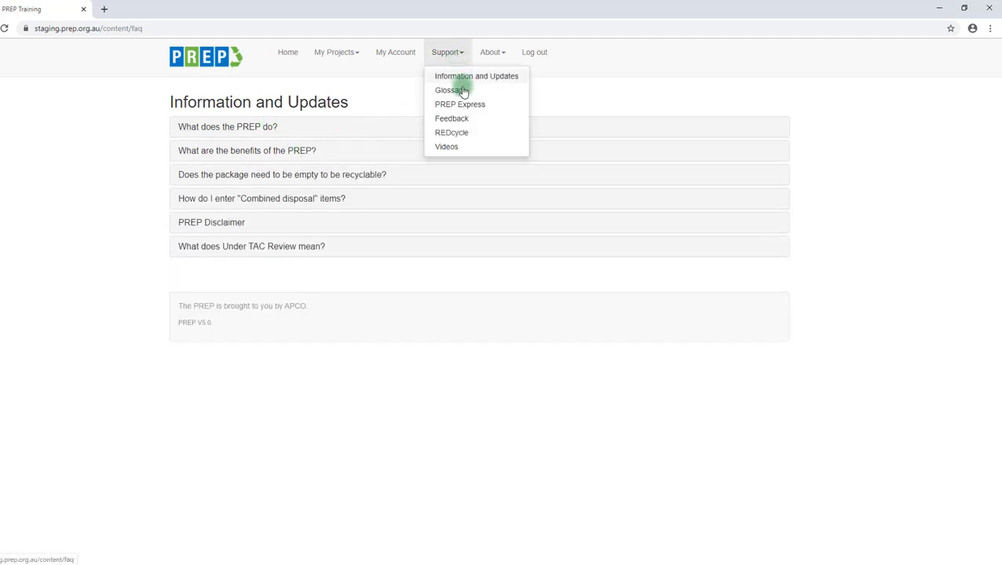
Step: View the Glossary page with its 2D (flat) and 3D definitions
click(449, 89)
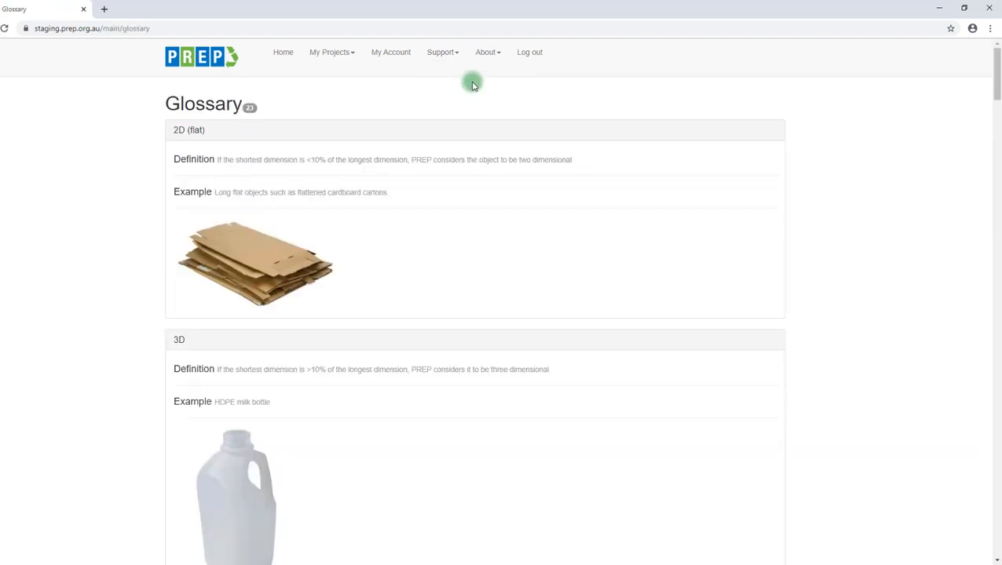
mouse_move(479, 88)
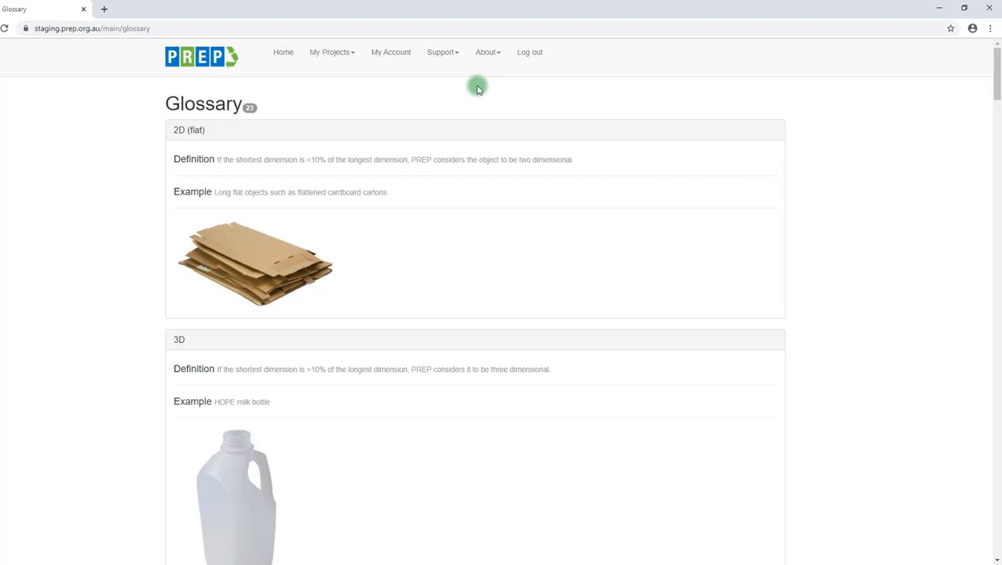
click(440, 51)
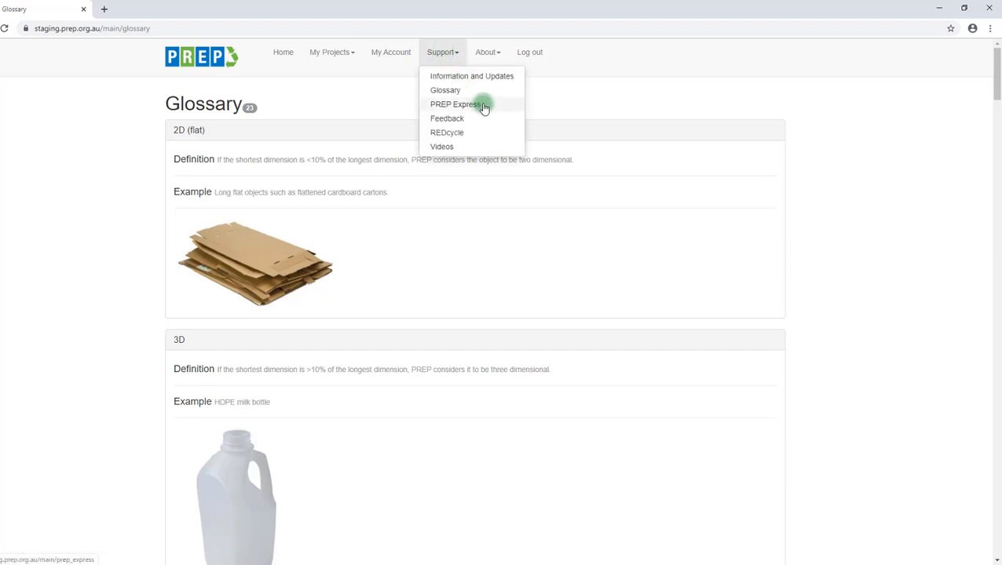
Step: View the PREP Express guidance down to its Recyclable and Non-Recyclable Items tables
click(462, 103)
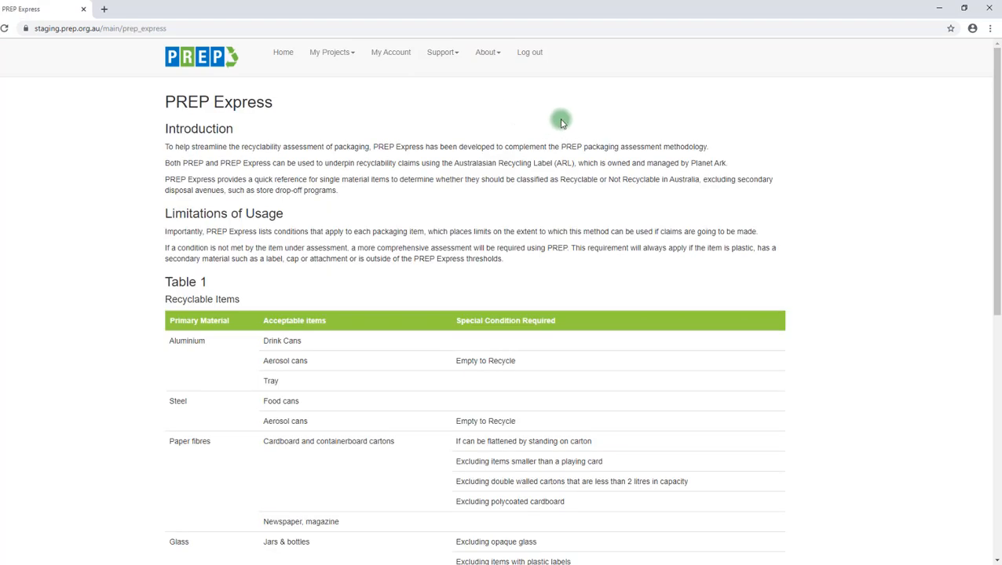
scroll(down, 3)
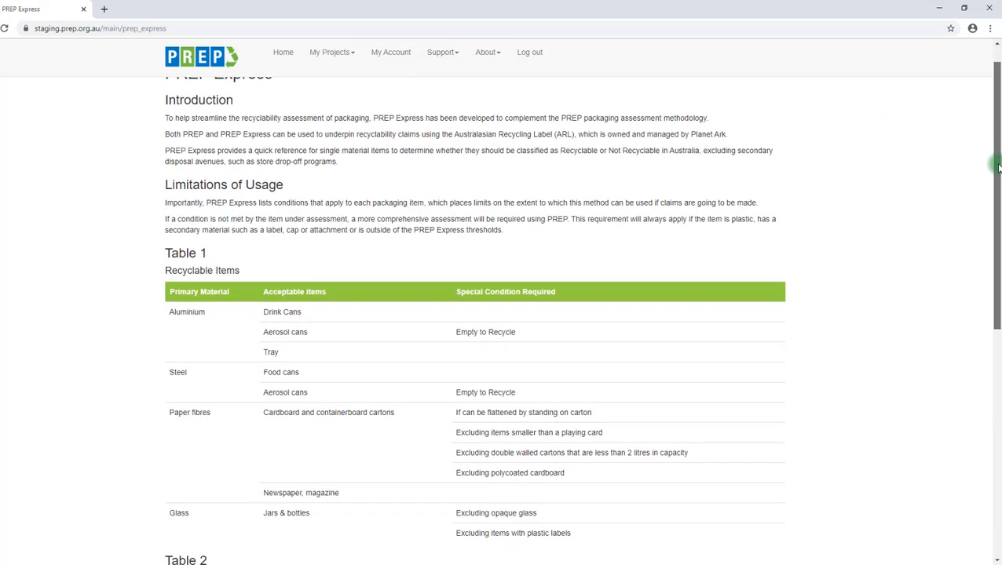
scroll(down, 3)
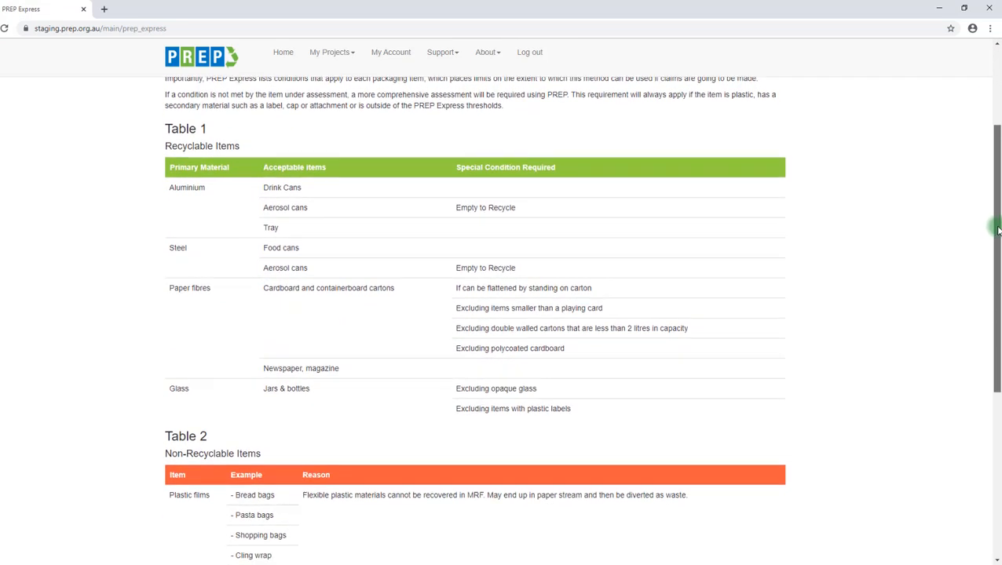
scroll(down, 3)
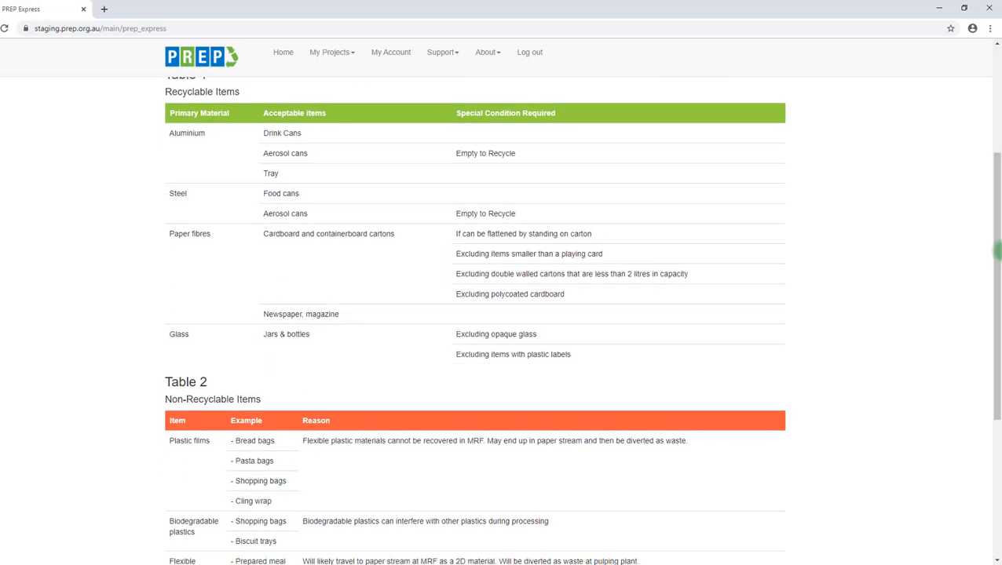
mouse_move(883, 248)
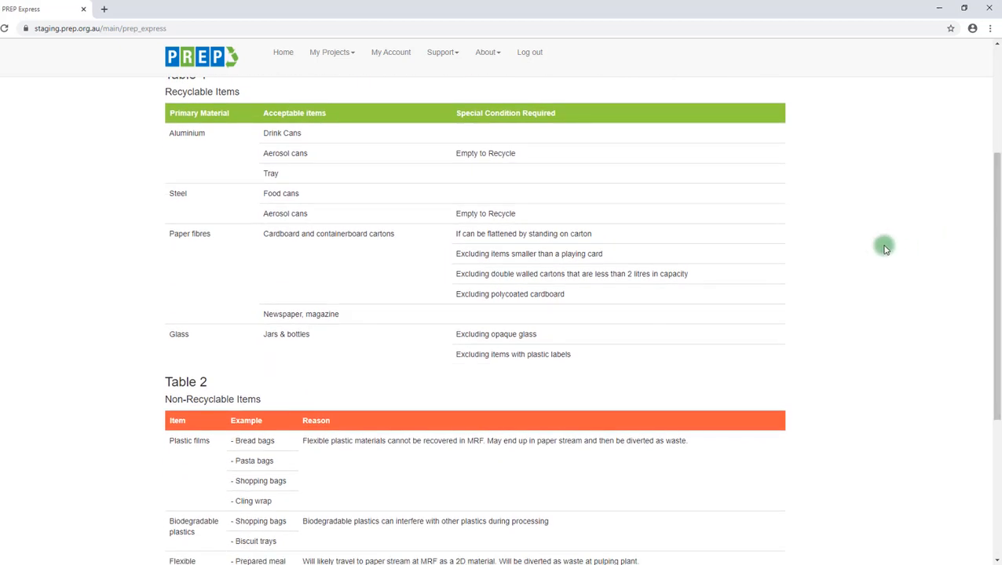
mouse_move(836, 270)
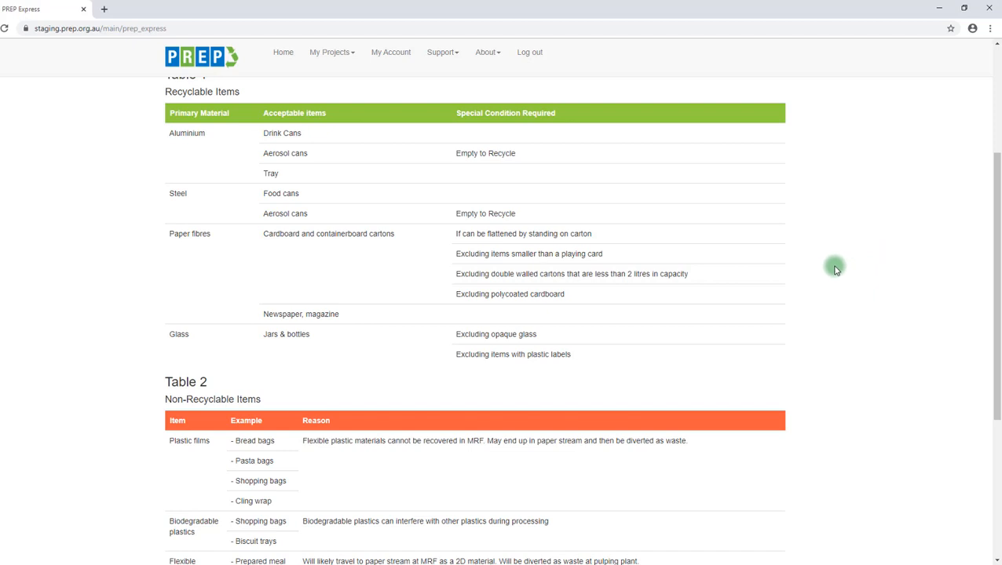
mouse_move(770, 261)
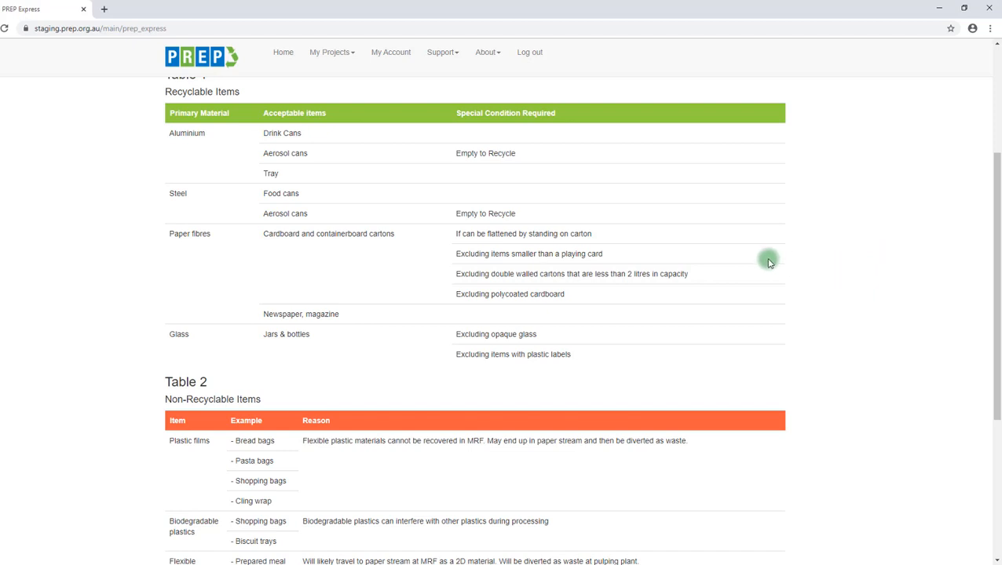
mouse_move(612, 236)
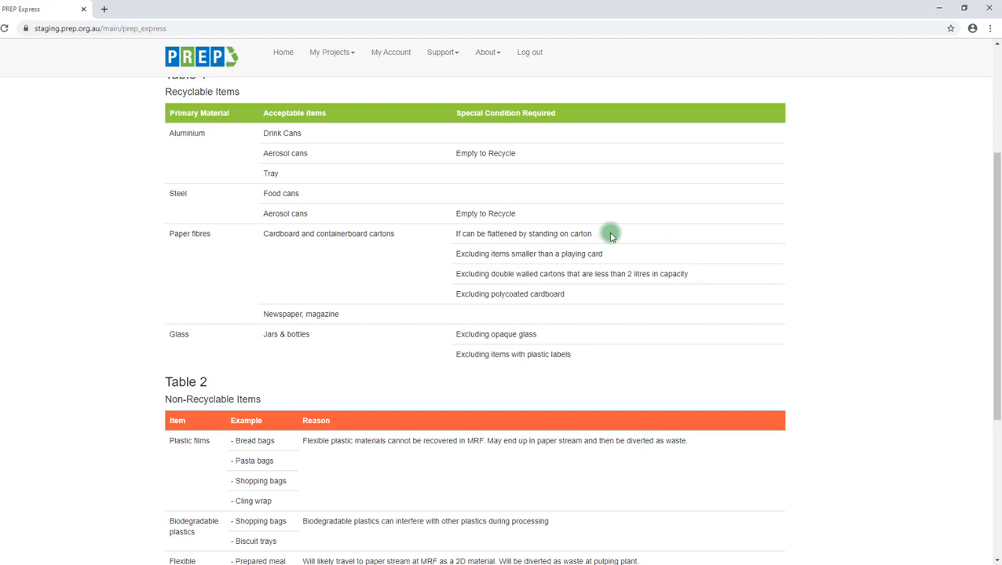
mouse_move(585, 296)
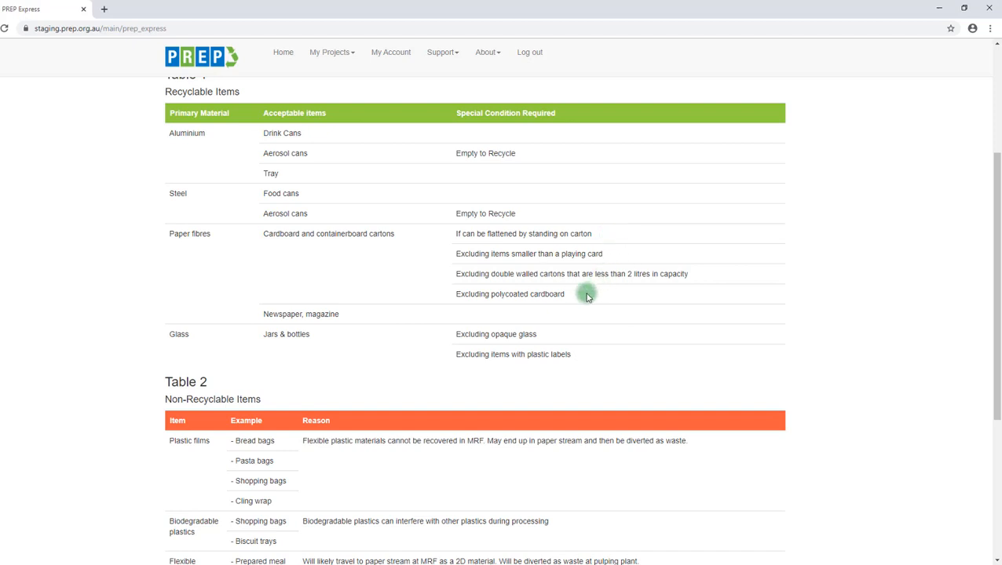
mouse_move(619, 273)
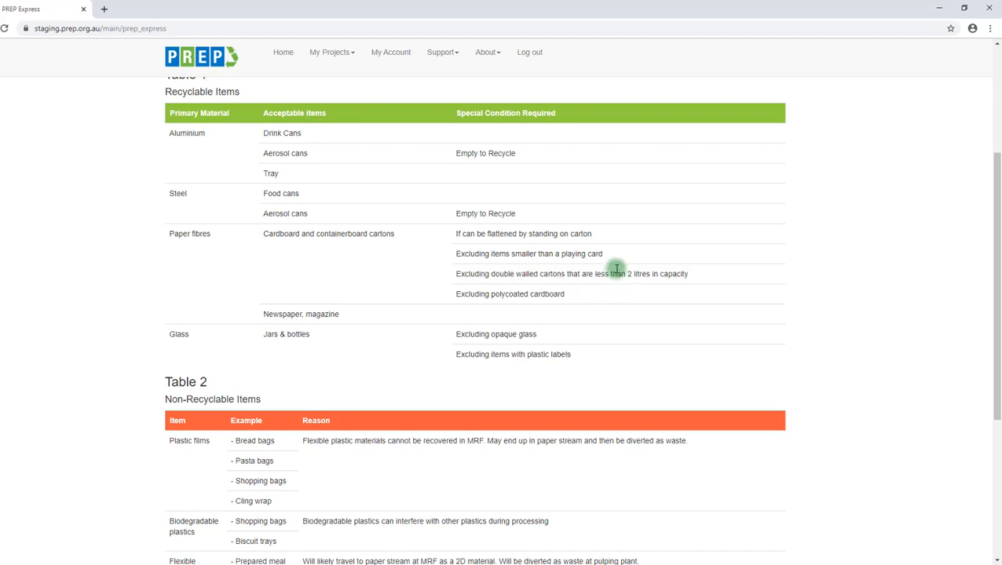
click(440, 52)
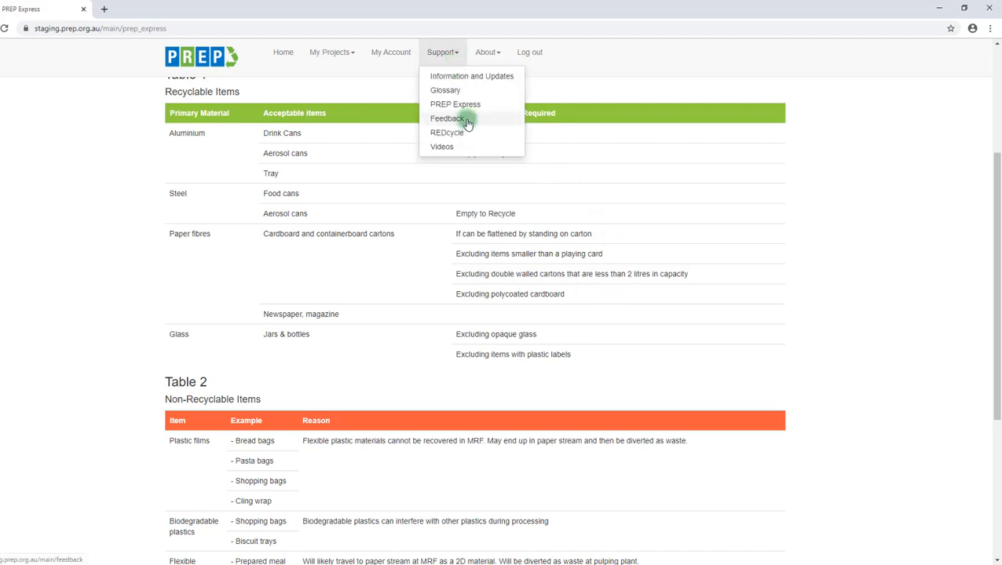
click(442, 119)
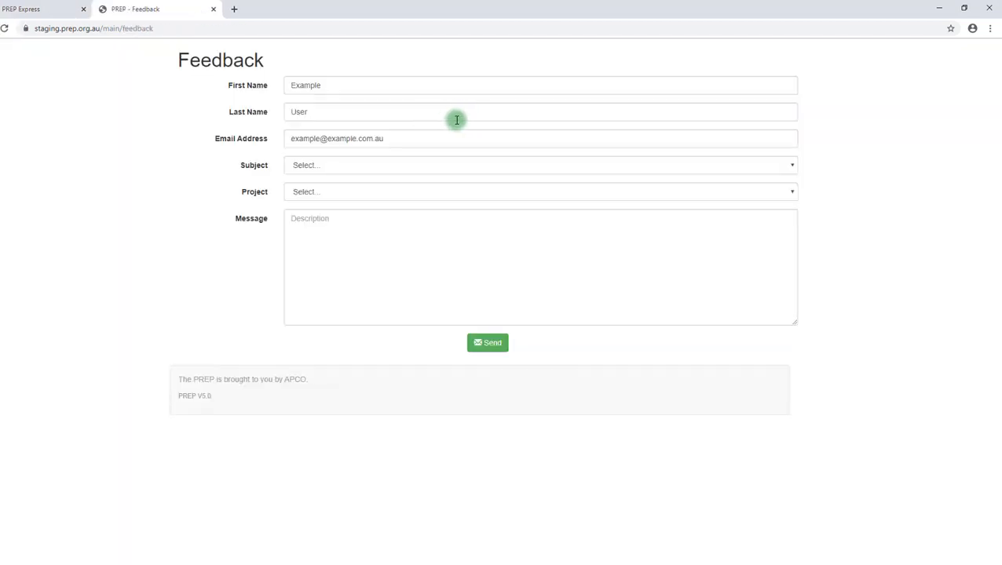
mouse_move(380, 242)
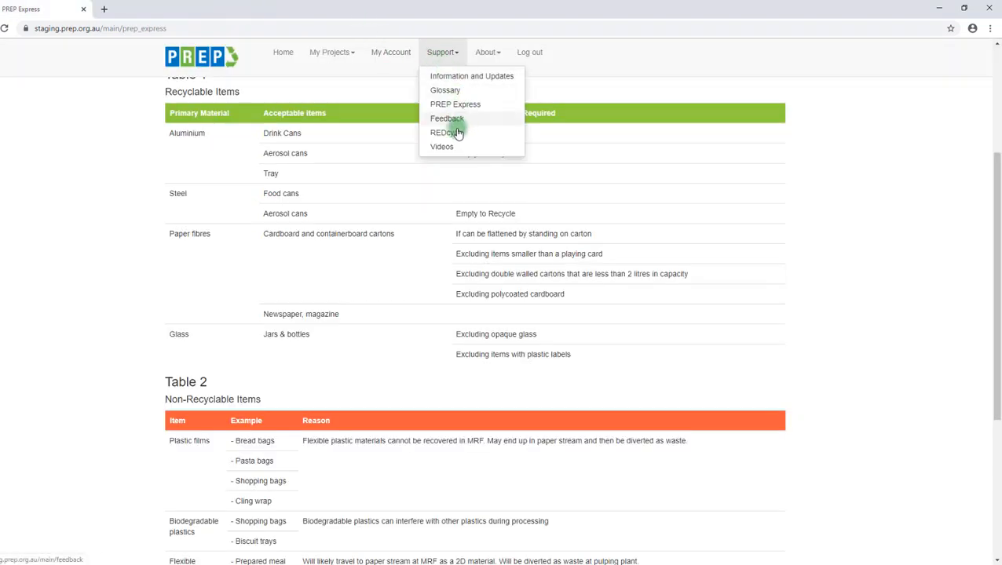
Step: View the REDcycle flexible laminate suitability chart and legend
click(443, 132)
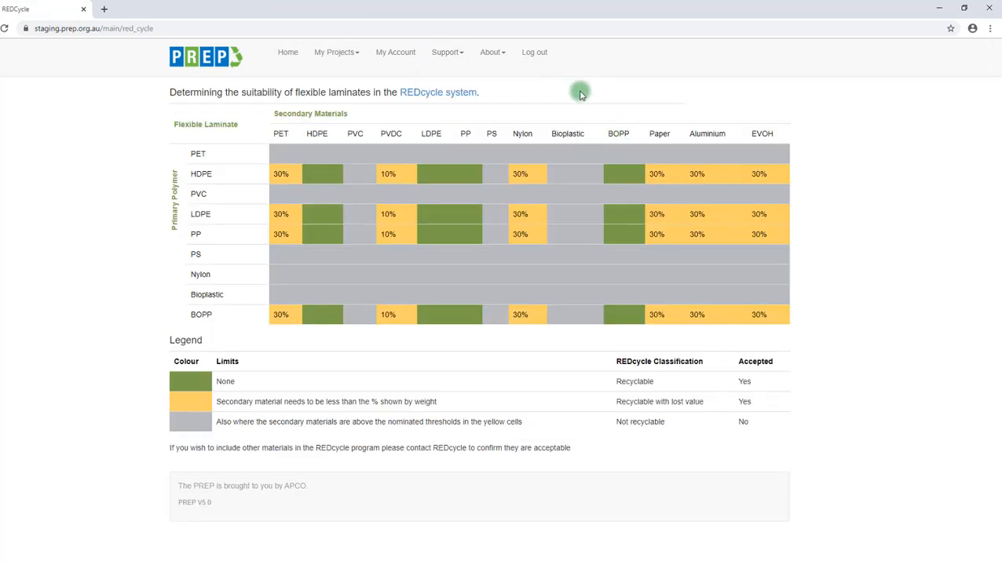
mouse_move(688, 96)
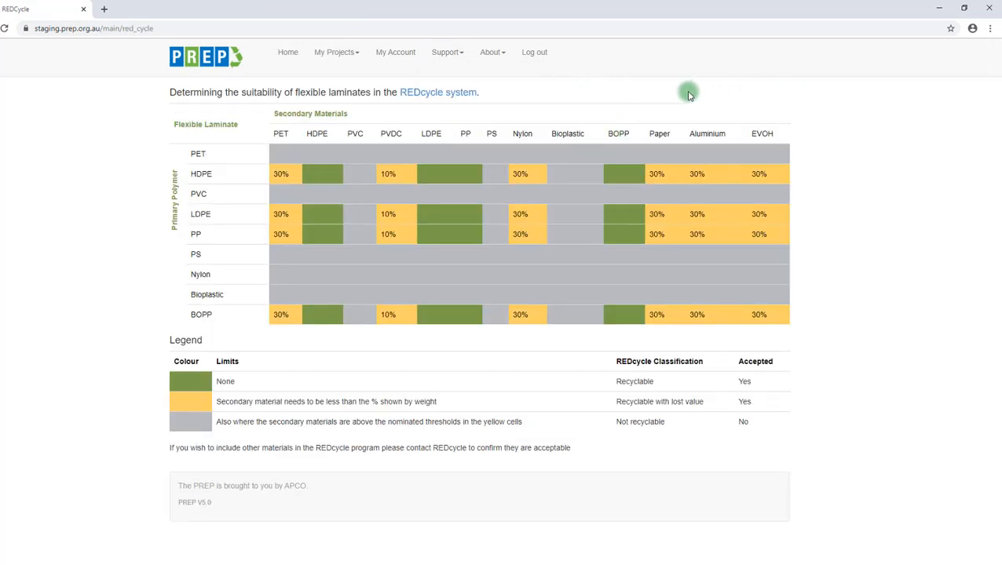
mouse_move(682, 104)
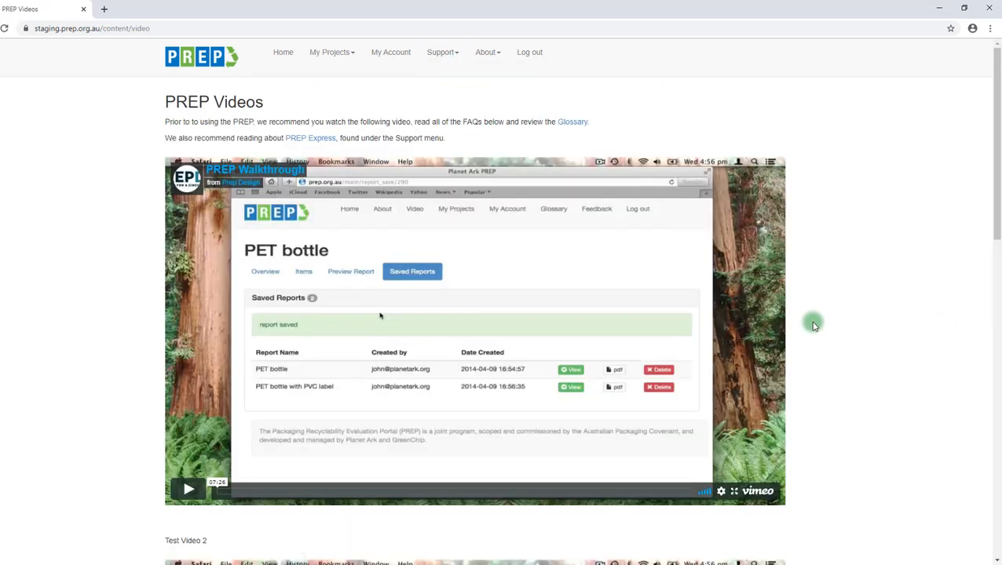
mouse_move(817, 283)
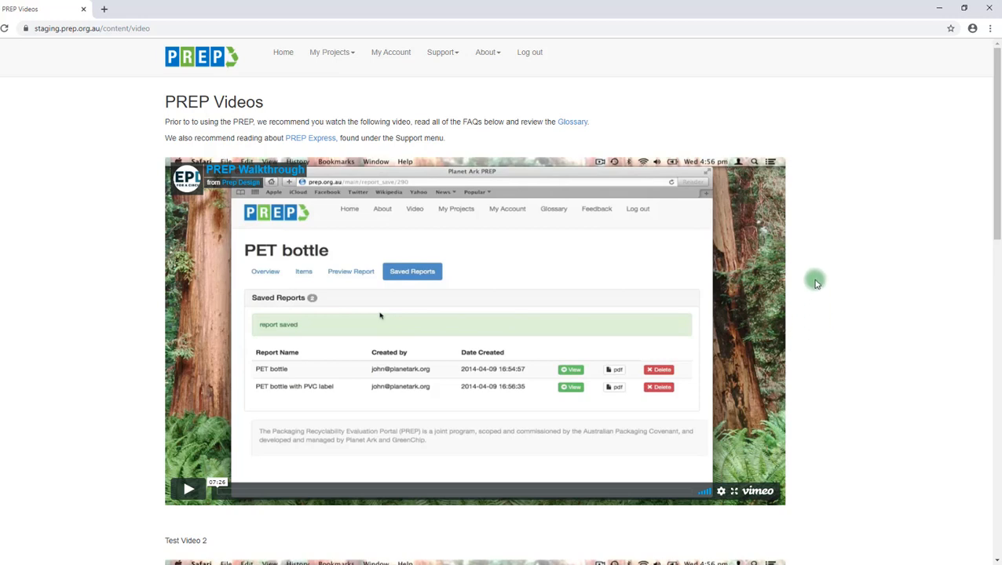
mouse_move(703, 123)
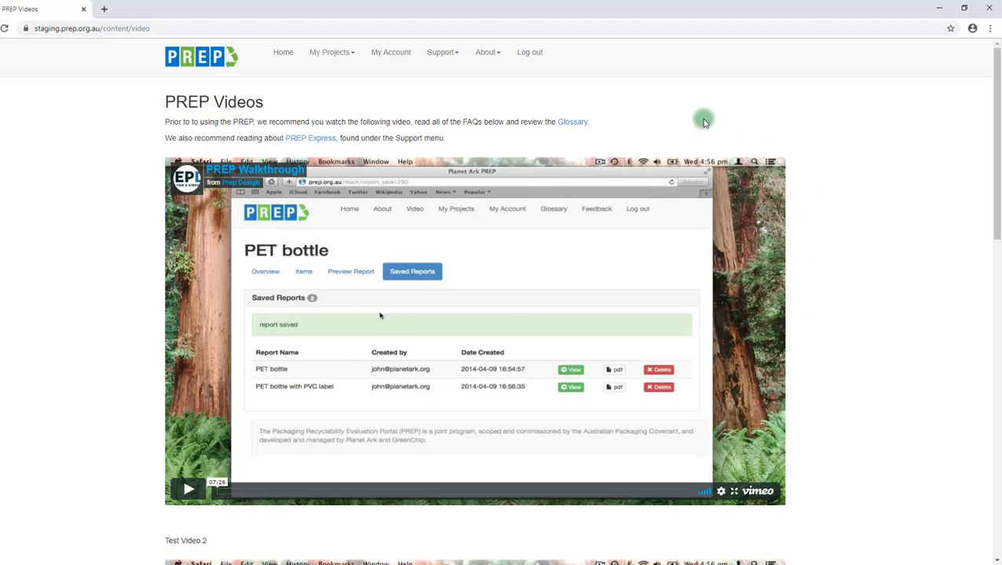
Step: View the Change Log listing the V5.0 November 2019 improvements
click(487, 52)
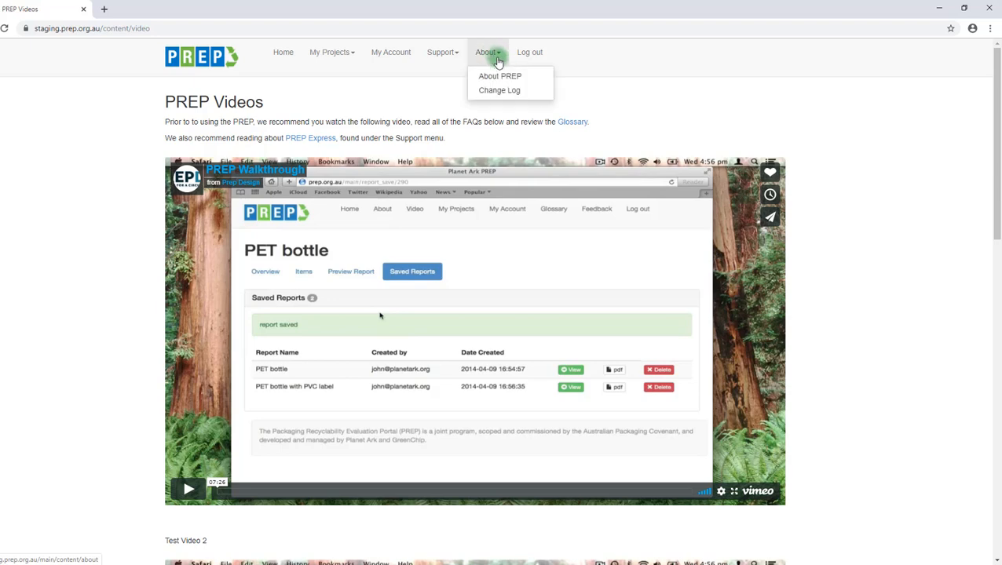
click(500, 75)
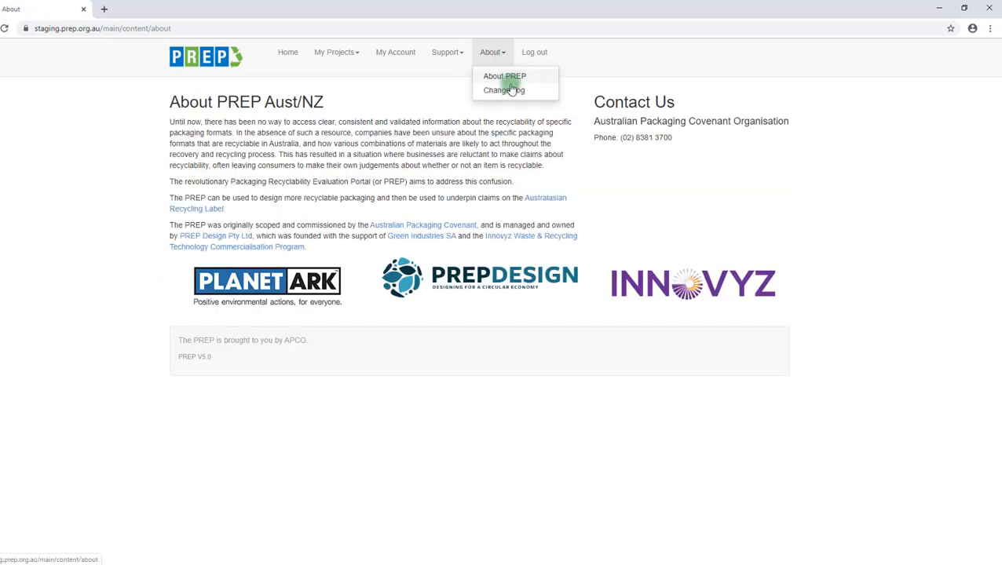
click(503, 91)
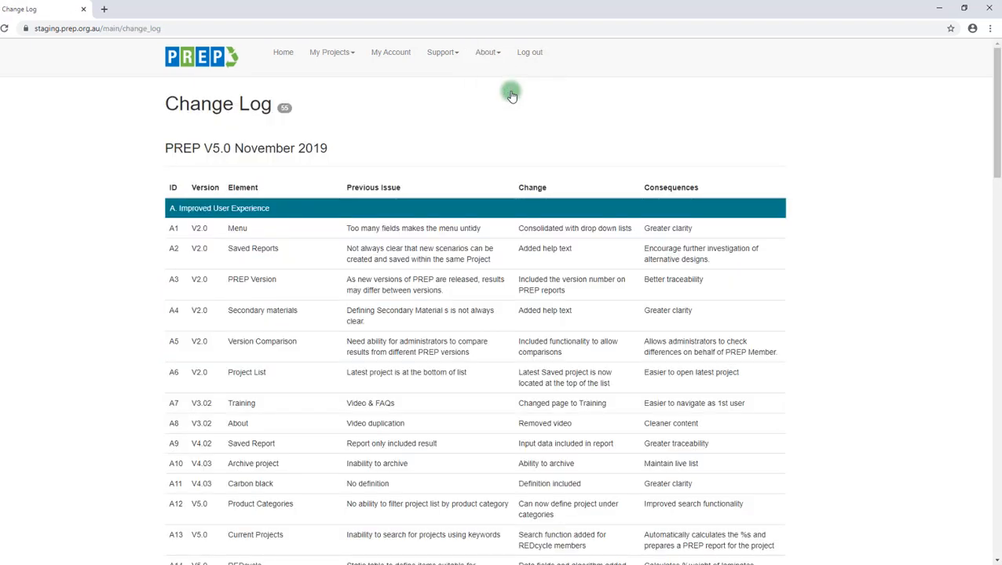
mouse_move(509, 97)
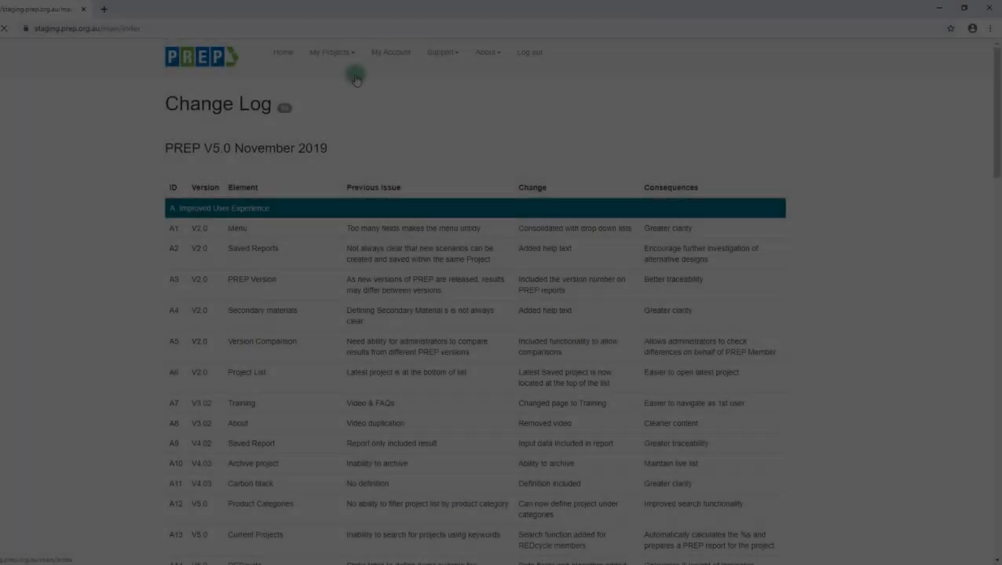
Step: From My Projects, create a new project named biscuit Snacks
click(330, 52)
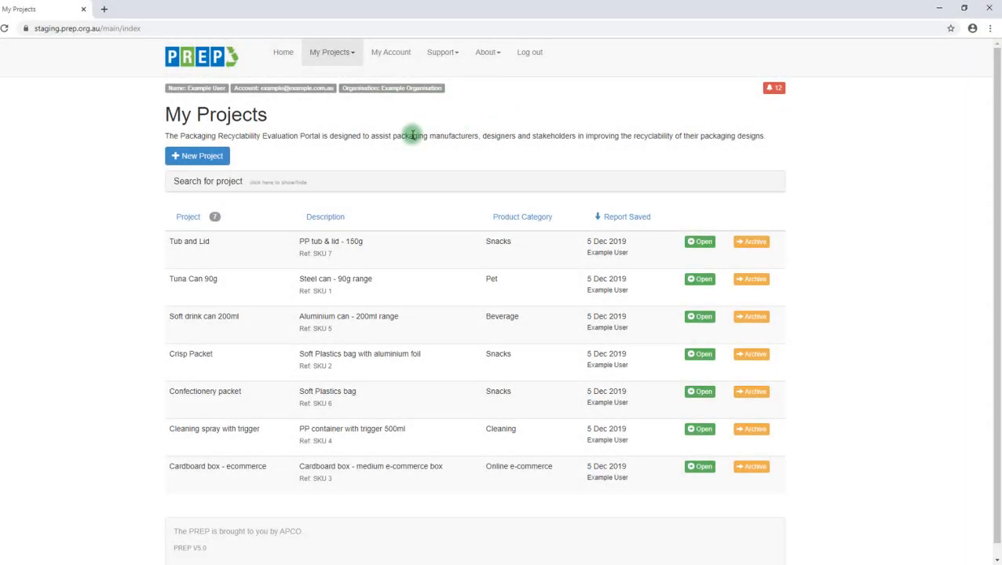
mouse_move(198, 156)
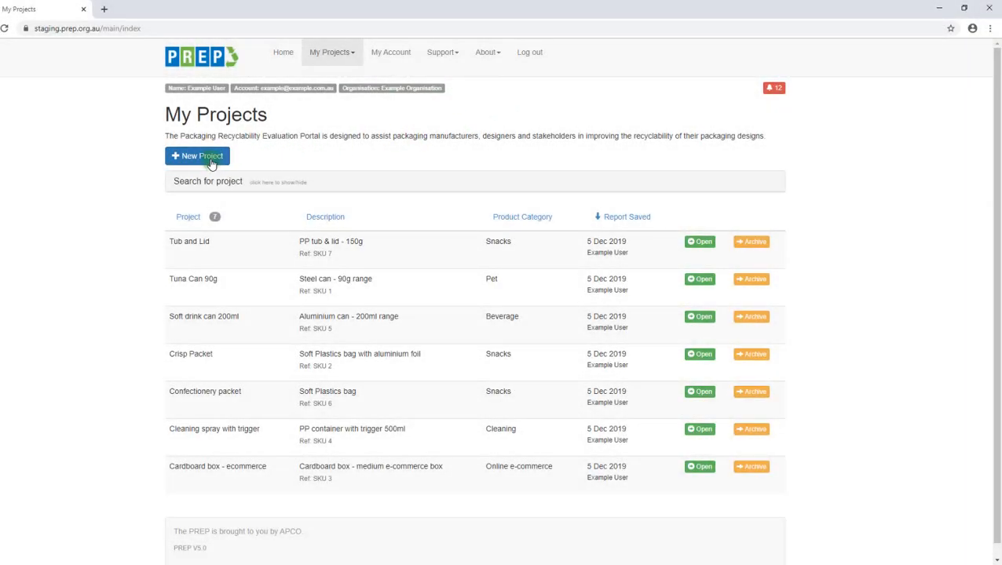
click(198, 155)
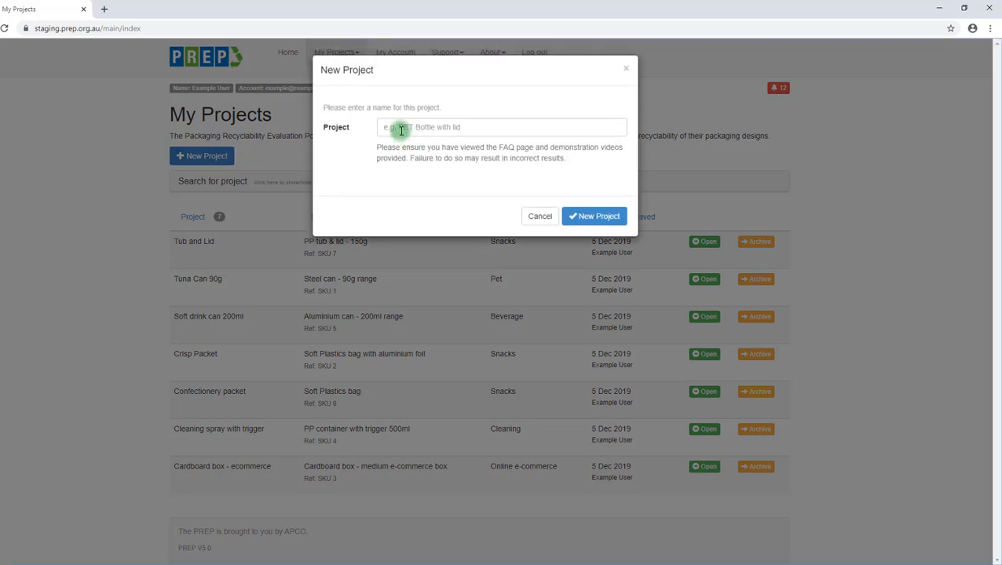
click(503, 126)
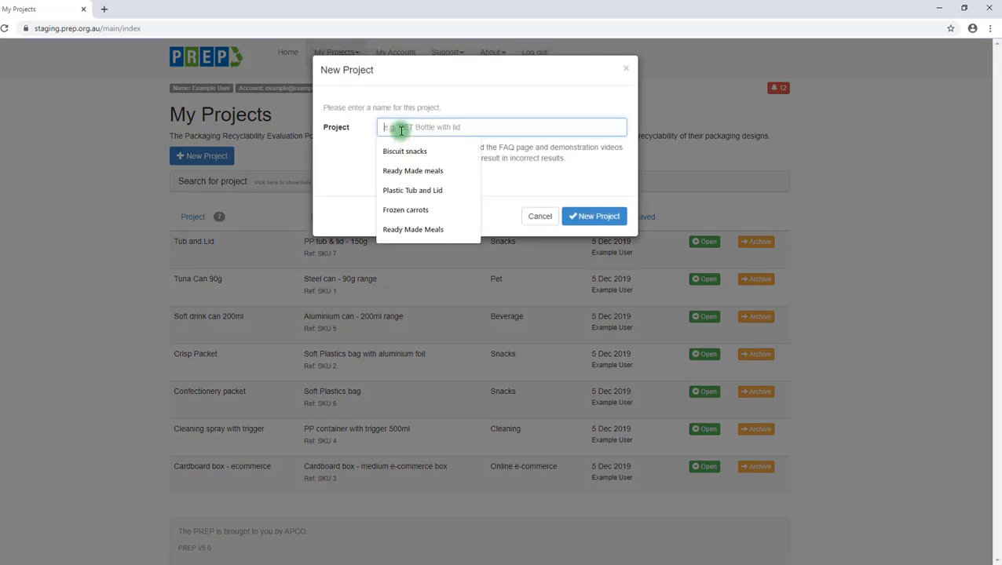
text(biscuit Sn)
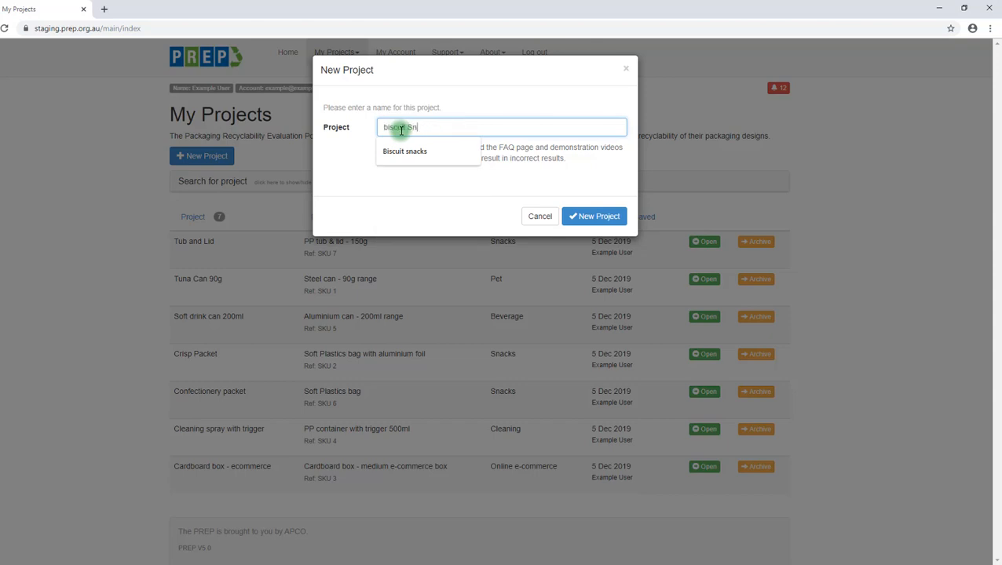
click(594, 217)
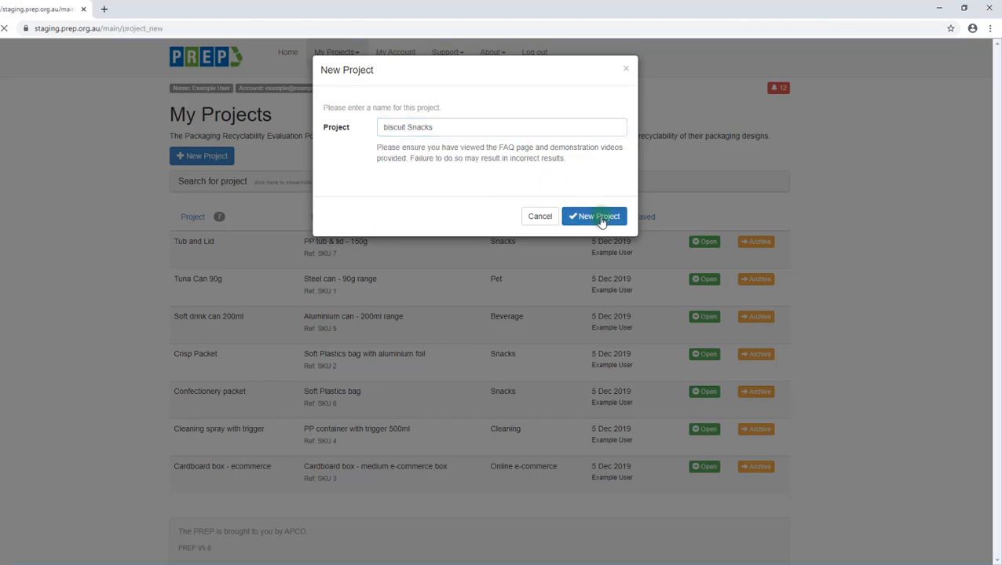
click(593, 216)
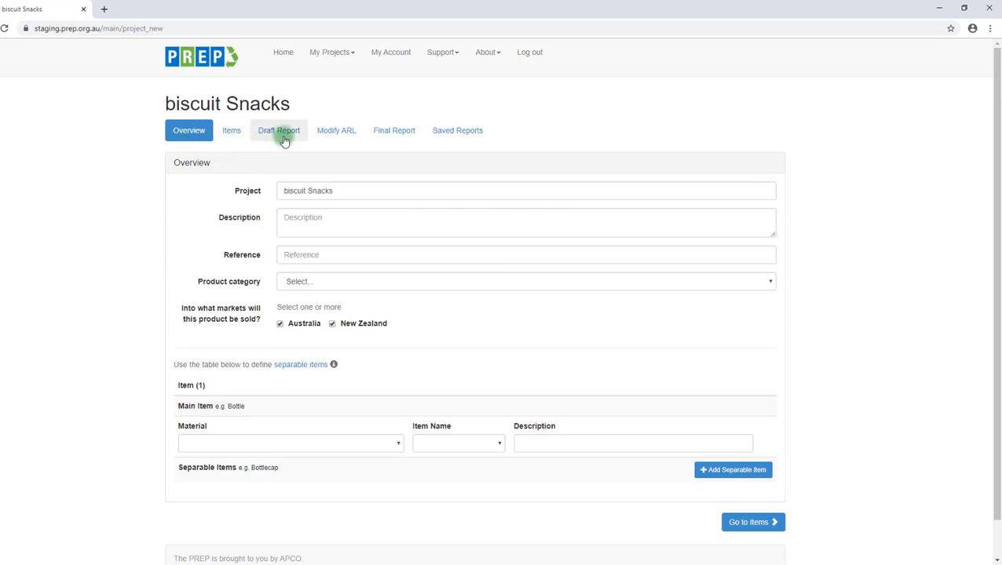
mouse_move(380, 154)
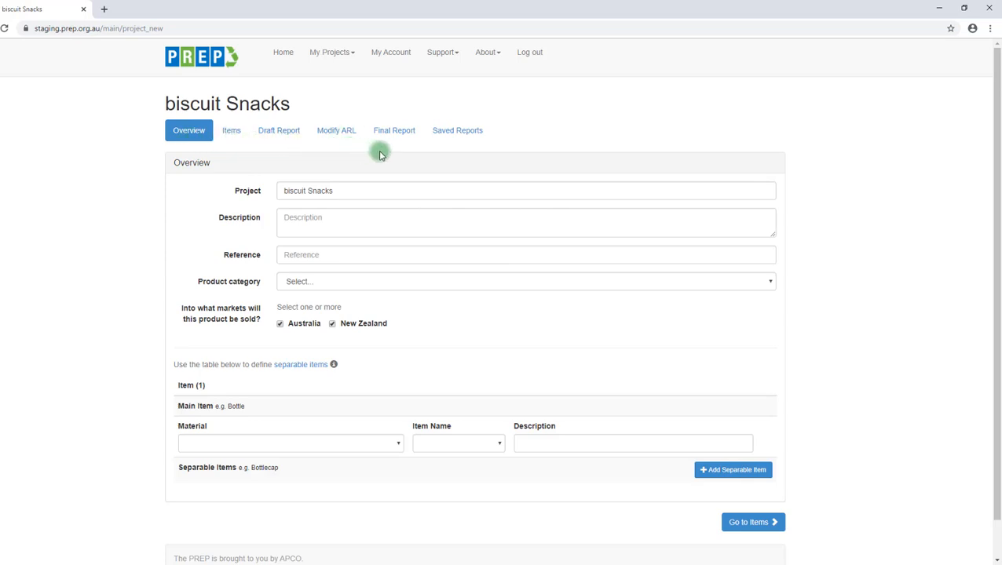
mouse_move(458, 141)
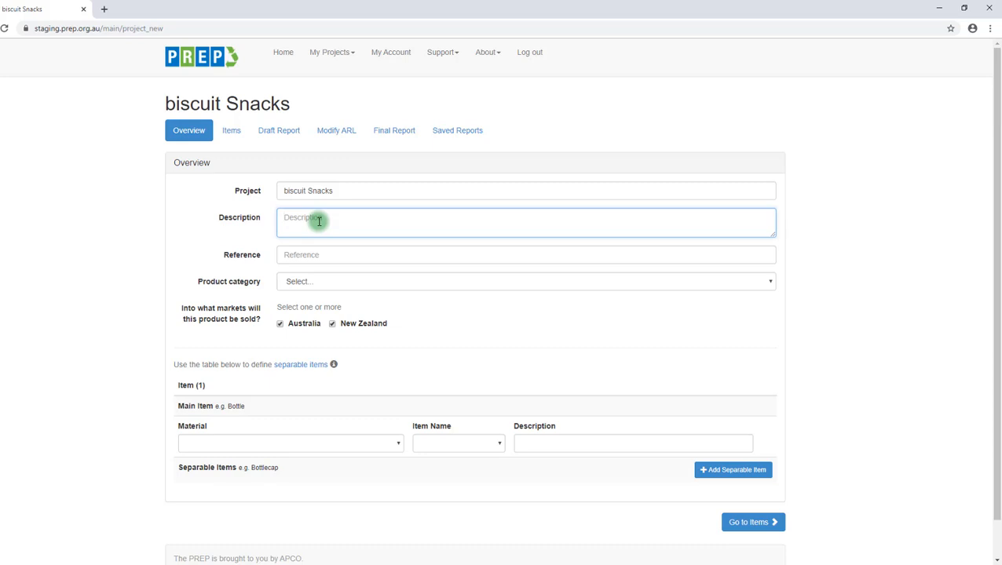
Step: Enter description Cardboard box and soft plastic bag, reference SKU 102, category Snacks
text(Cardboard box and)
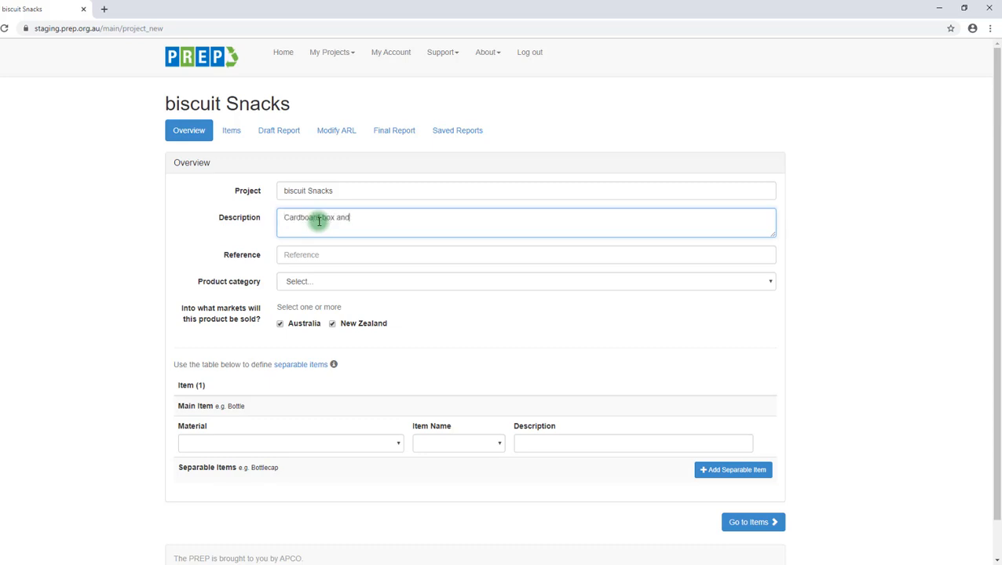
text(soft plastic bag)
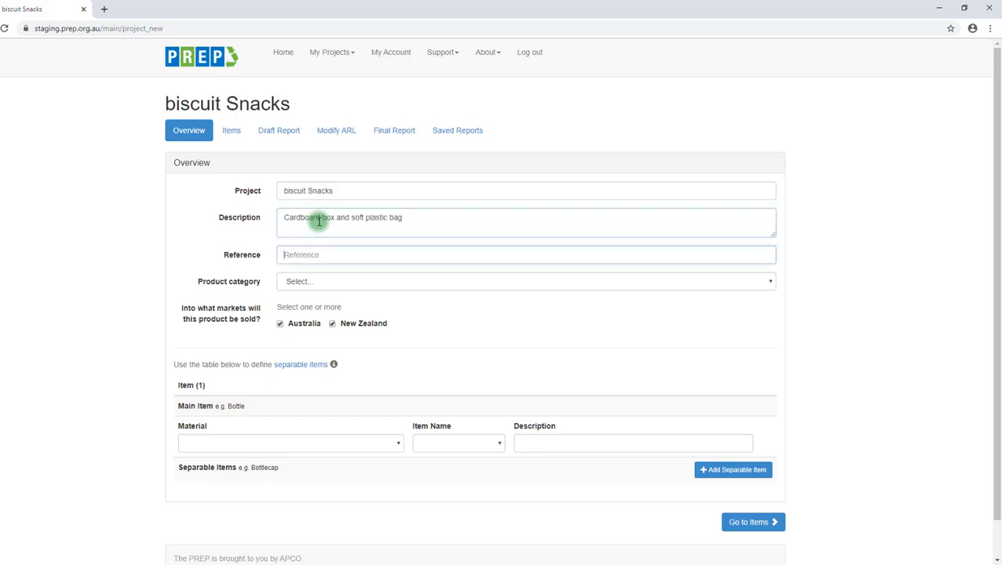
text(SKU 102)
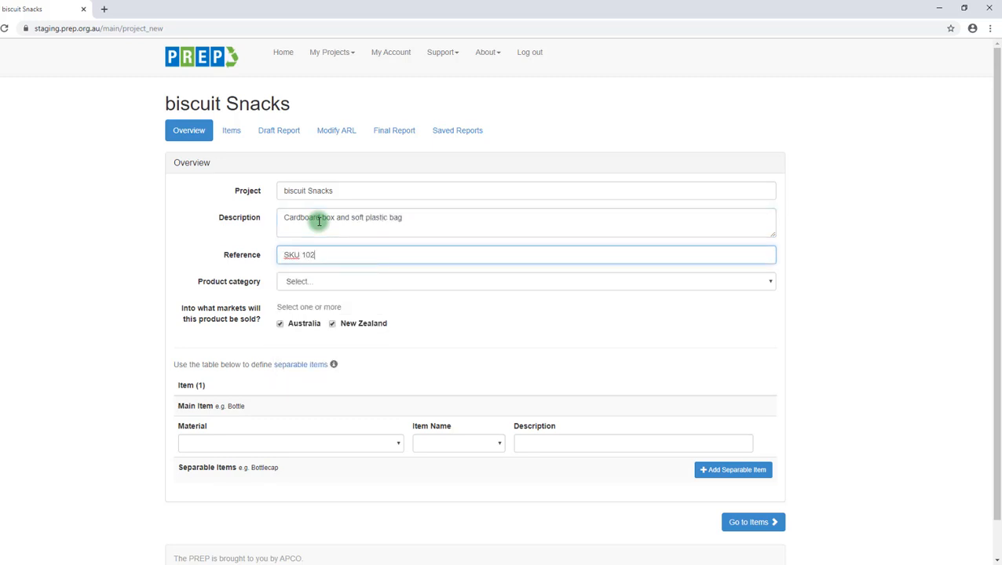
click(525, 281)
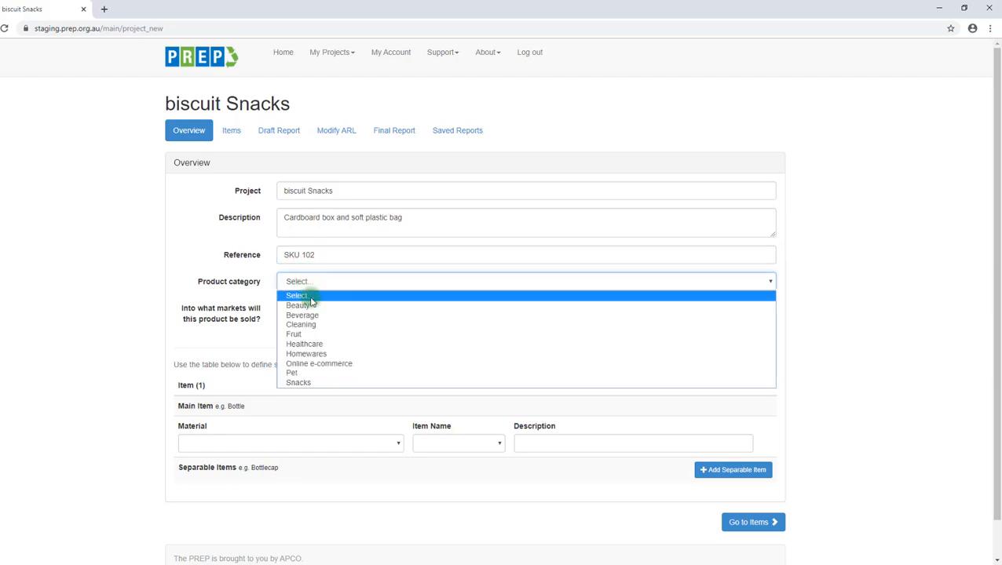
click(298, 383)
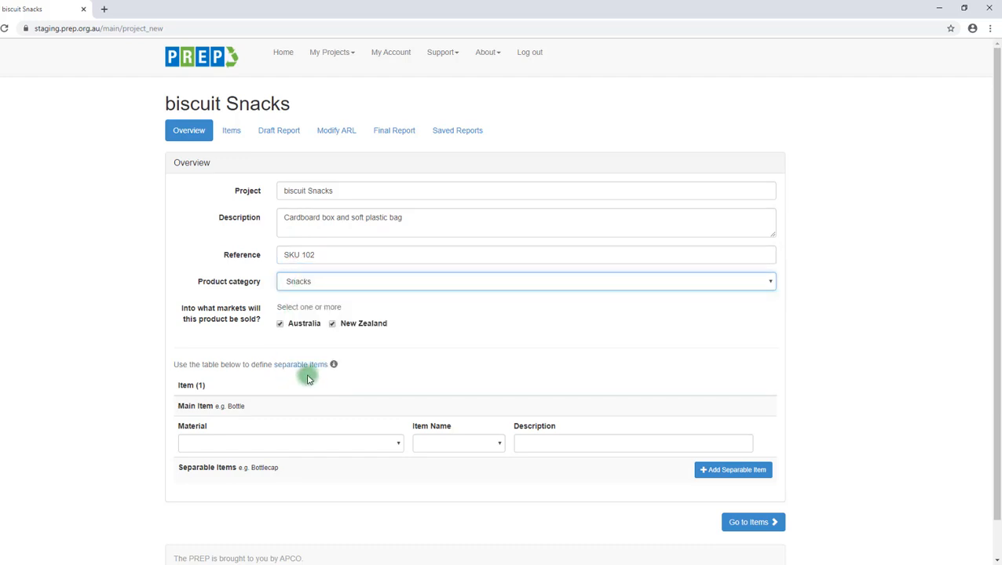
mouse_move(418, 330)
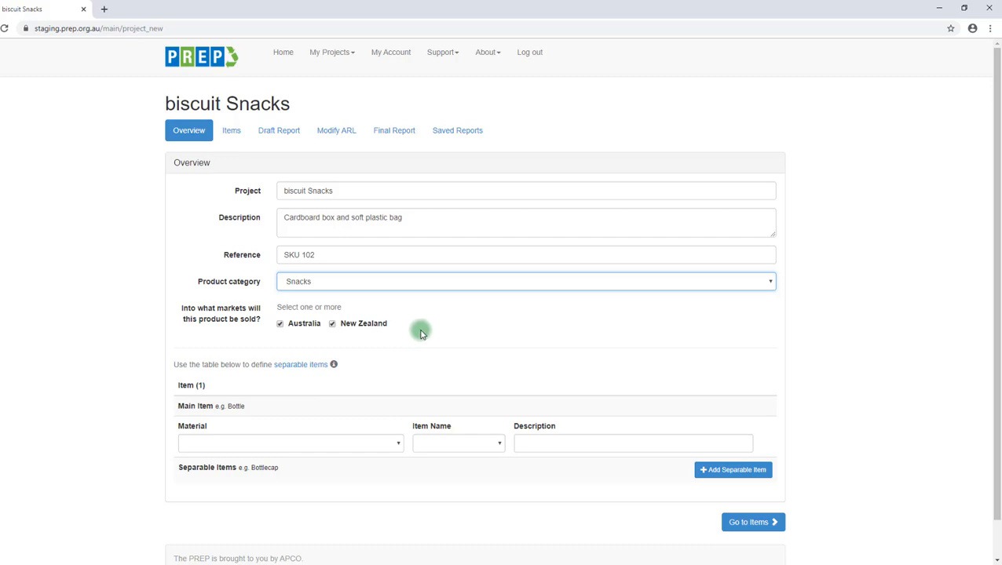
mouse_move(420, 333)
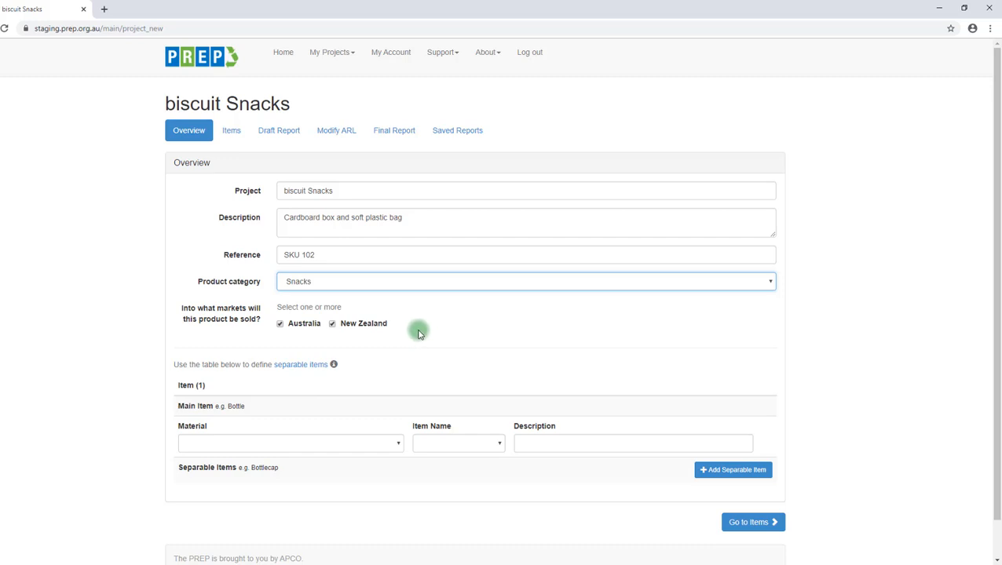
mouse_move(386, 342)
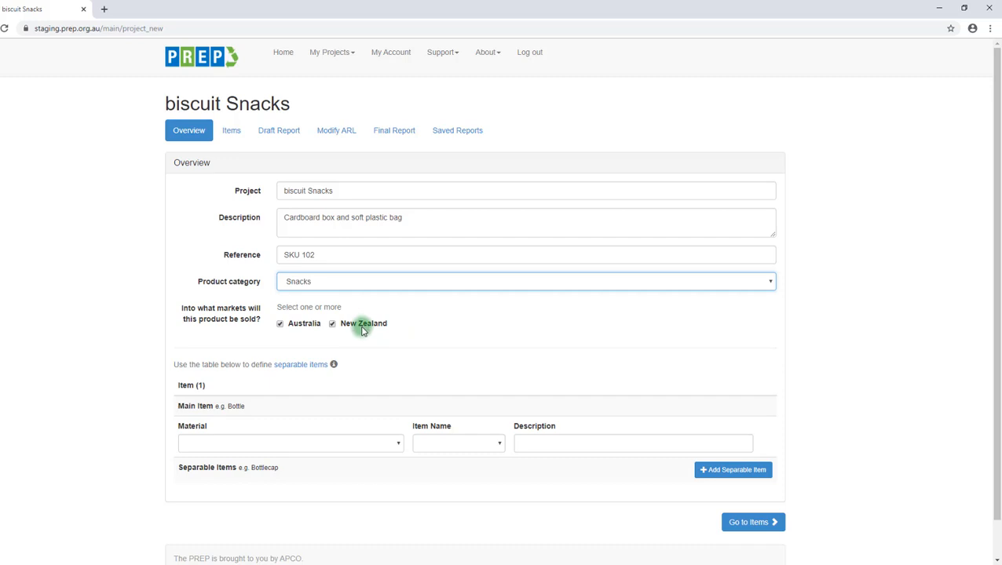
mouse_move(369, 369)
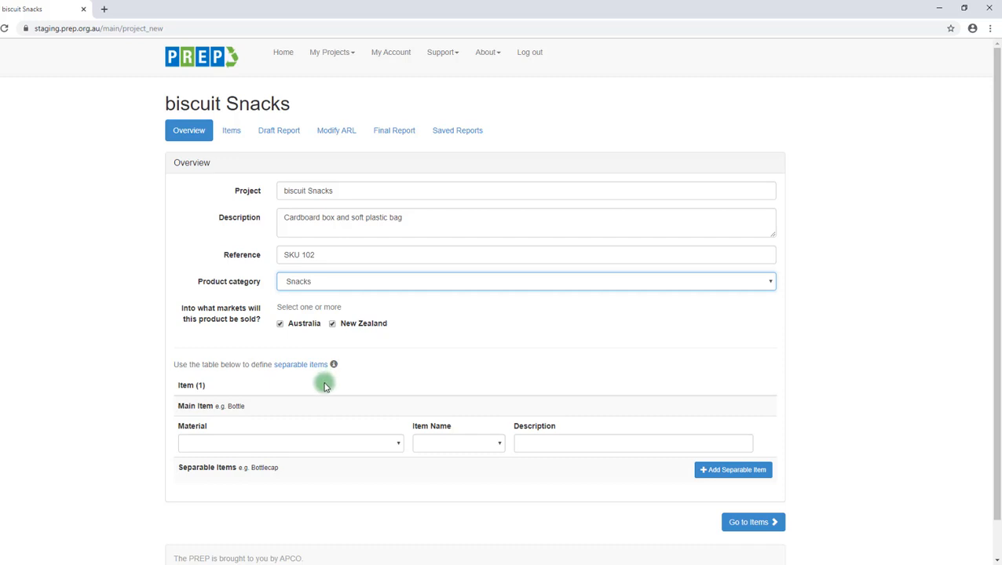
mouse_move(315, 371)
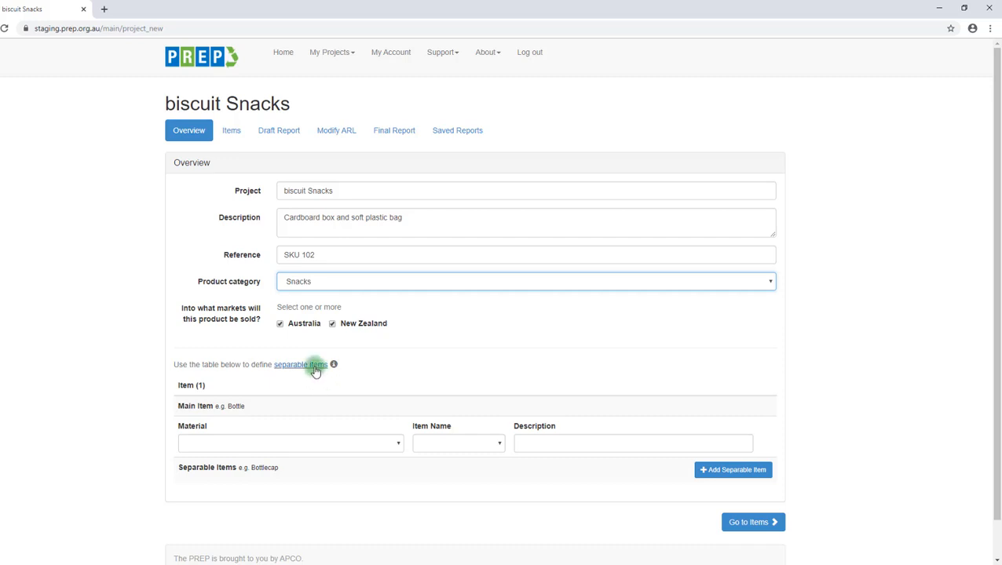
Step: Read the glossary explanation of Separable Items with its bottle and can examples
click(309, 364)
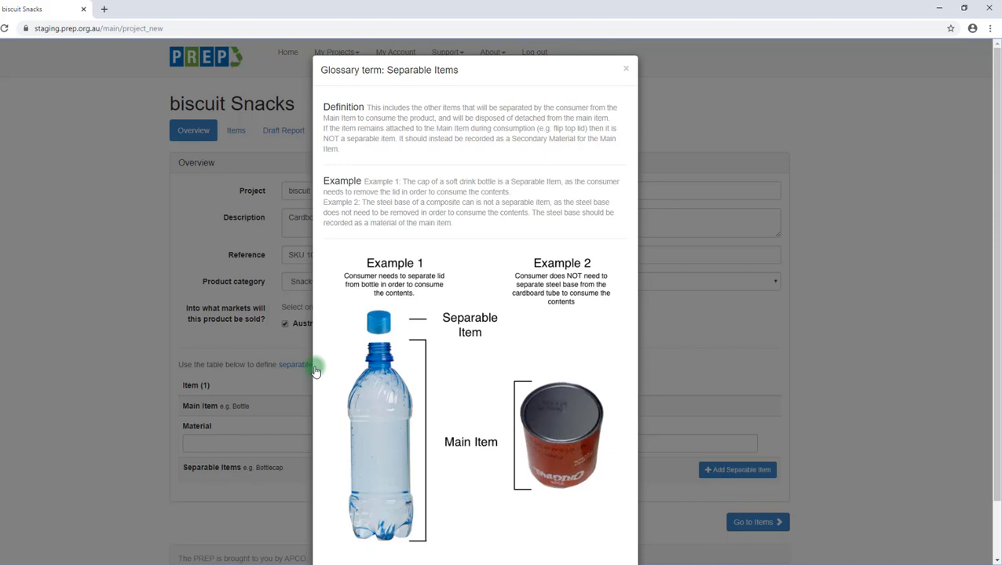
mouse_move(492, 269)
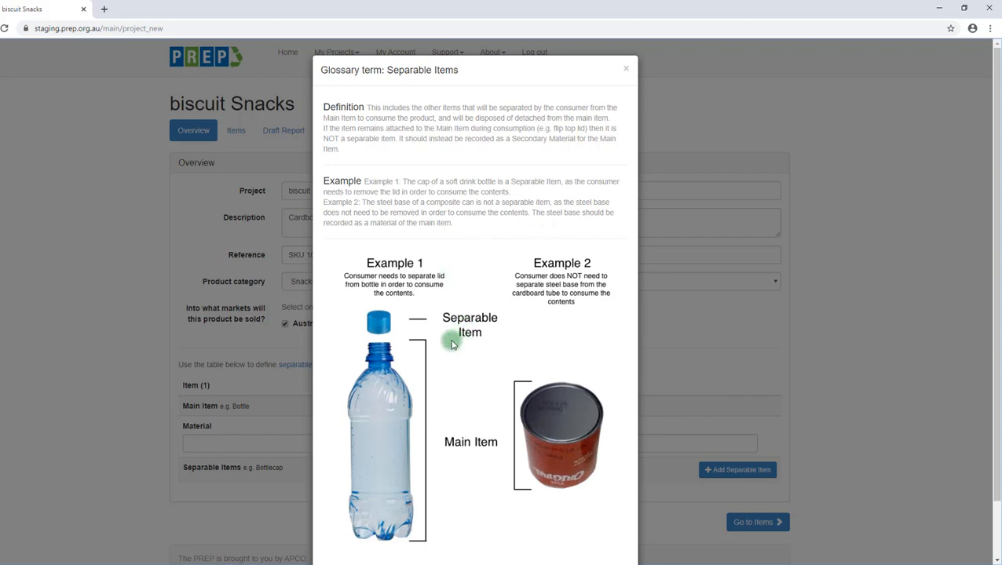
mouse_move(472, 352)
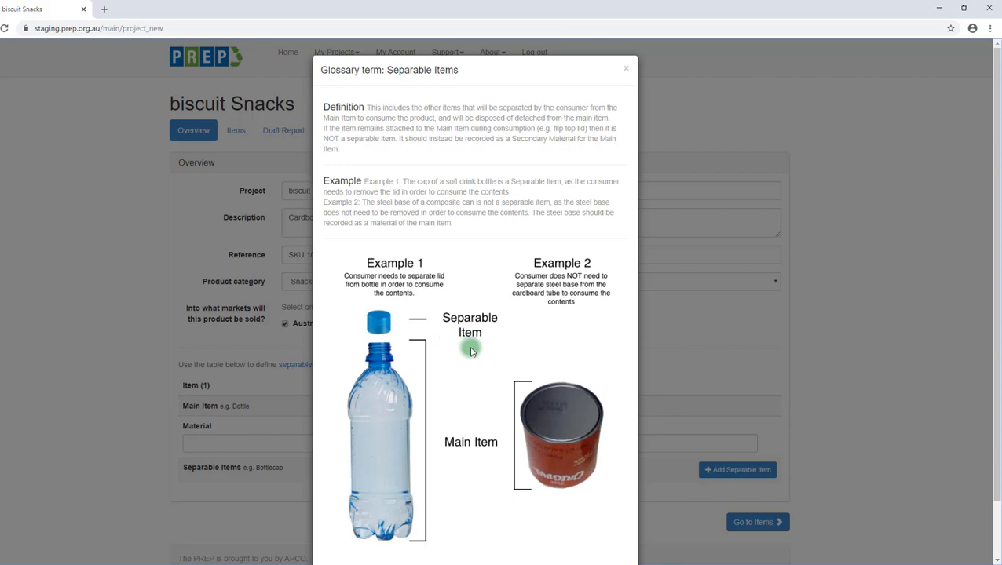
mouse_move(460, 358)
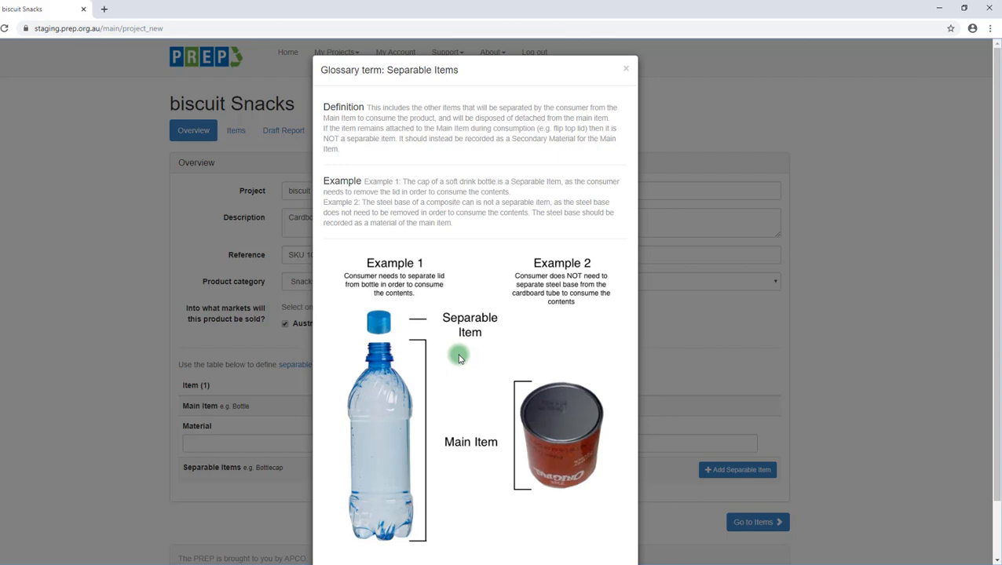
mouse_move(572, 414)
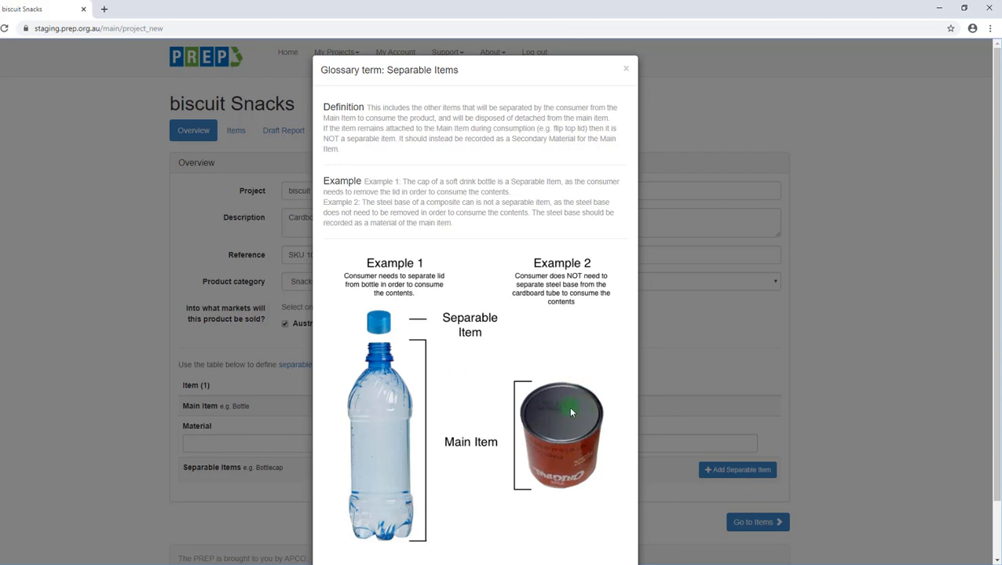
mouse_move(613, 433)
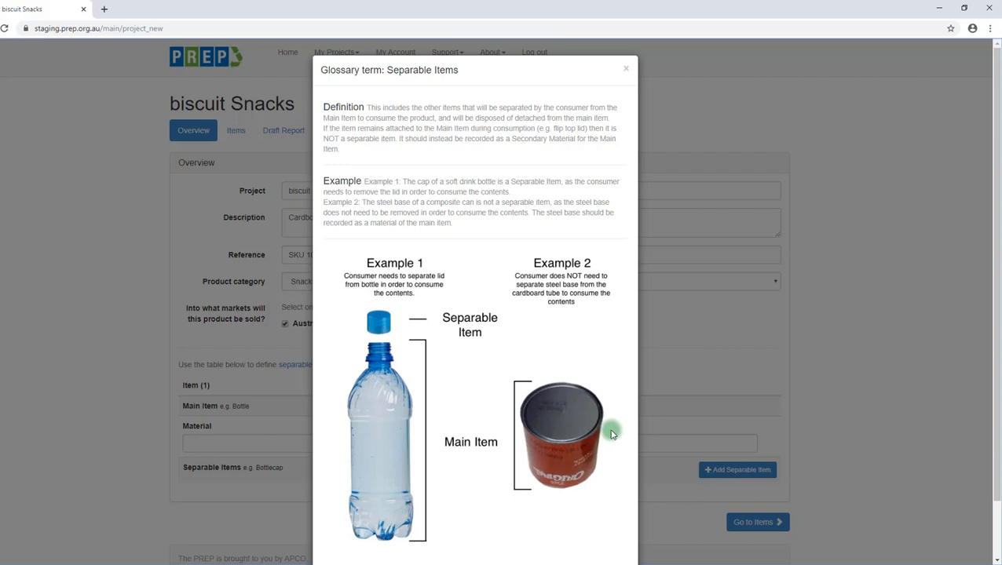
mouse_move(679, 422)
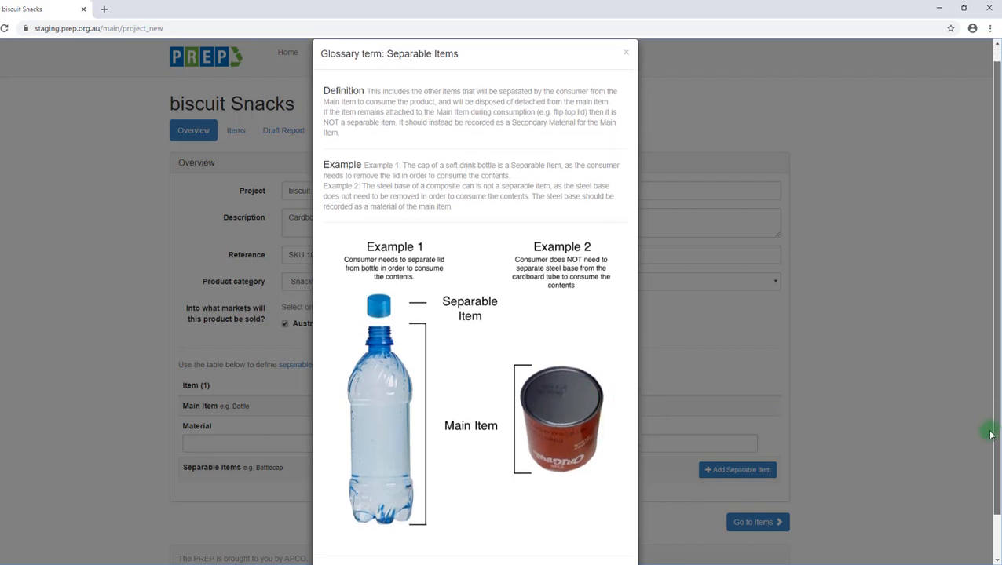
scroll(down, 3)
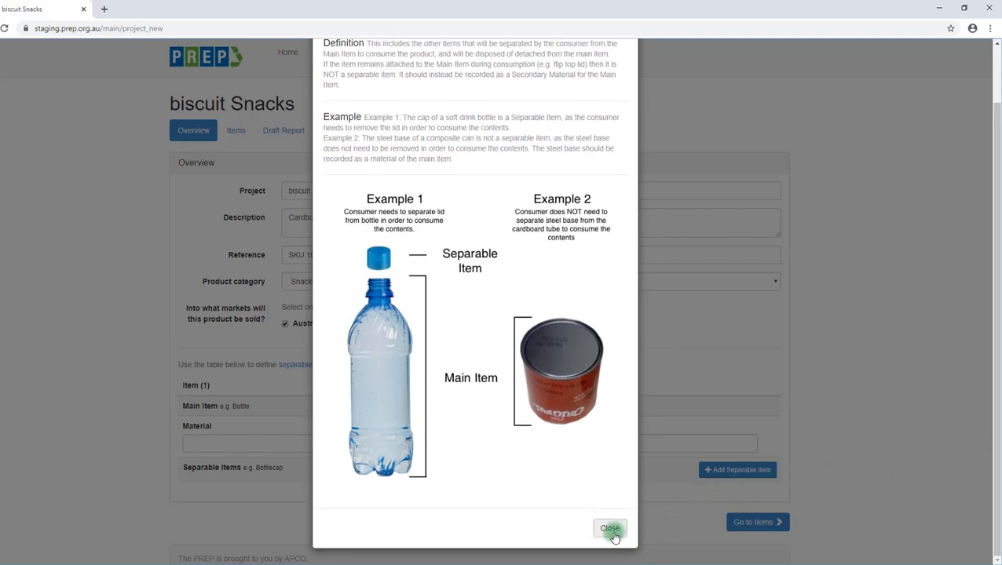
Step: Define the main item as Box, described Cardboard box
click(609, 528)
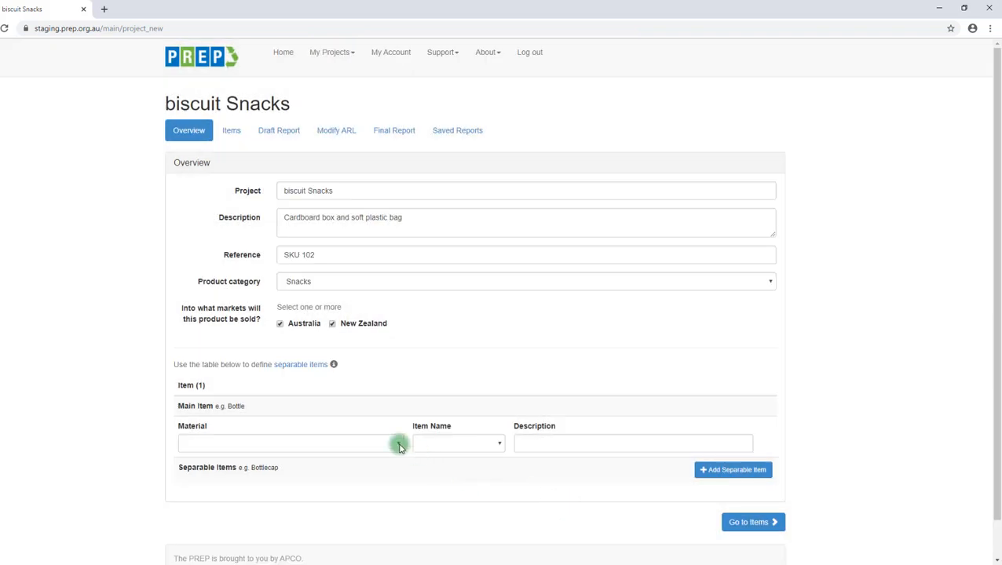
click(292, 442)
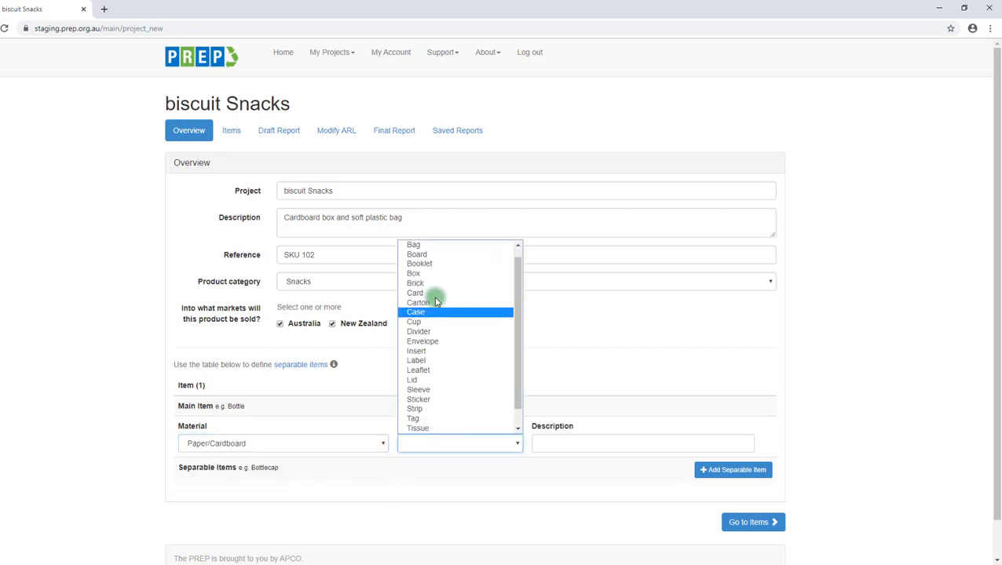
click(415, 274)
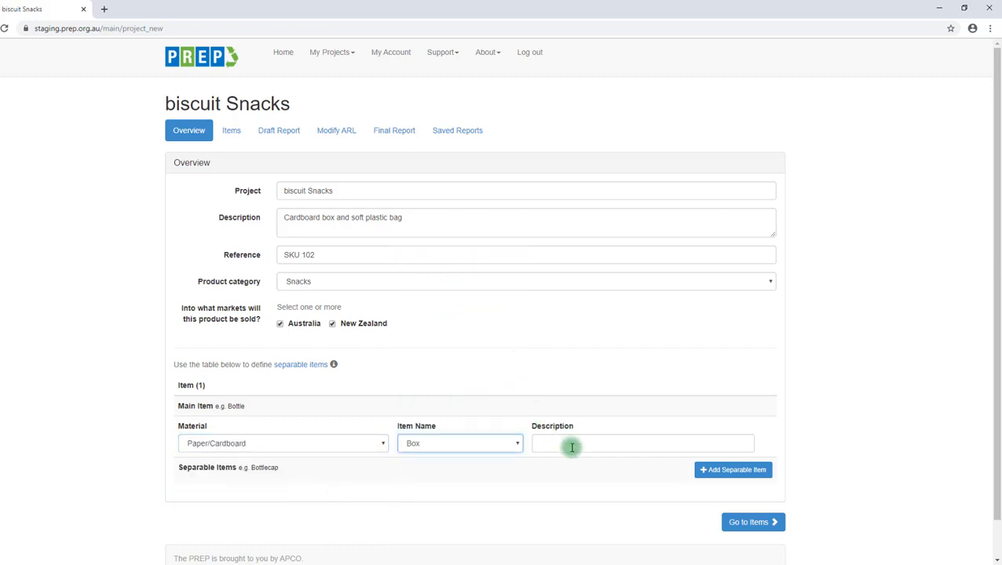
text(Cardboard box)
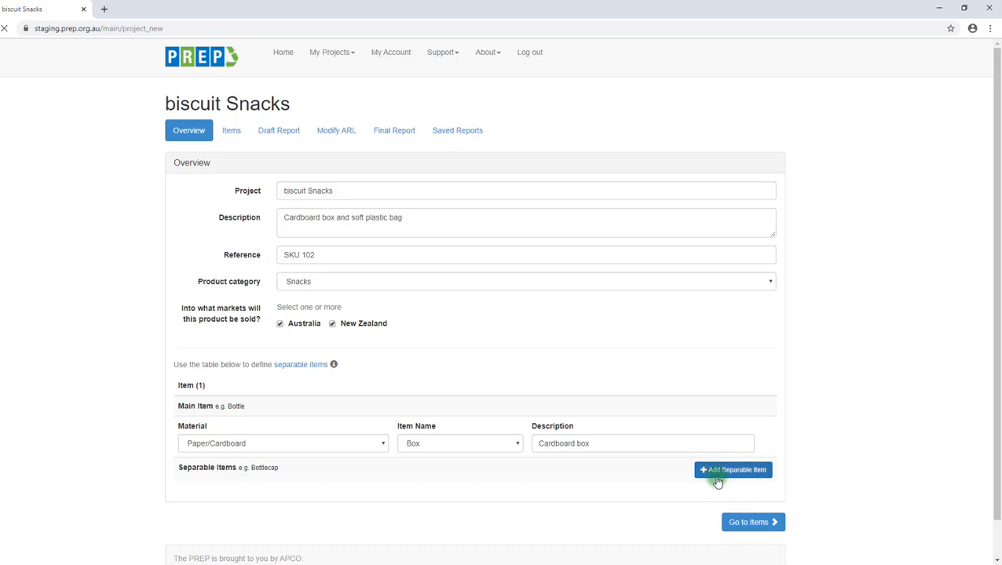
Step: Add a separable item with Plastic material, name Bag, description Plastic Bag
click(732, 469)
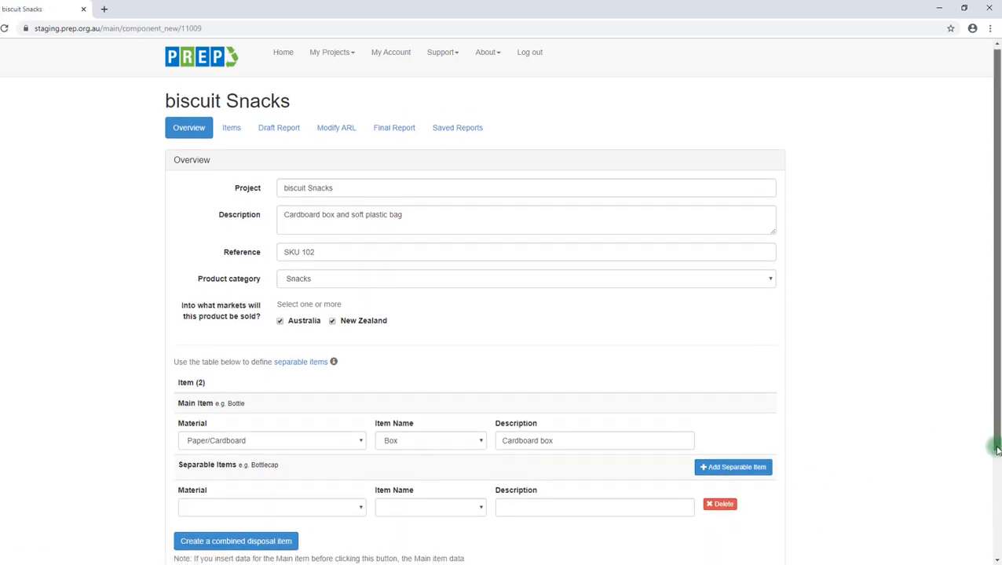
scroll(down, 3)
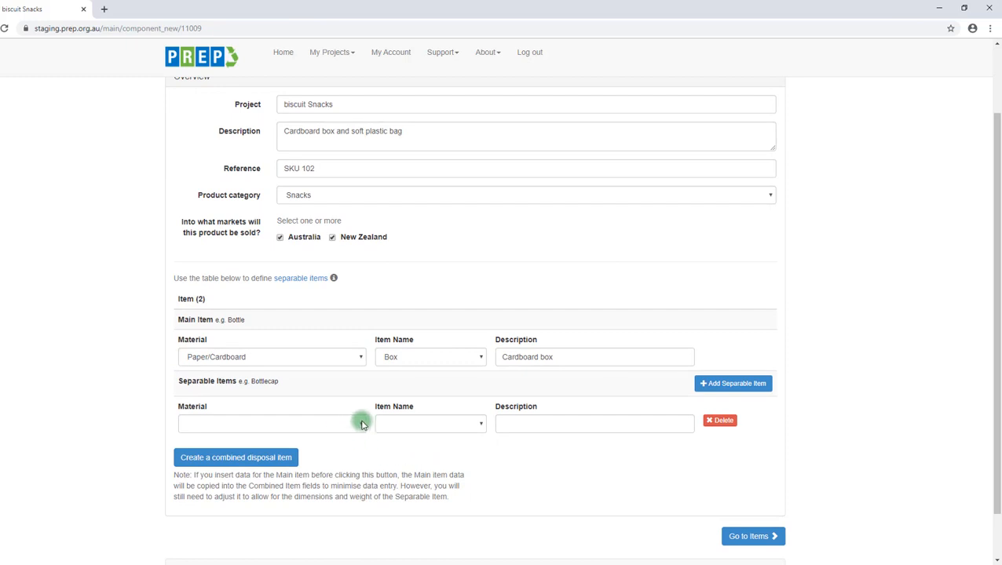
click(271, 424)
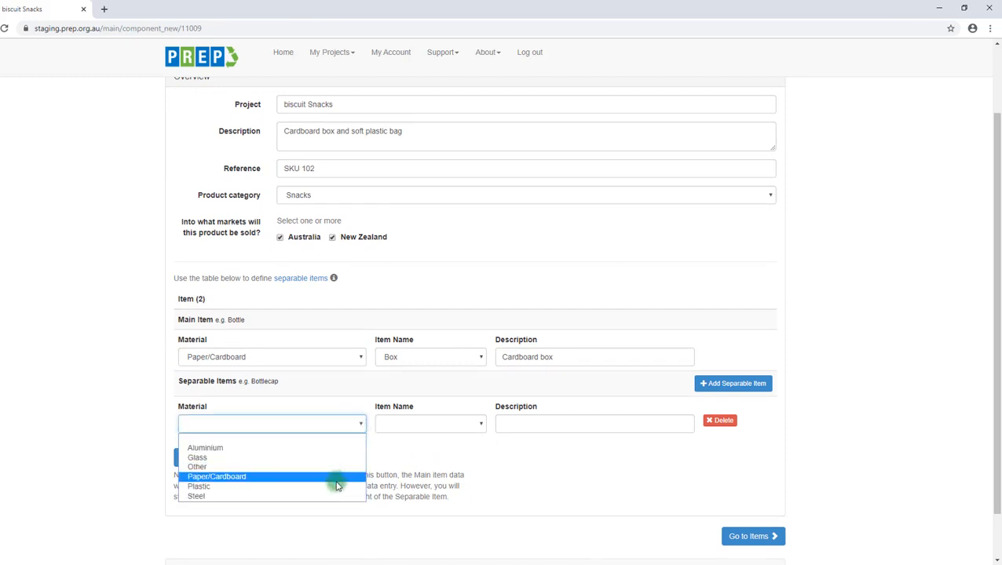
click(198, 487)
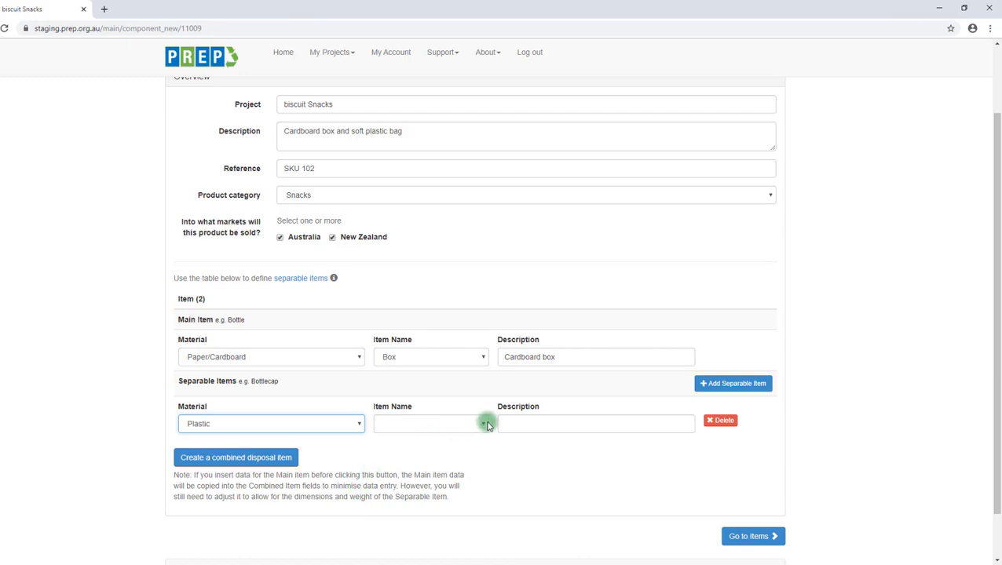
click(430, 424)
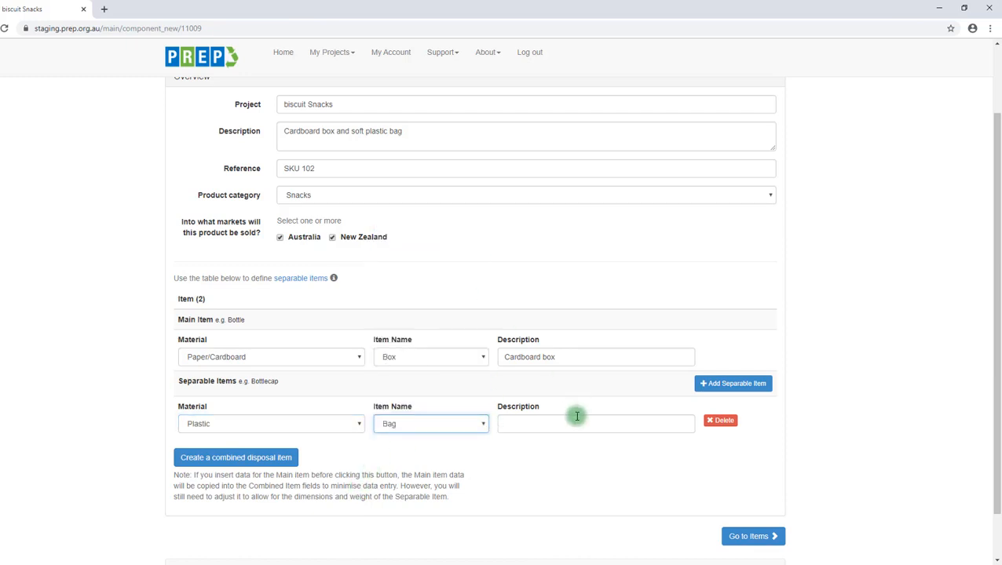
text(Plastic Bag)
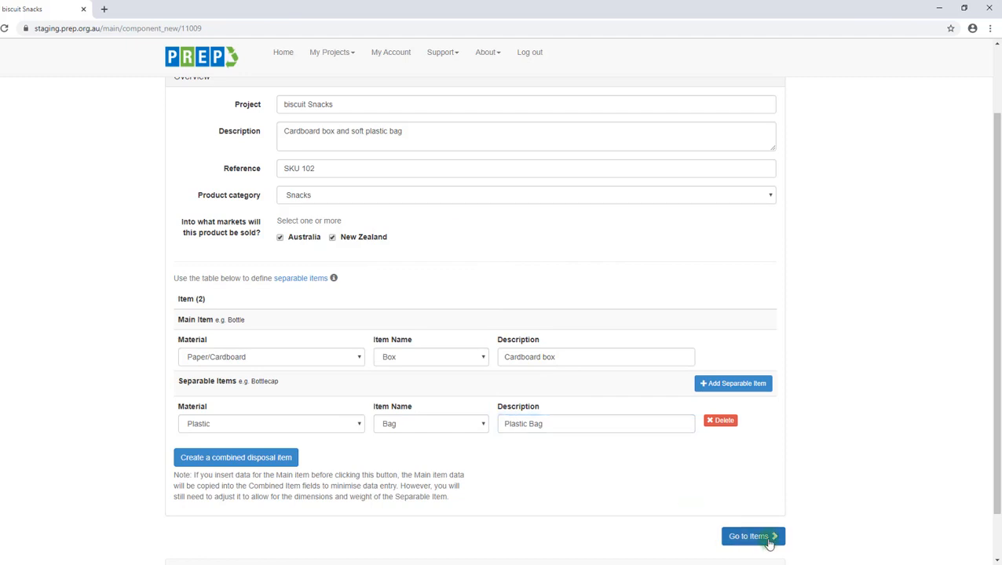
Step: On the Items page, mark the Box as no hazardous contents with Cardboard primary material
click(751, 537)
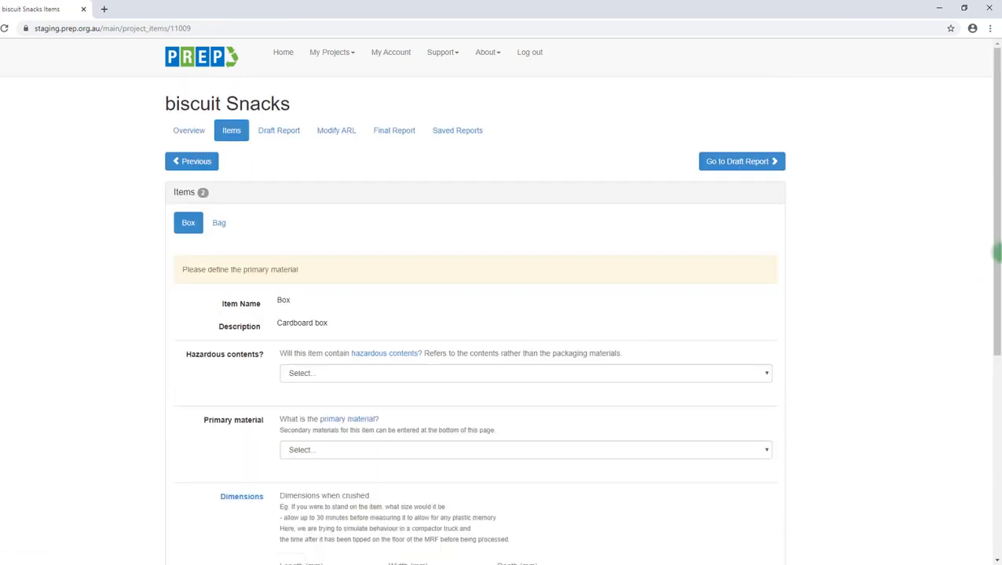
scroll(down, 3)
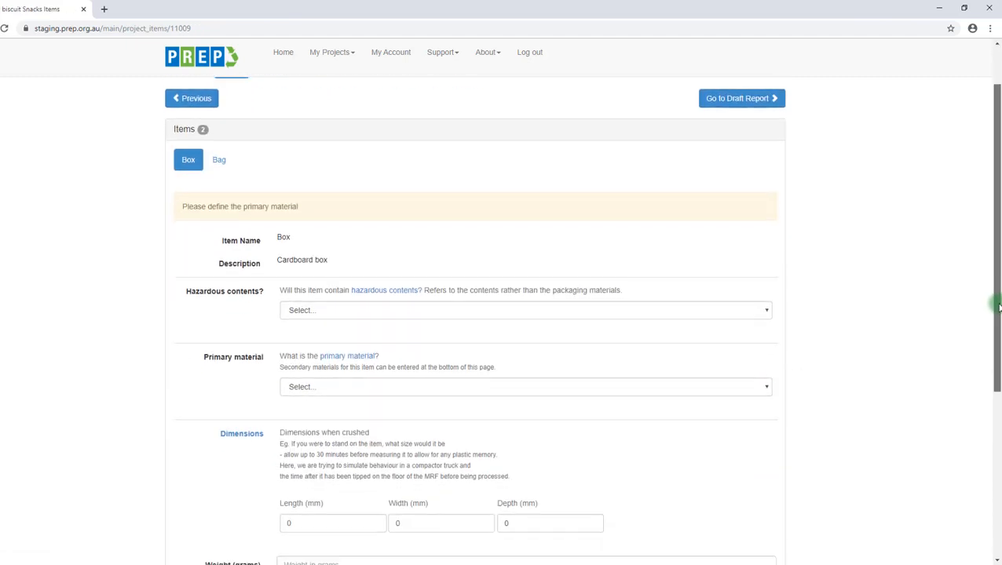
scroll(down, 3)
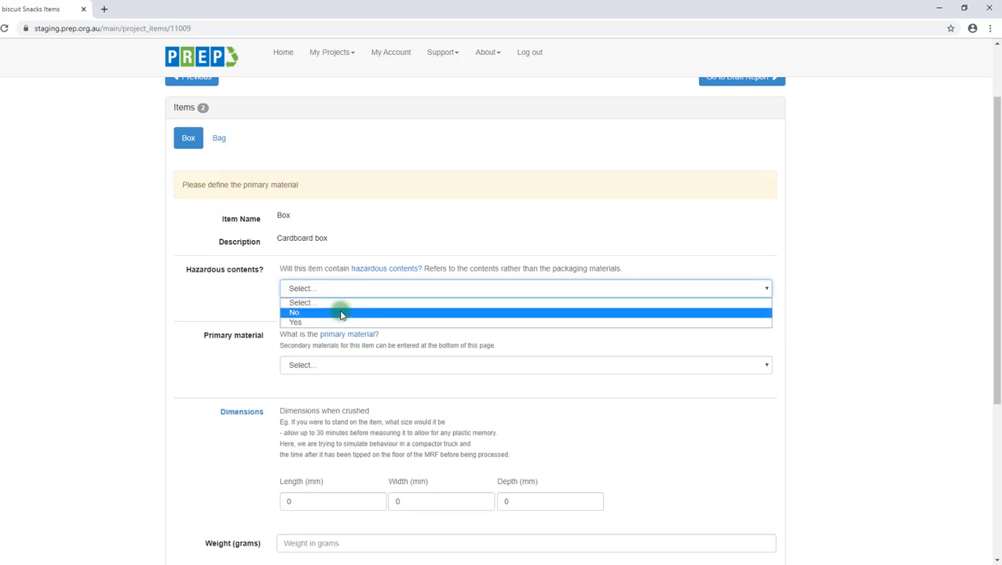
click(521, 382)
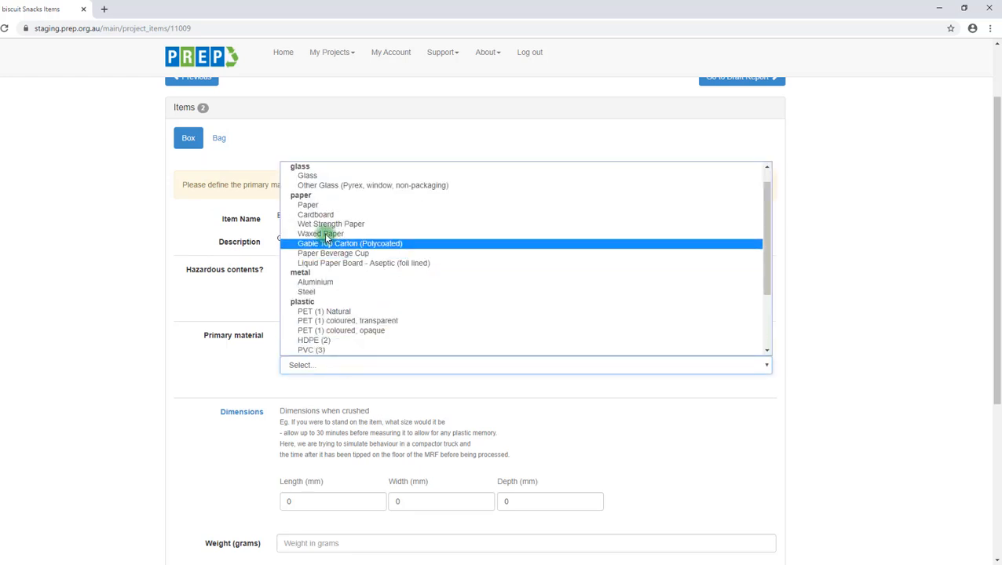
click(314, 213)
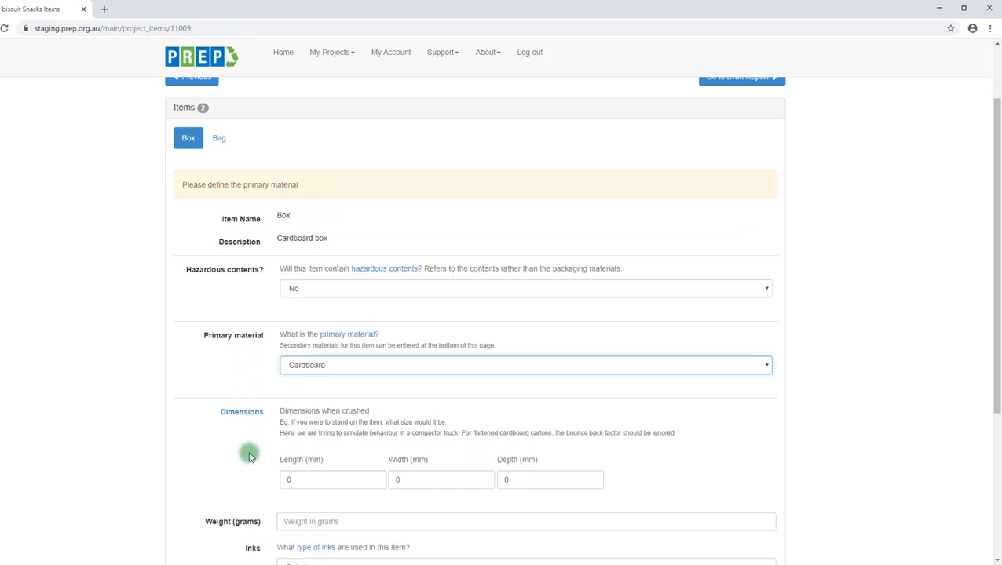
Step: Enter the box's crushed dimensions as 165 × 130 × 4 mm
click(331, 479)
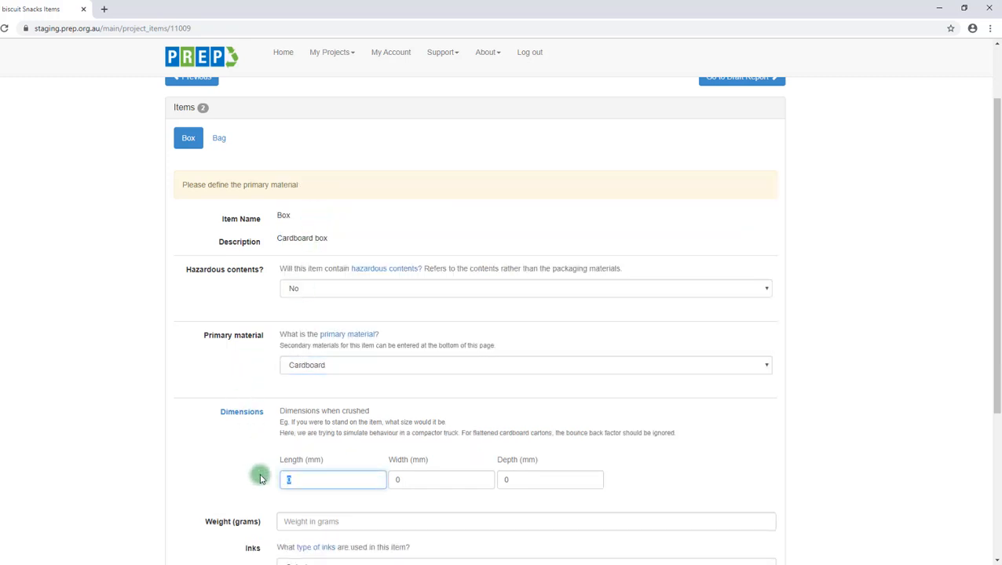
text(165)
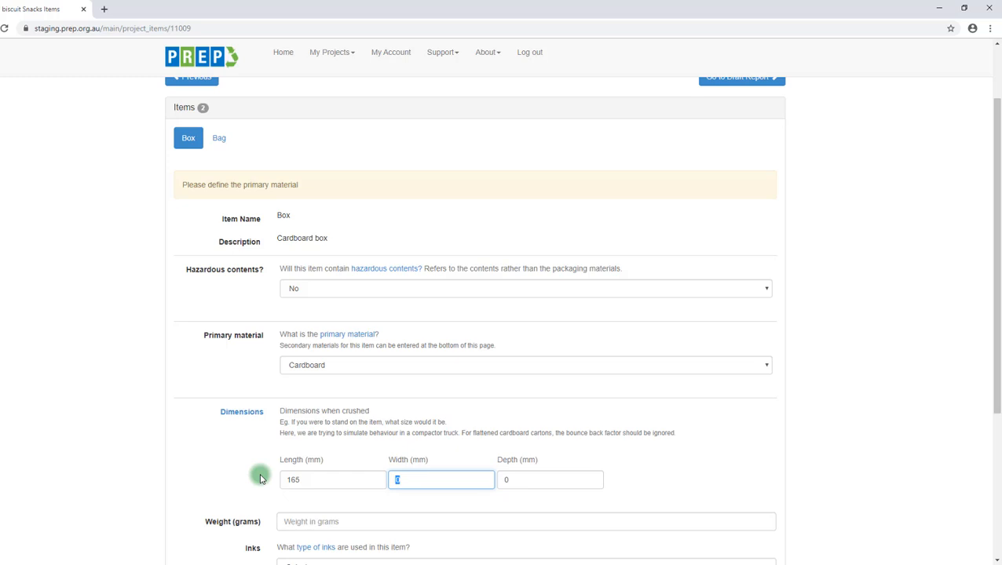
text(1)
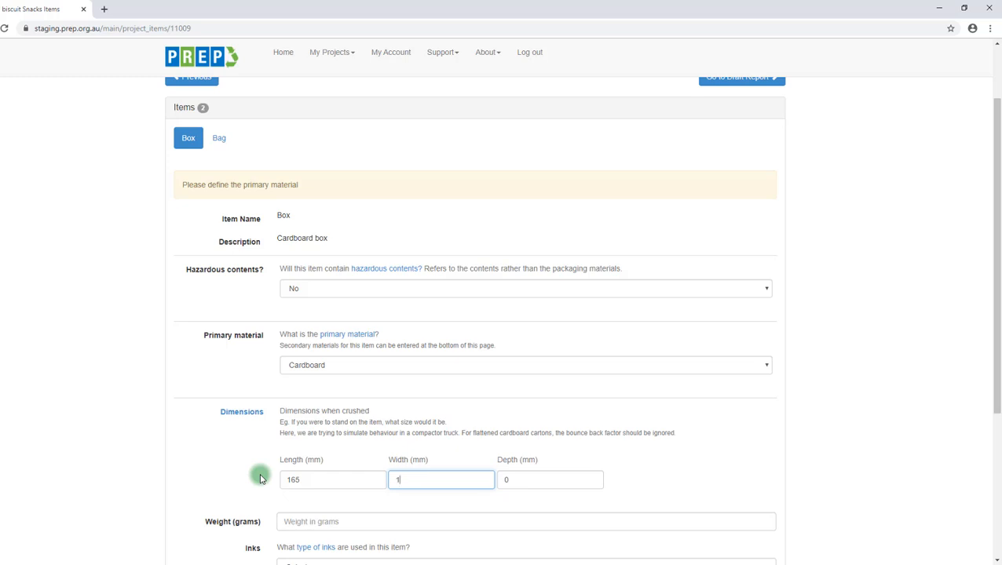
text(30)
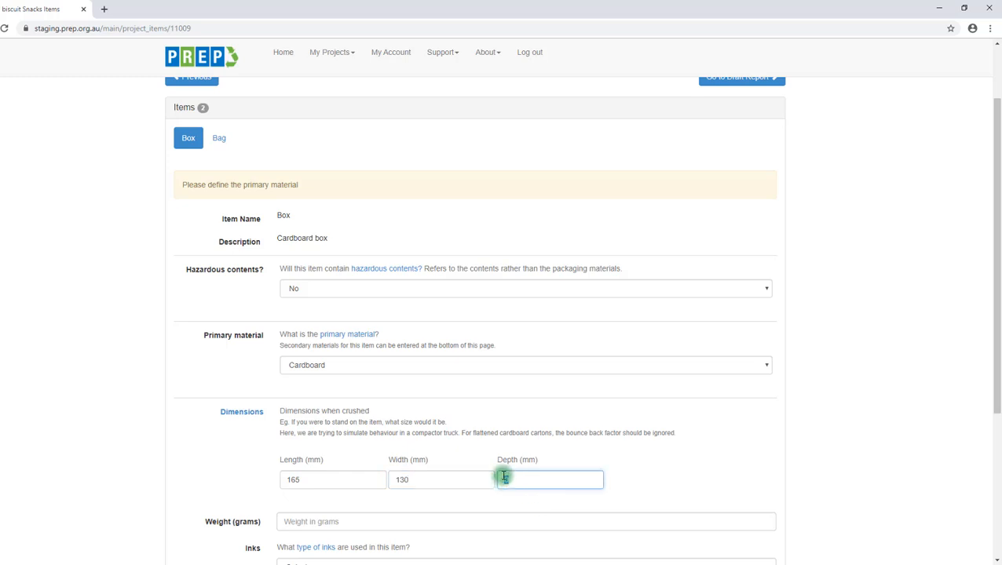
text(4)
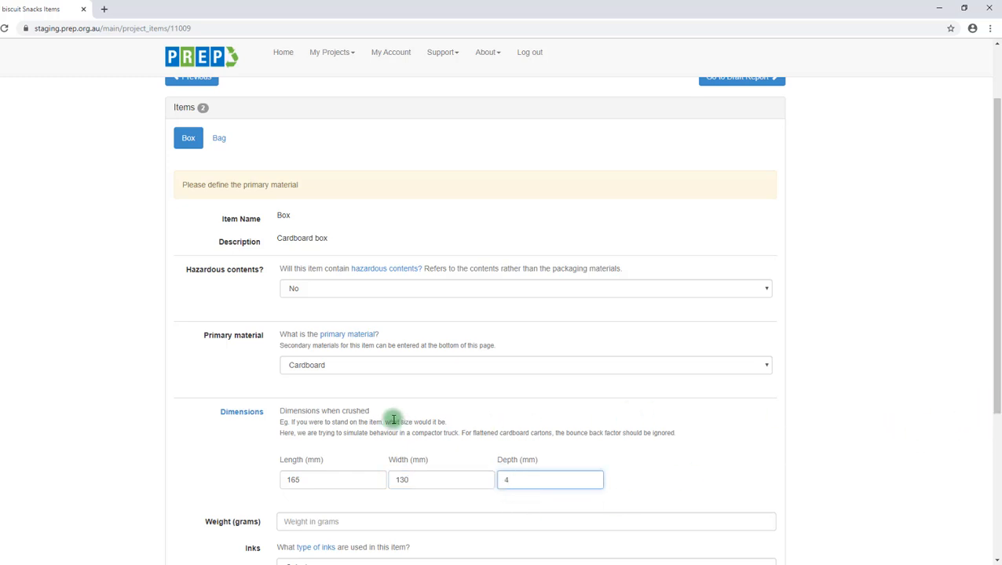
mouse_move(377, 434)
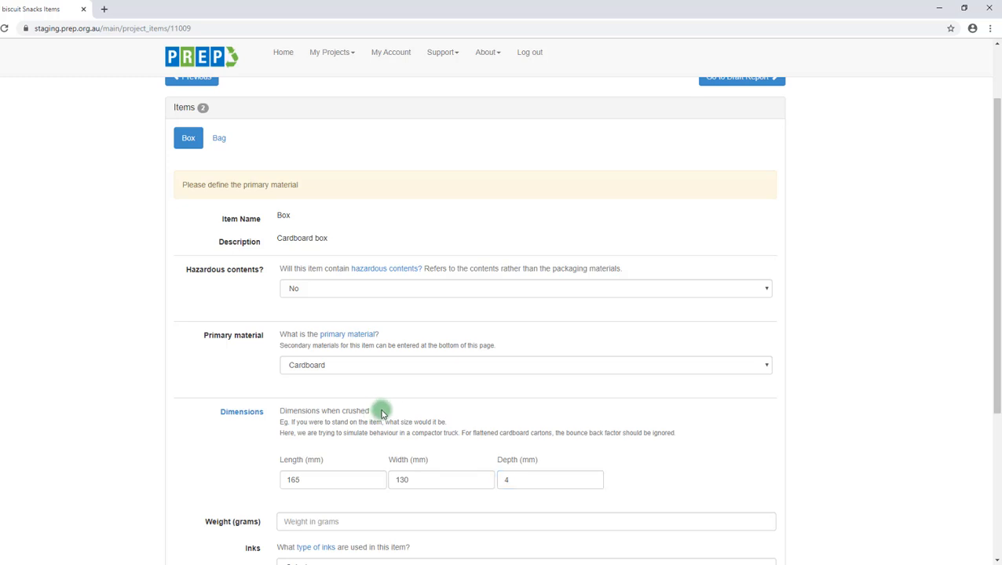
mouse_move(389, 412)
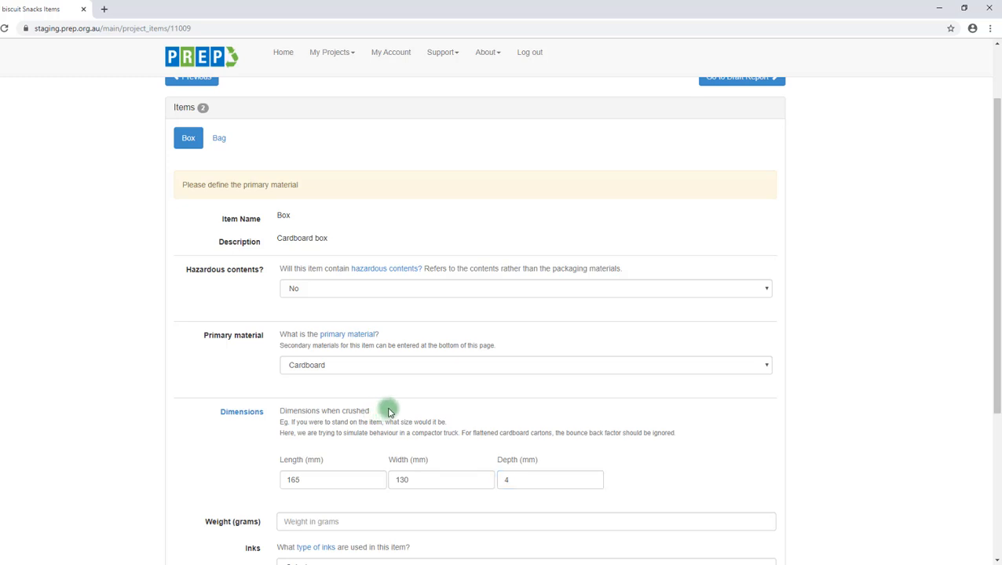
Step: Record the box's ink as non-water soluble and secondary materials as Yes
scroll(down, 3)
text(1)
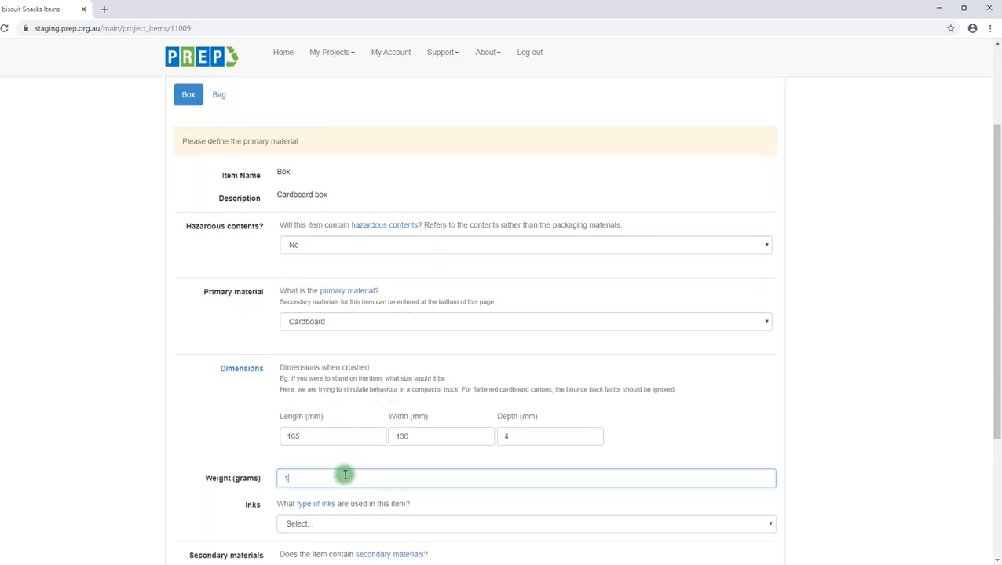
click(525, 522)
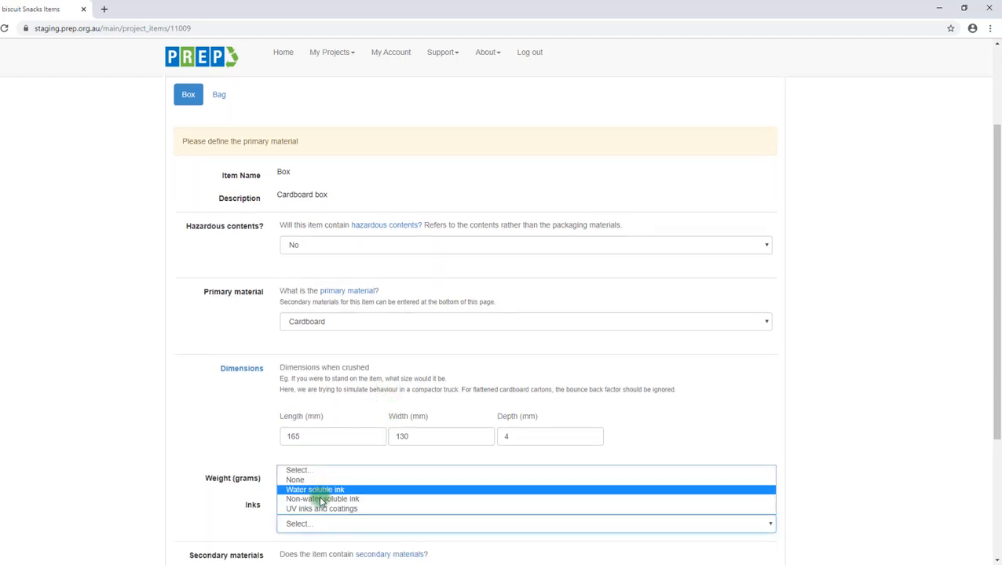
click(330, 499)
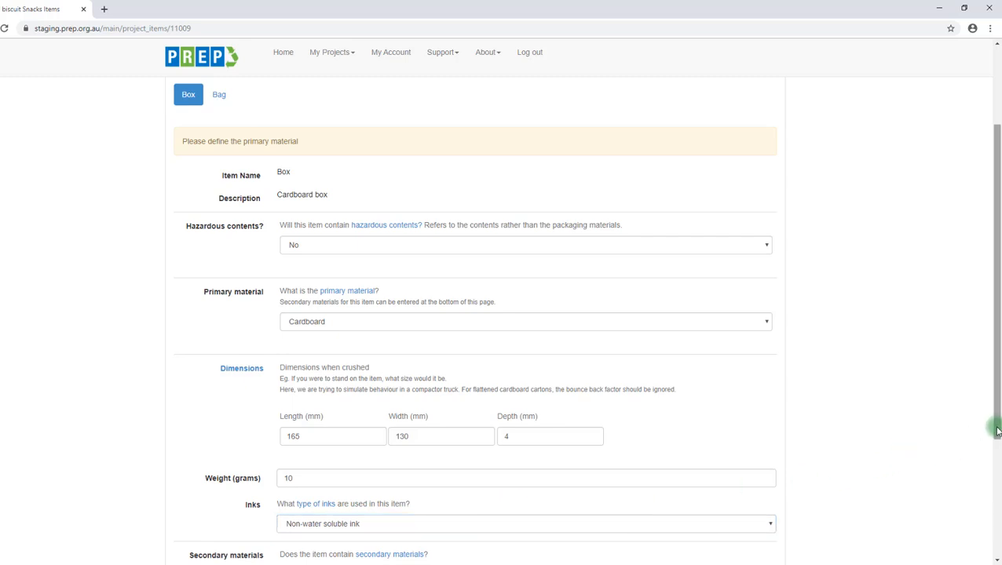
scroll(down, 3)
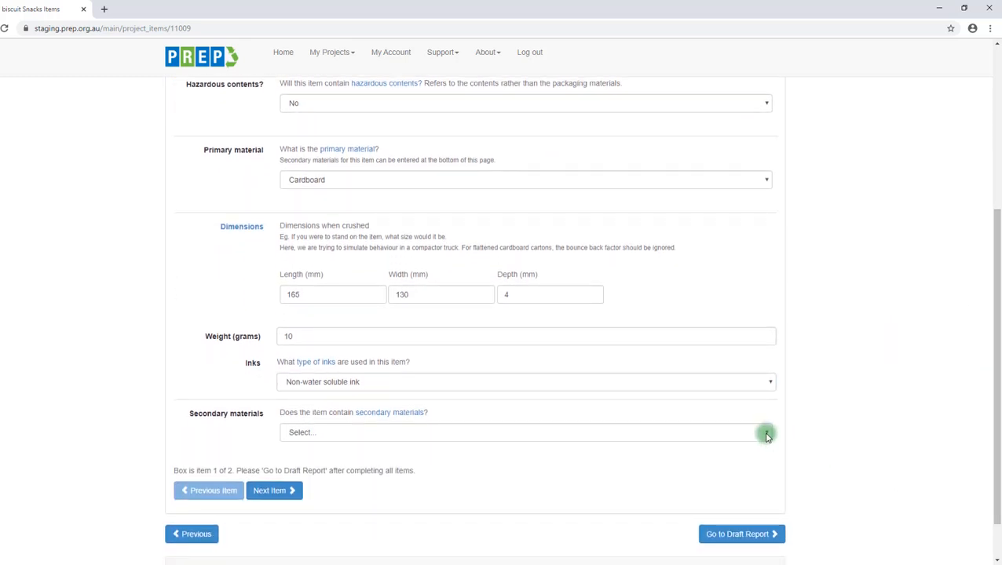
click(526, 433)
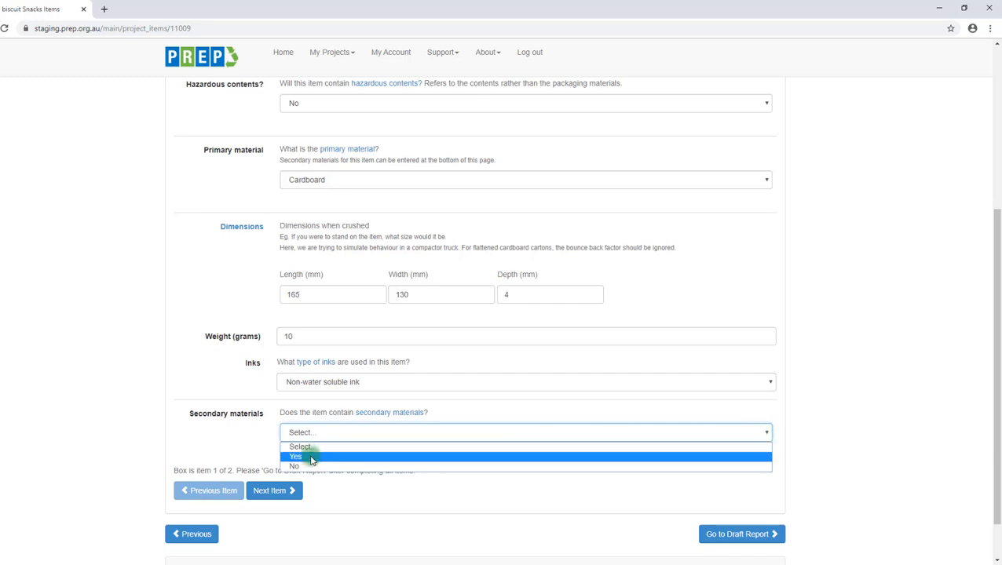
click(295, 455)
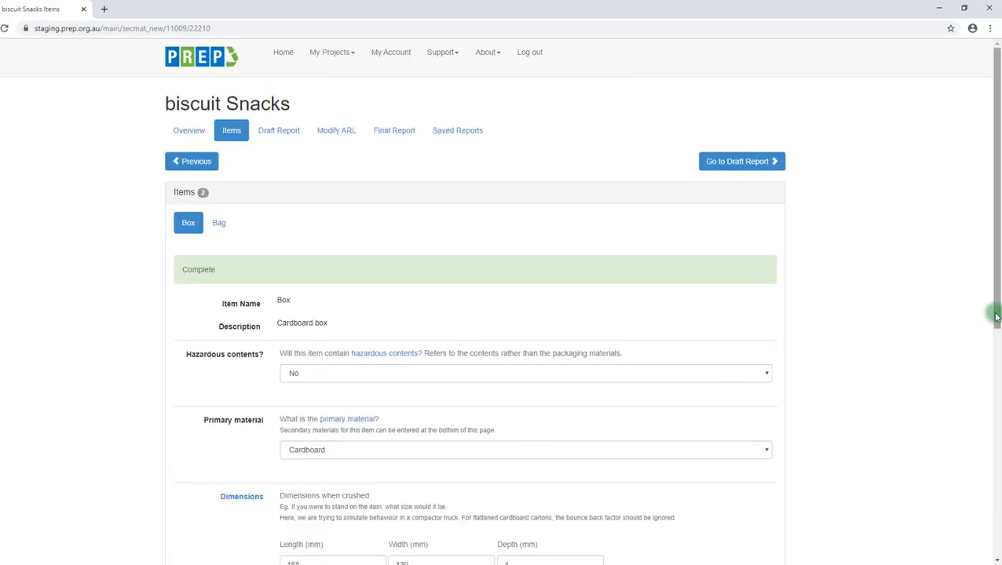
Step: Add a paper Label secondary material with non-water soluble ink, 1% materials and 5% surface
scroll(down, 3)
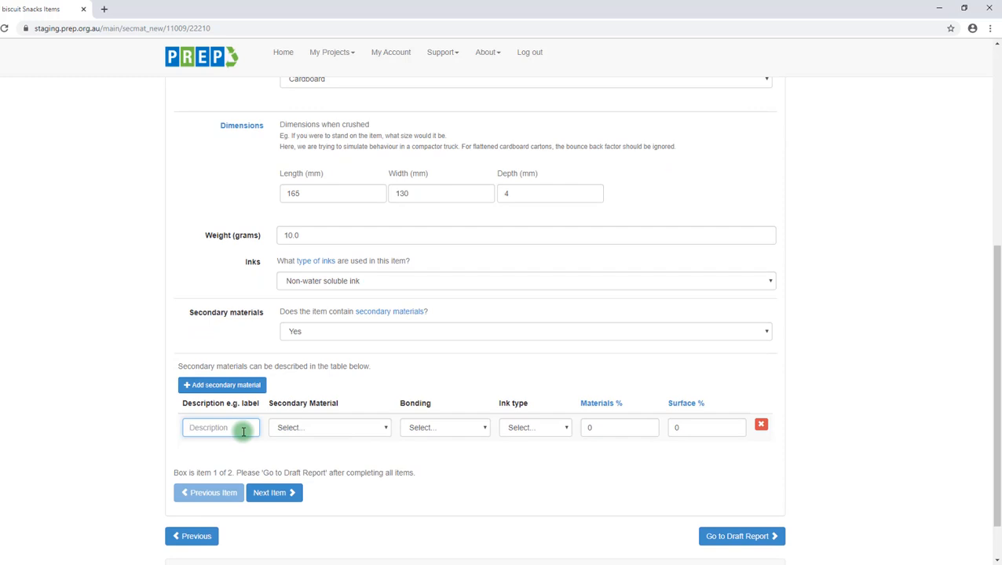
text(Label)
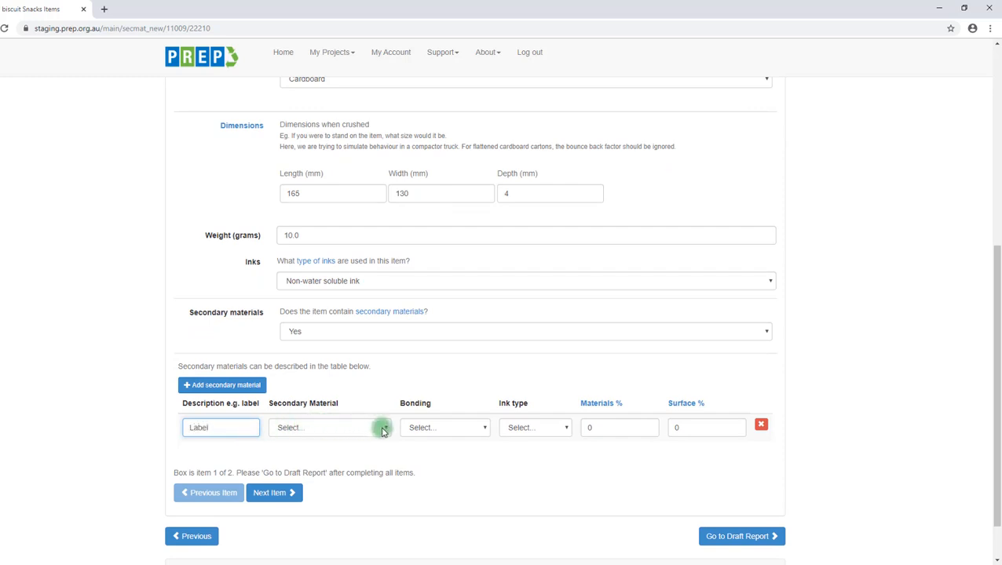
click(328, 427)
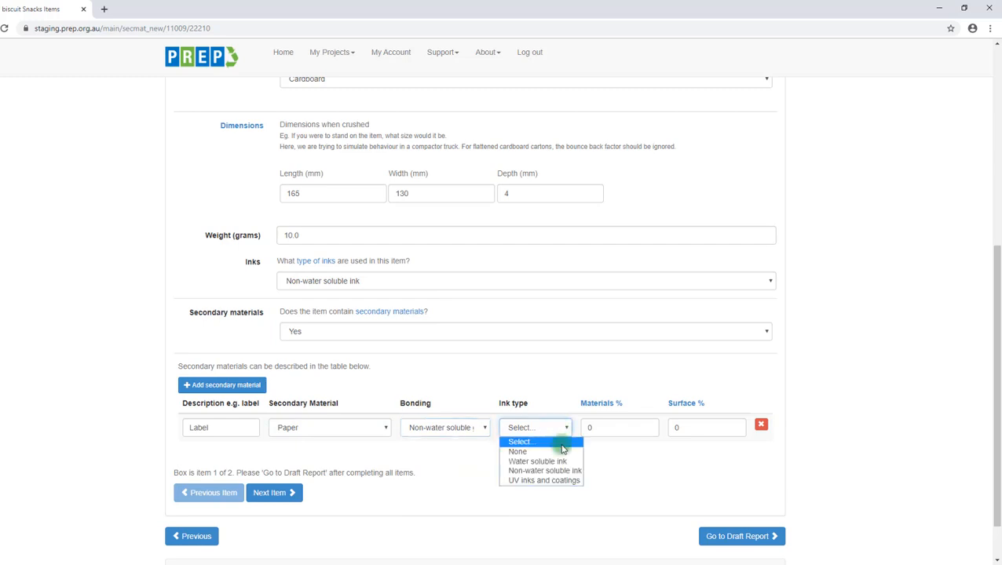
click(547, 472)
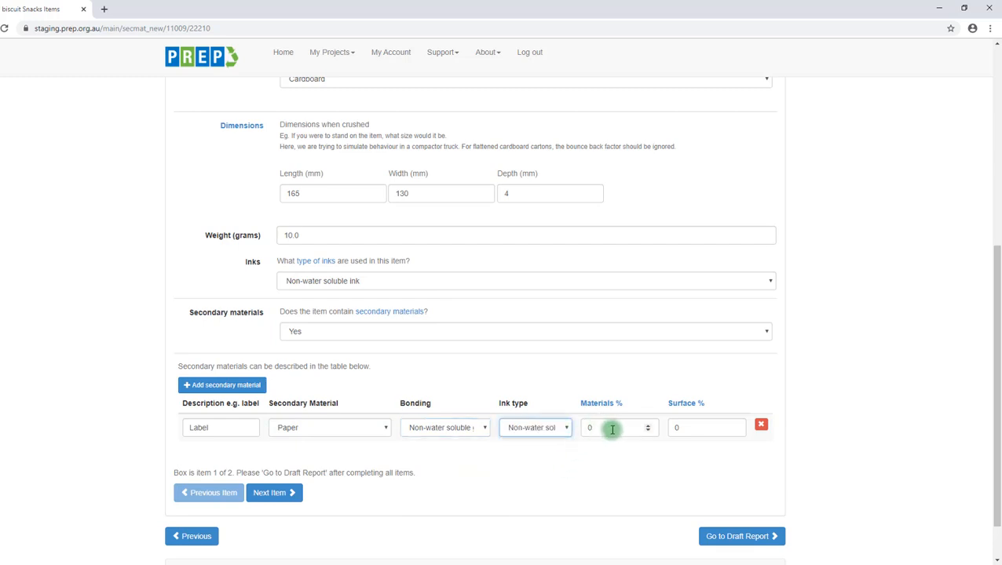
click(613, 428)
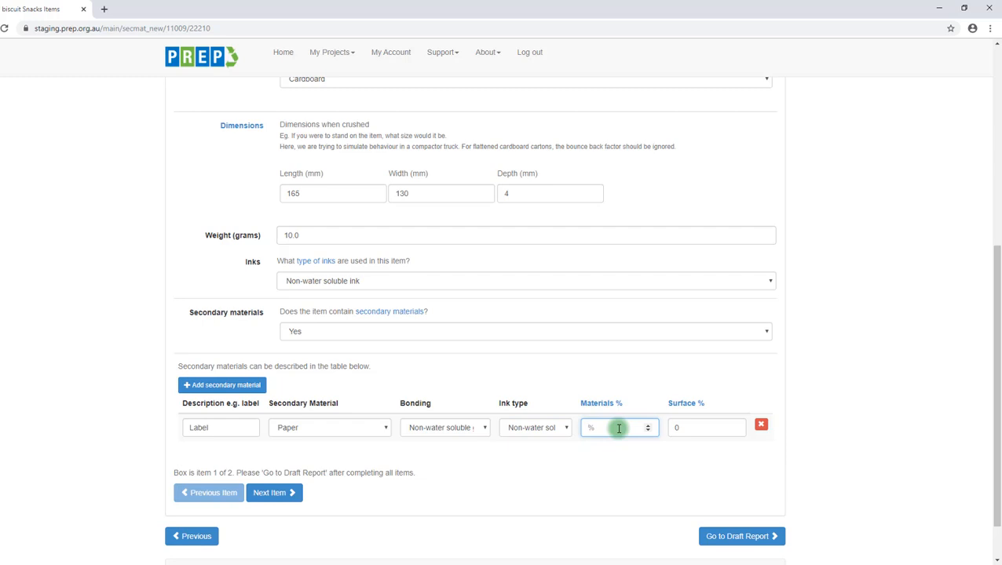
text(1)
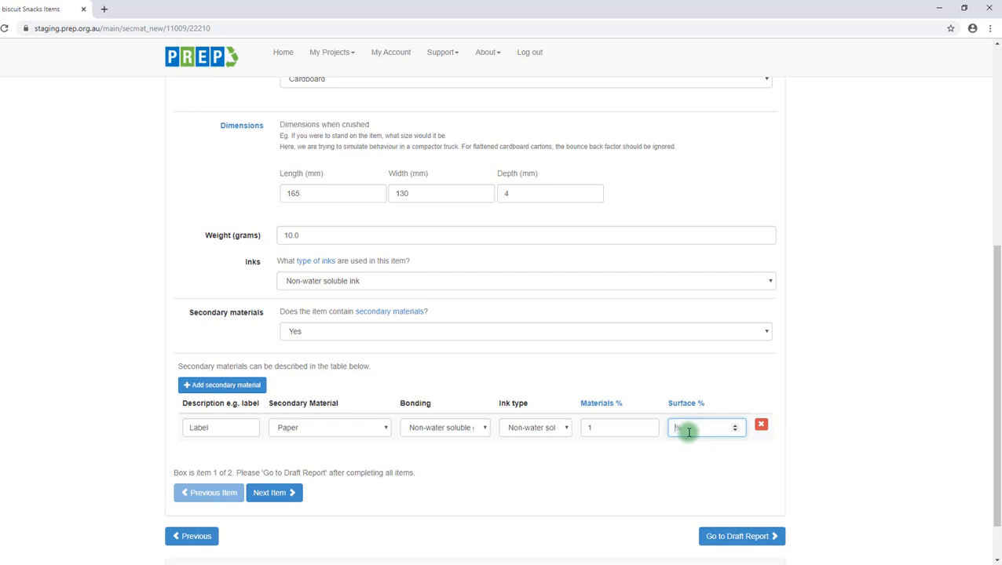
text(5)
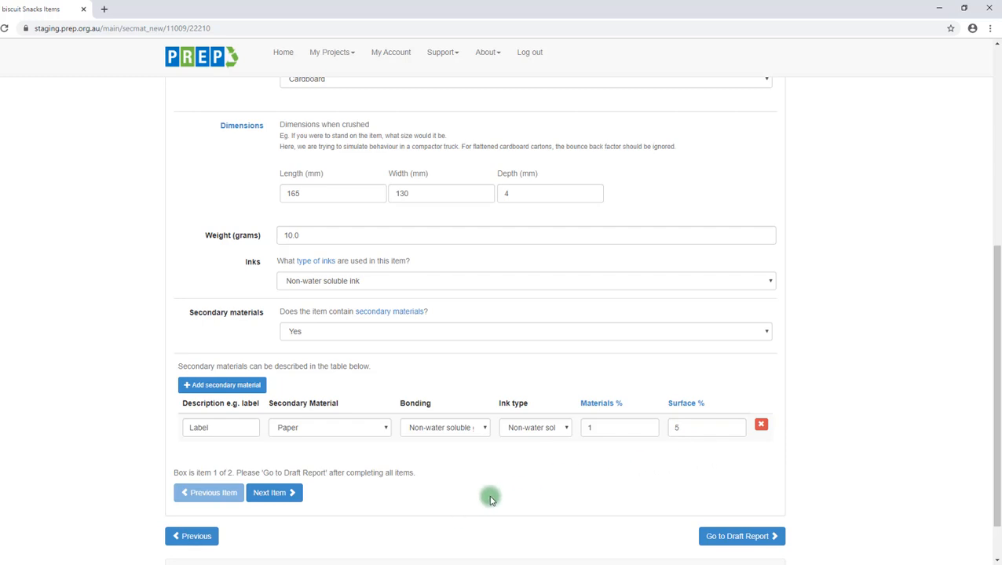
mouse_move(275, 493)
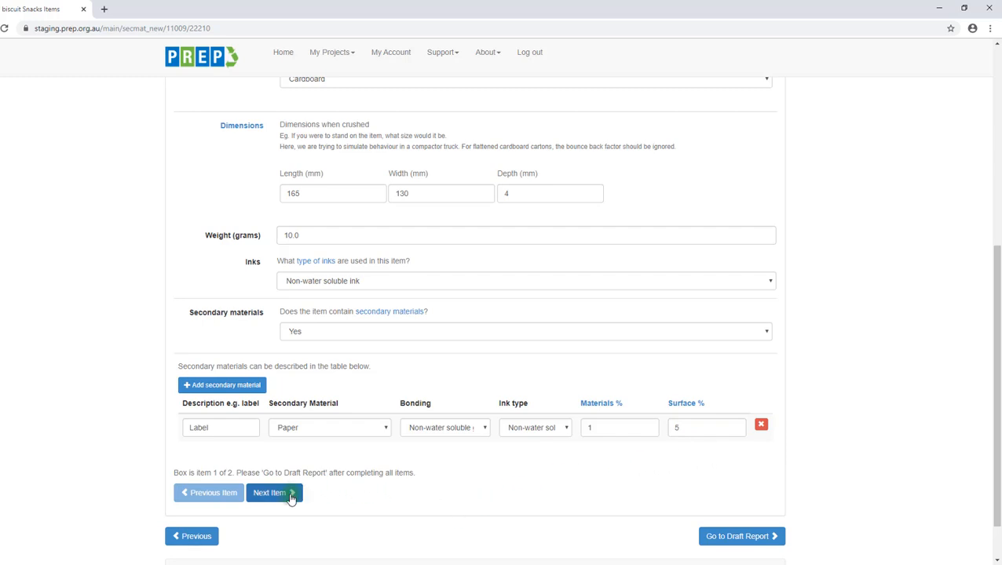
Step: Move to the Bag item and record no hazardous contents and LDPE (4) primary material
click(273, 493)
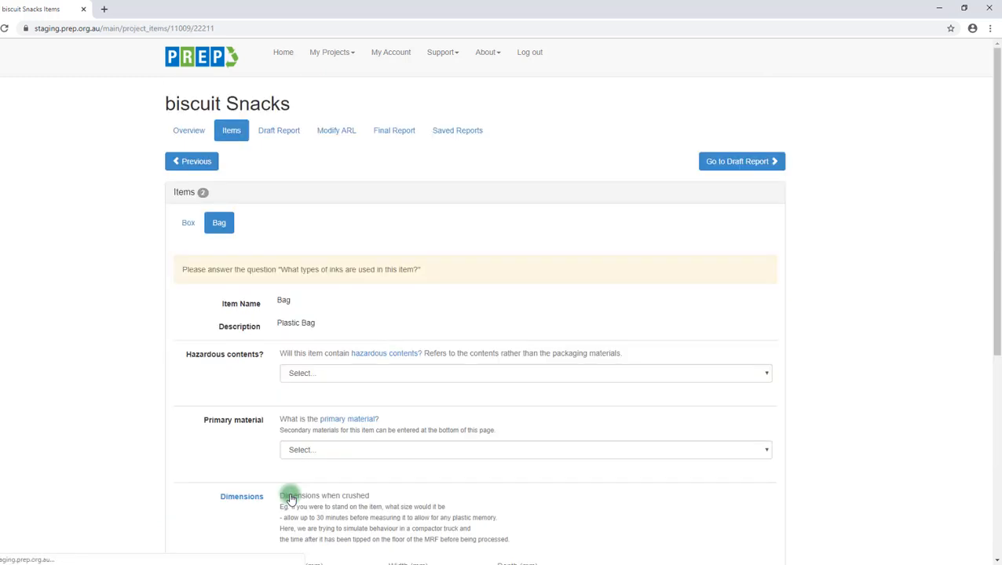
click(525, 374)
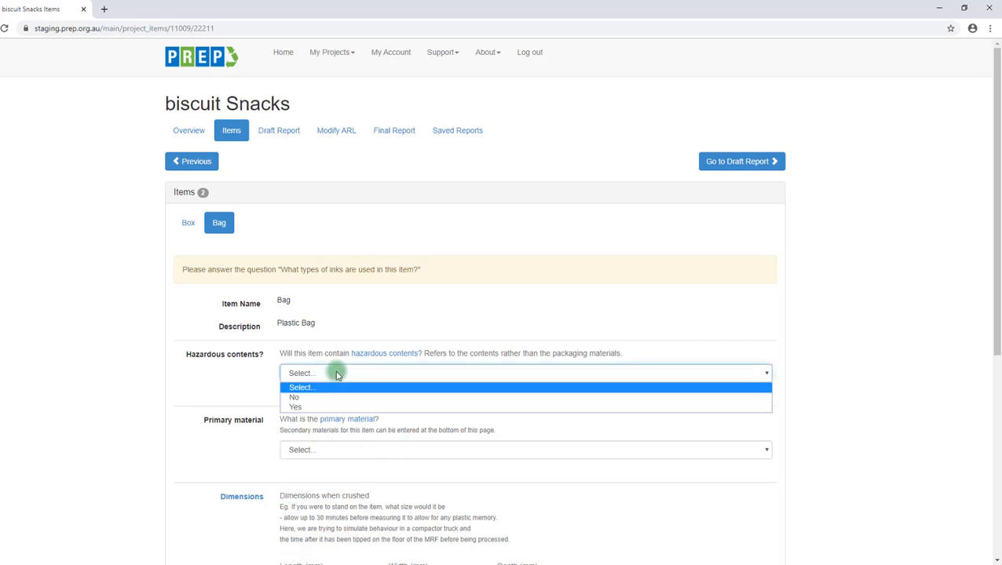
click(293, 398)
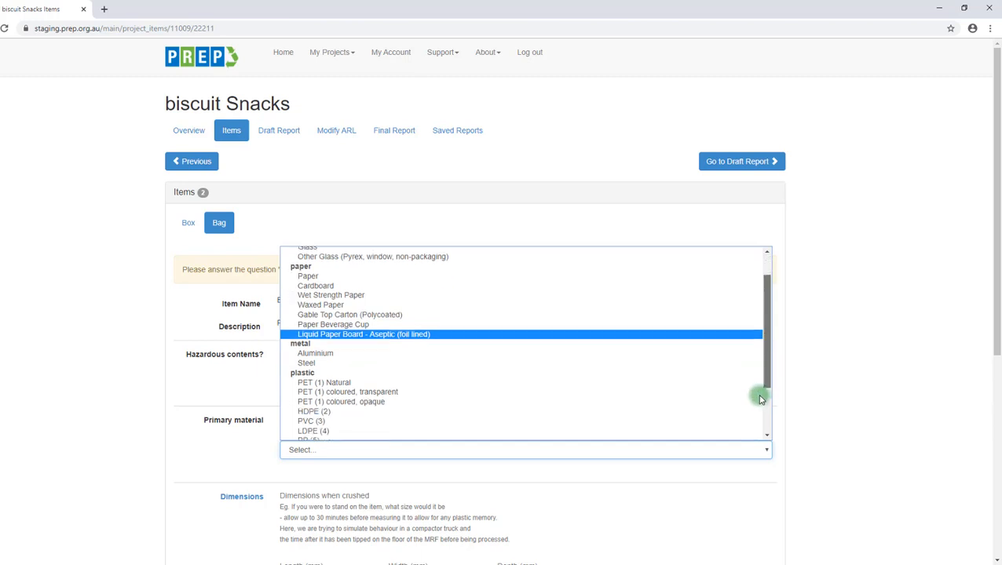
click(311, 430)
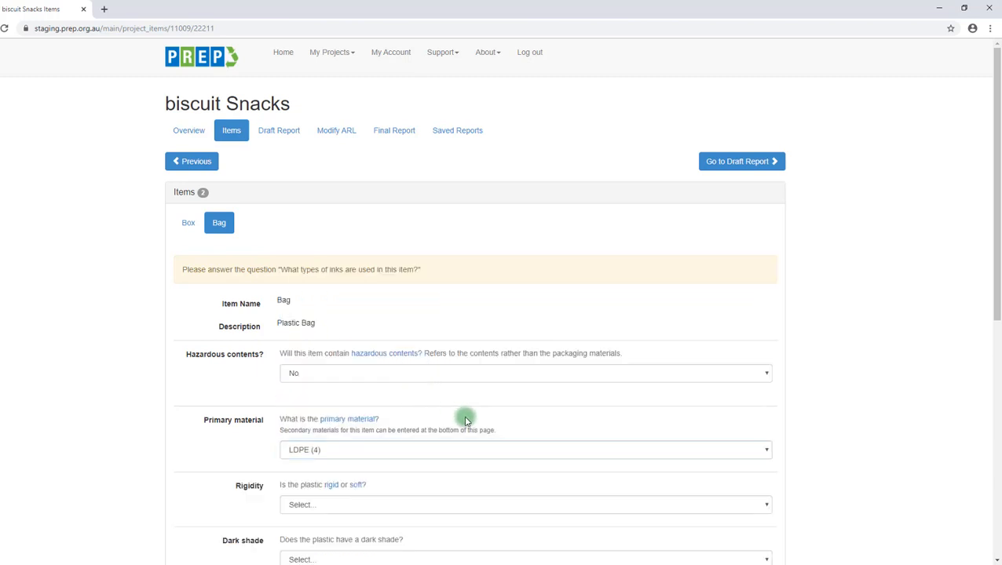
scroll(down, 3)
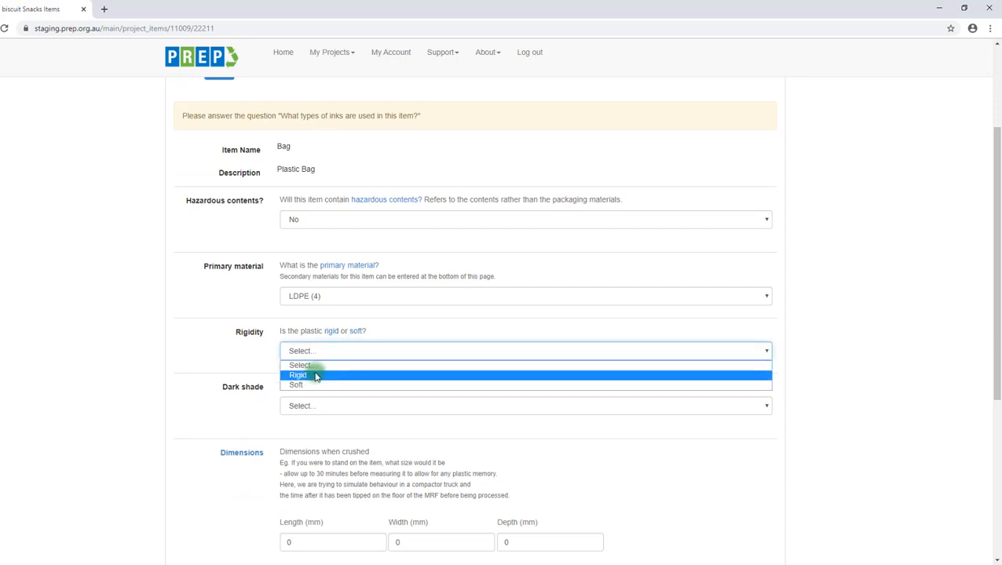
click(295, 375)
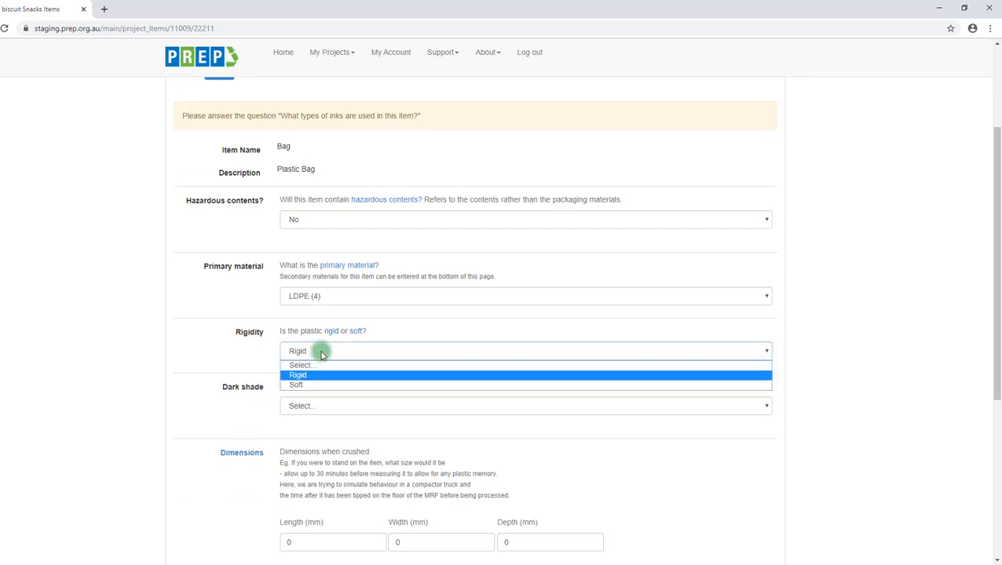
mouse_move(332, 377)
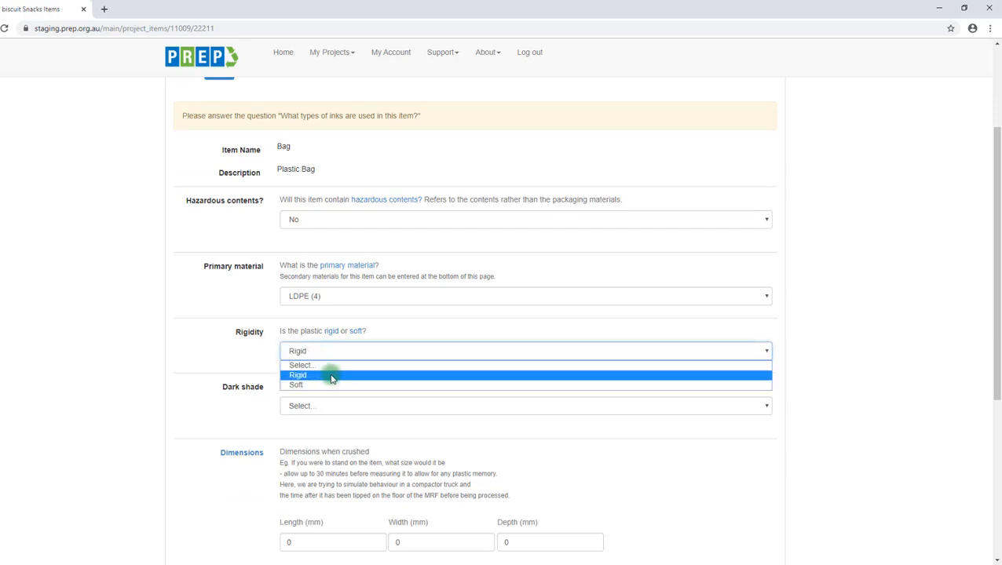
Step: Mark the bag Soft with a 100 µm LDPE layer and a 10 µm Aluminium second layer
click(299, 386)
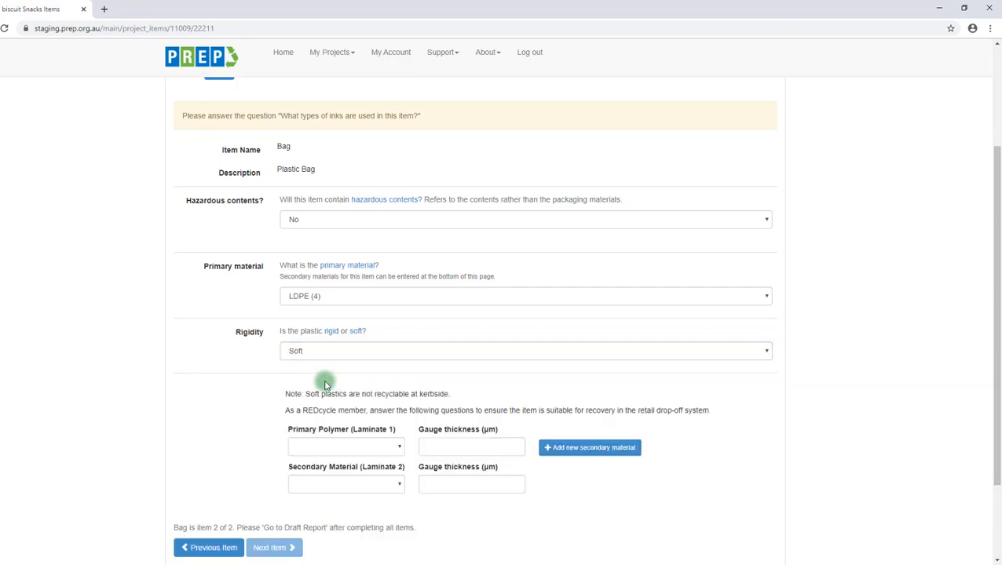
mouse_move(314, 394)
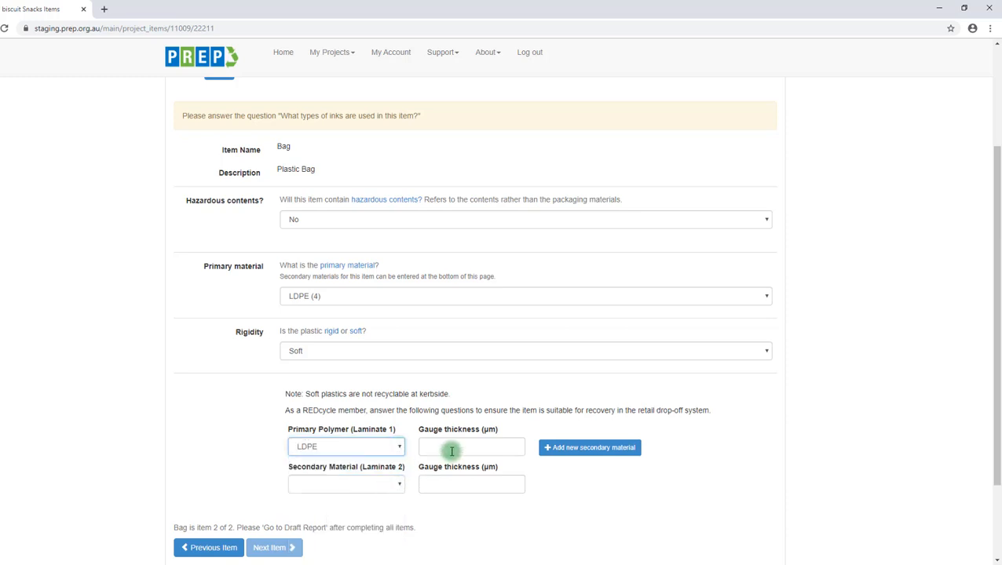
text(100)
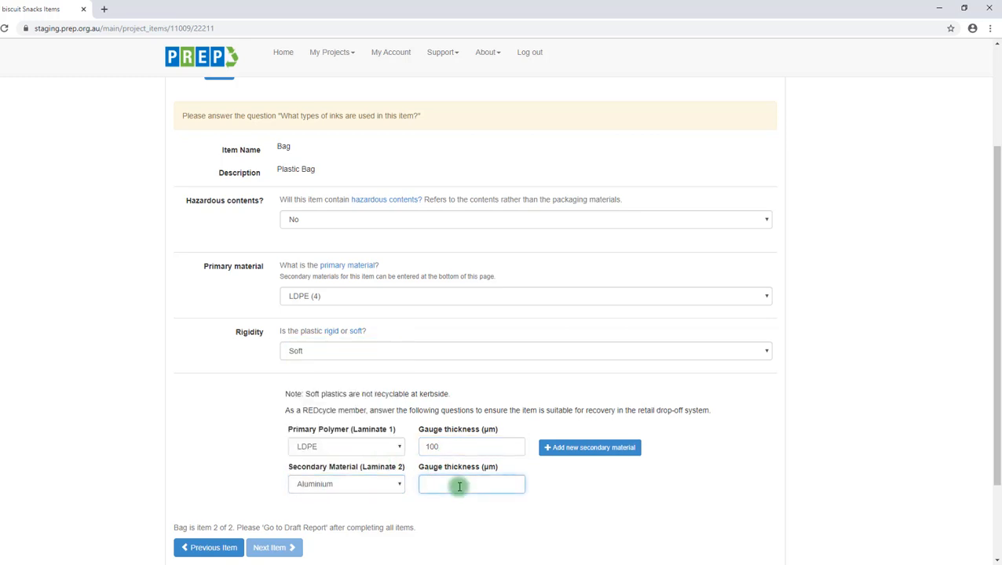
text(10)
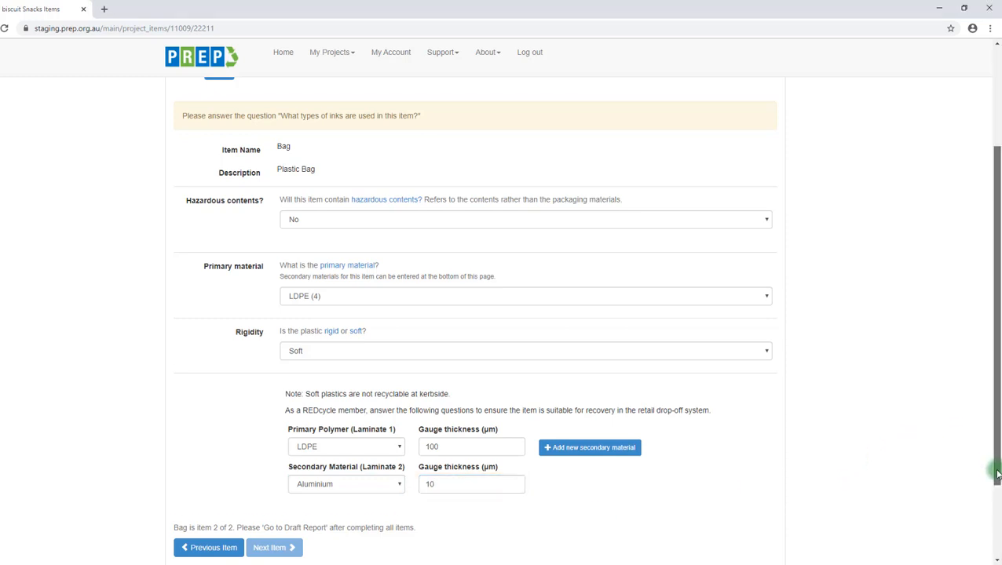
scroll(down, 3)
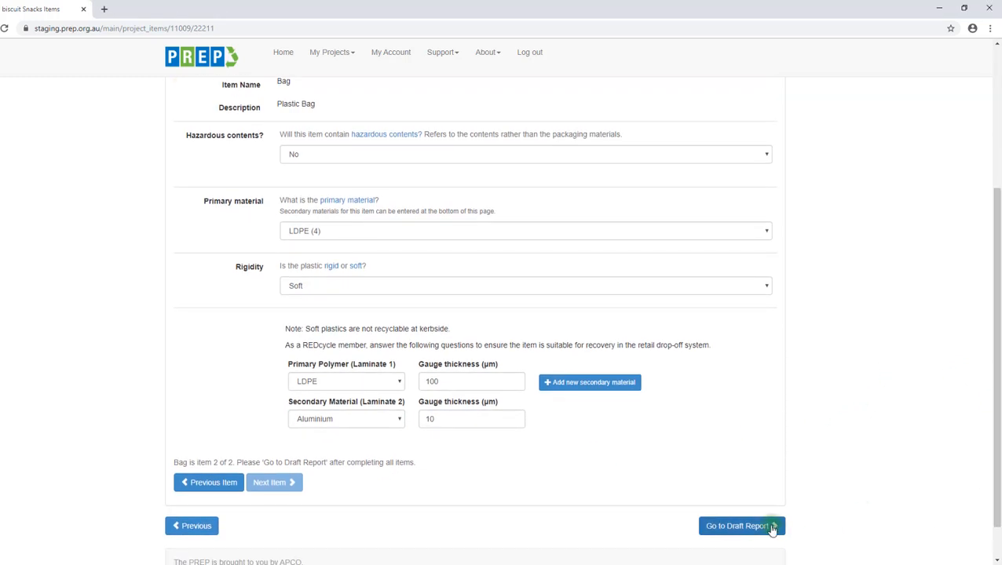
Step: Generate the draft report and review the Box and Bag results for Australia and New Zealand
click(746, 526)
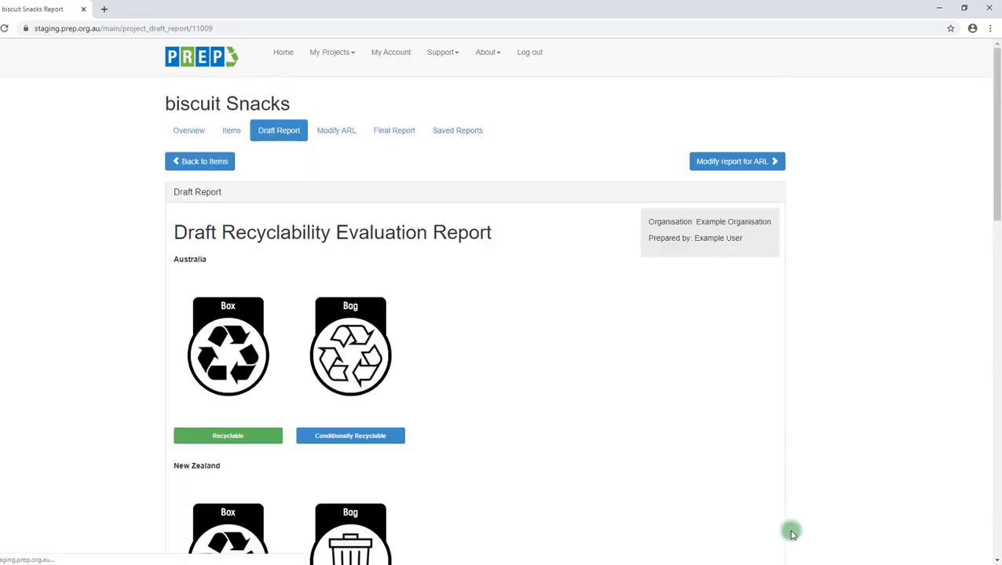
scroll(down, 3)
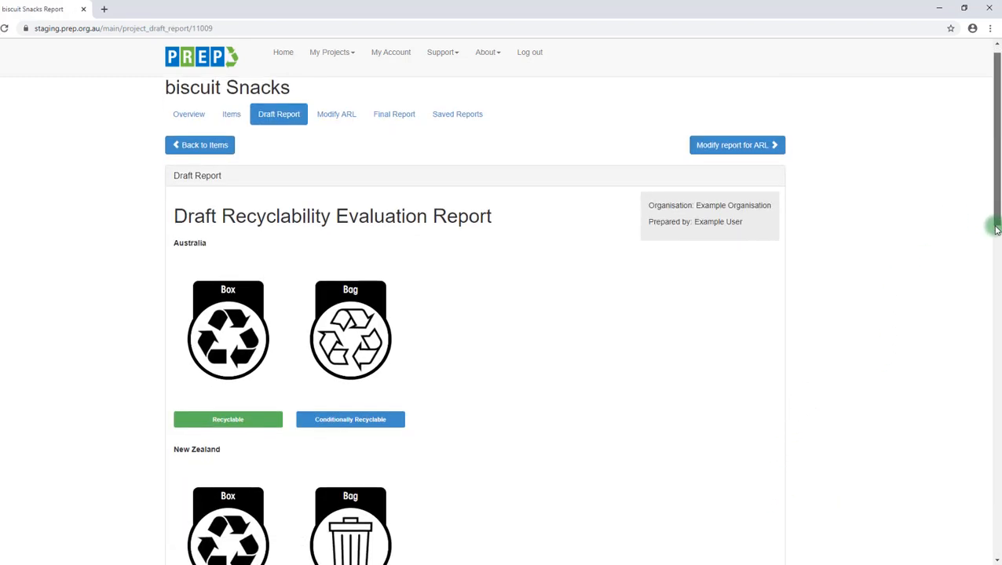
scroll(down, 3)
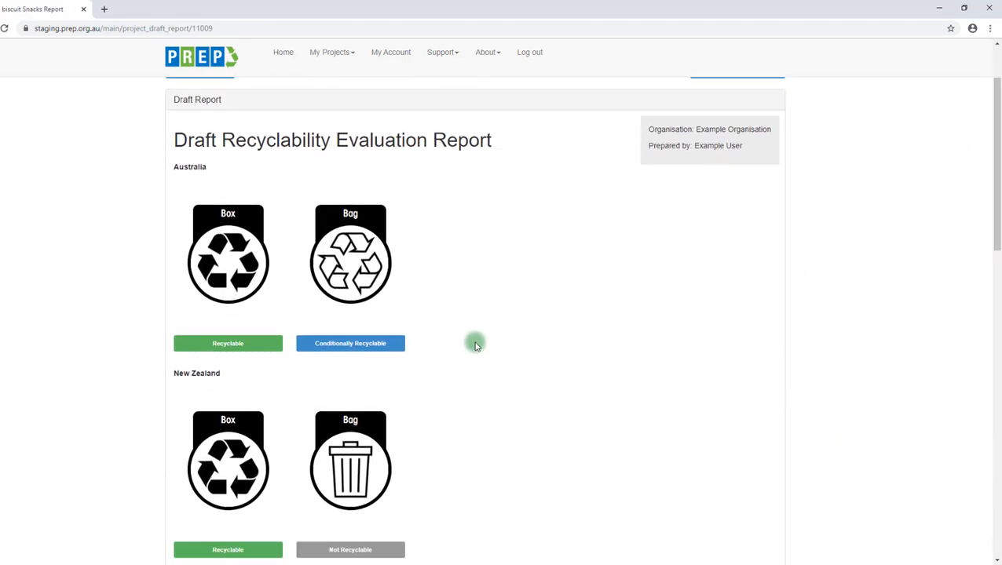
mouse_move(257, 349)
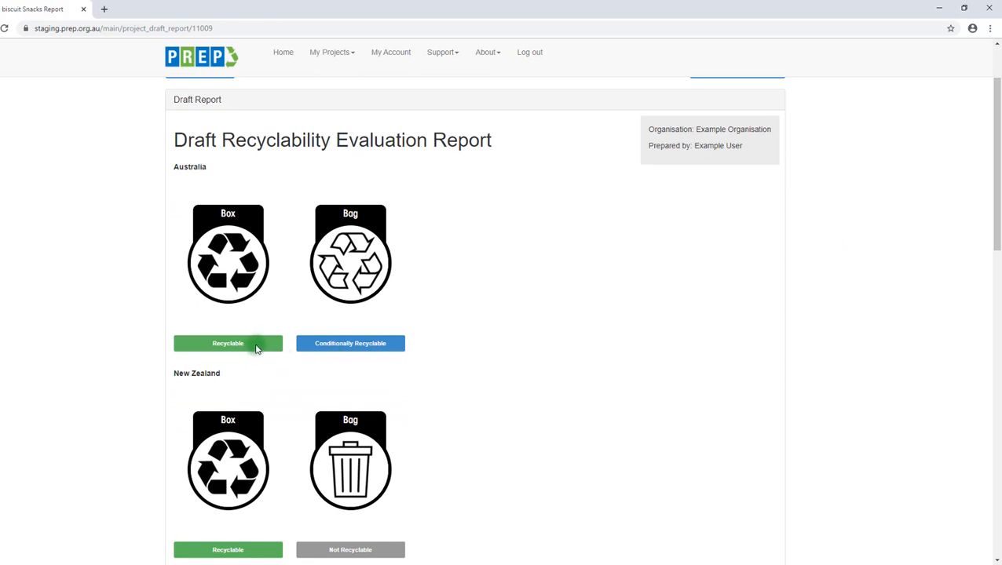
mouse_move(399, 342)
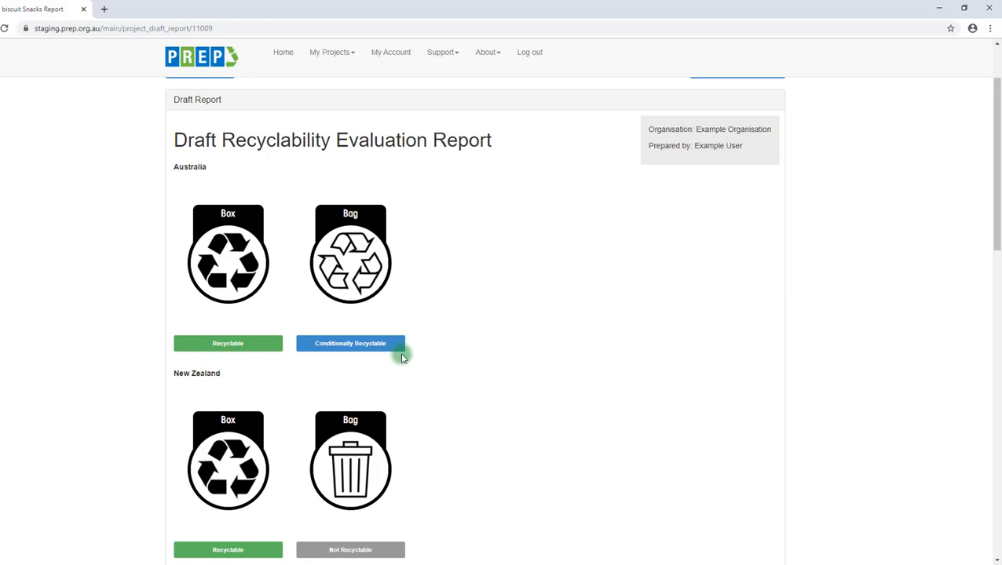
mouse_move(396, 391)
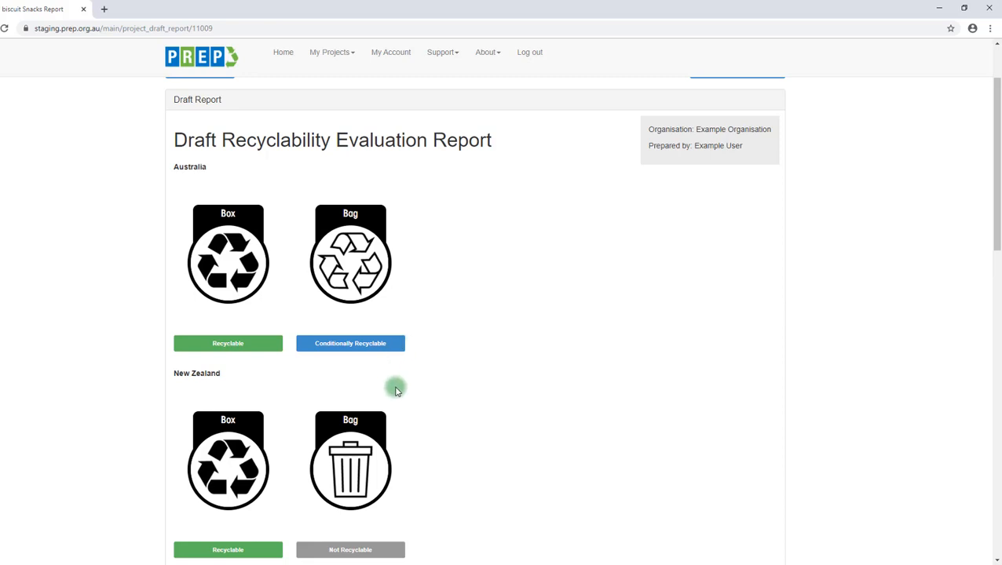
mouse_move(399, 506)
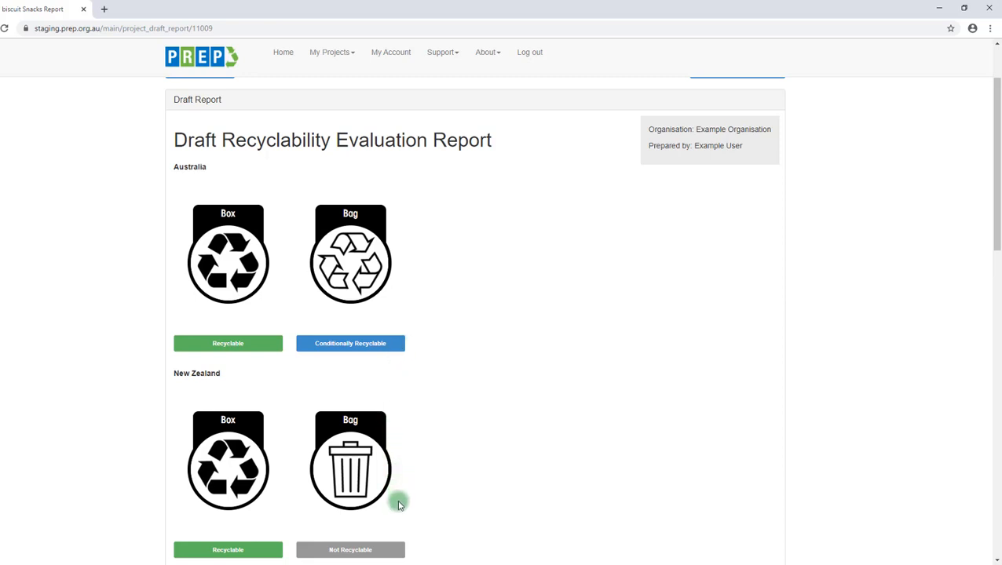
mouse_move(396, 522)
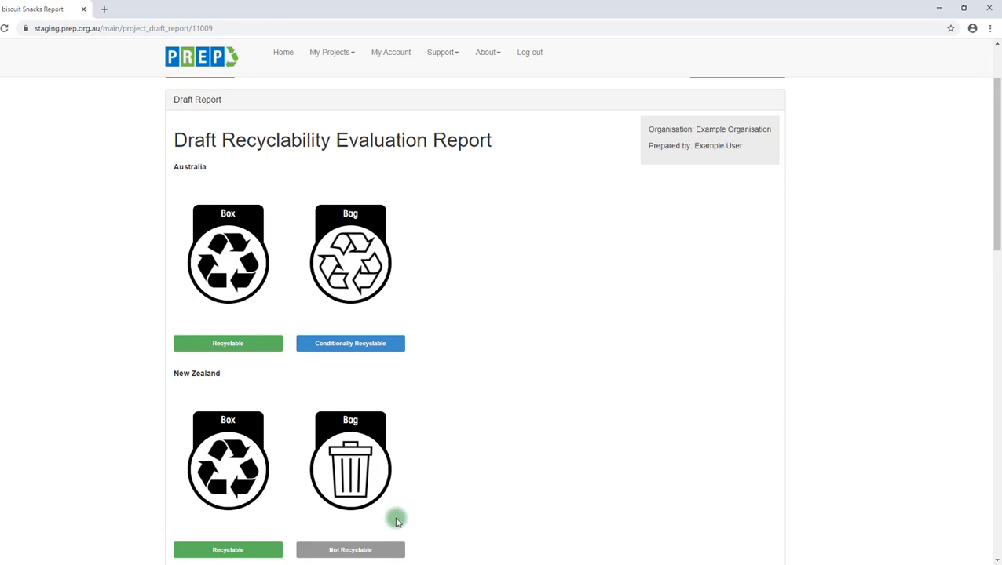
mouse_move(496, 506)
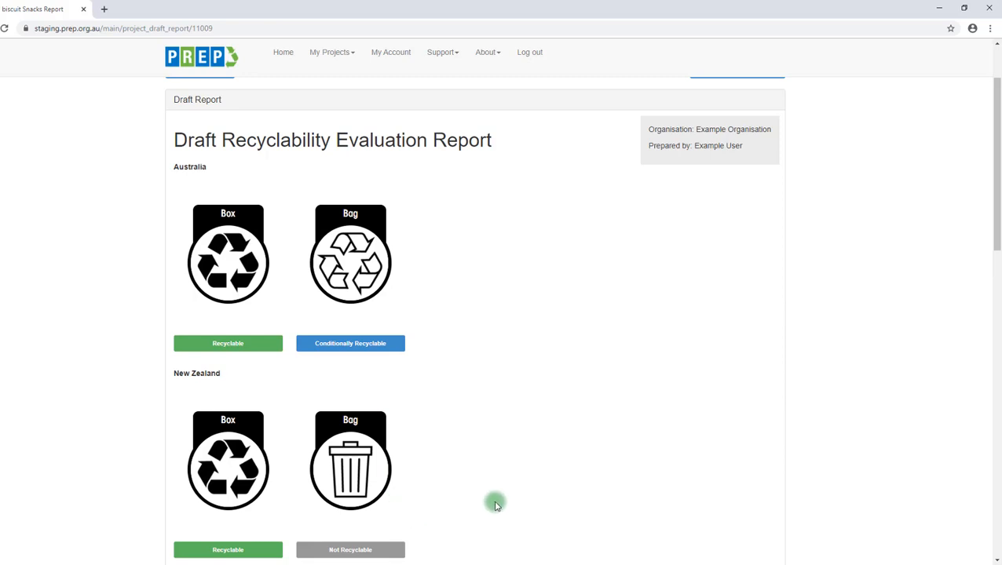
scroll(down, 3)
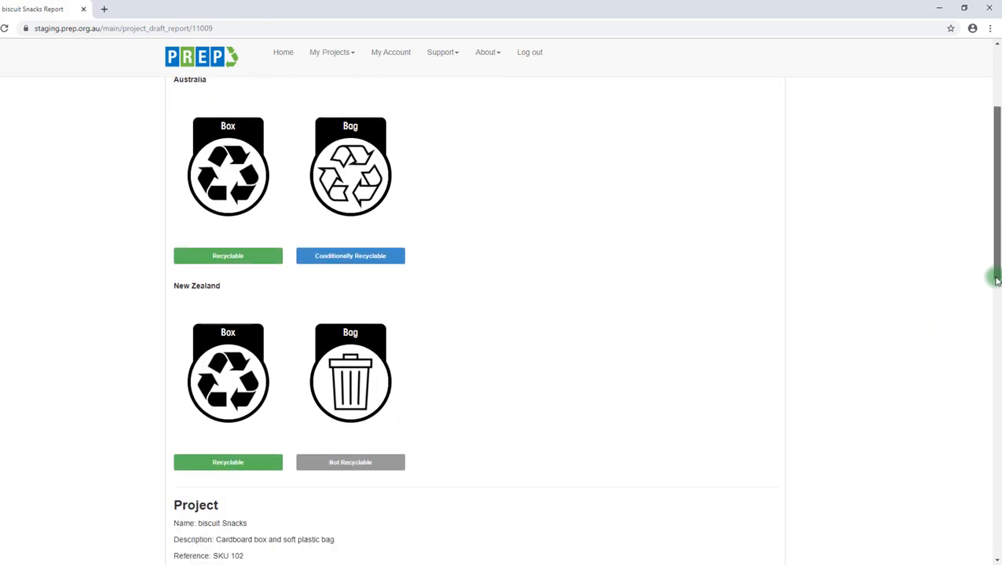
scroll(down, 3)
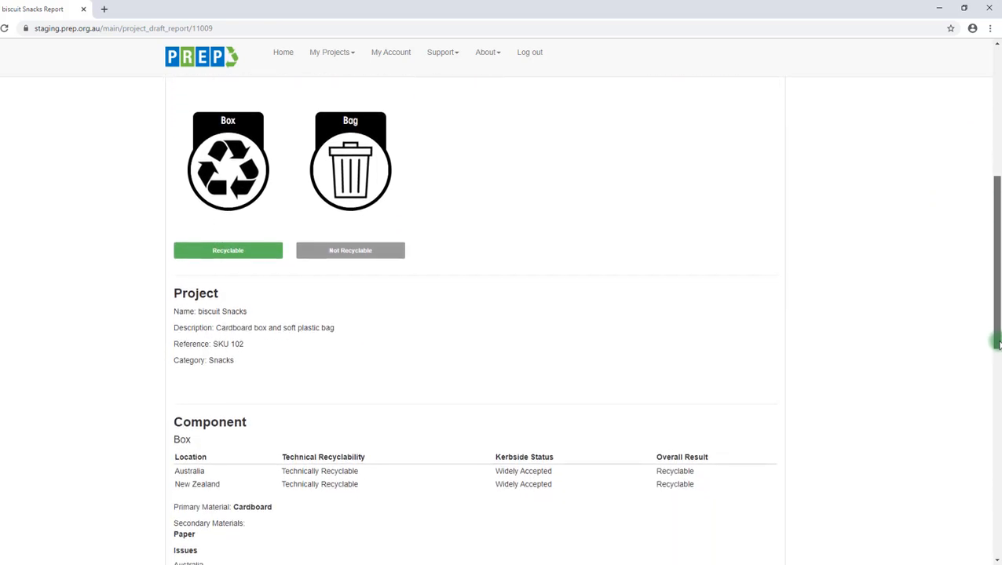
scroll(down, 3)
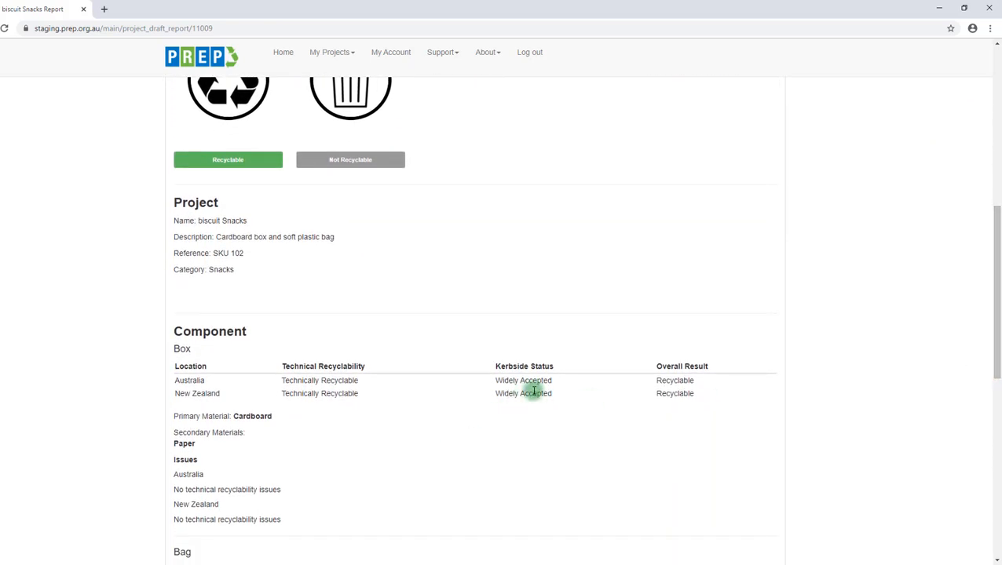
mouse_move(676, 402)
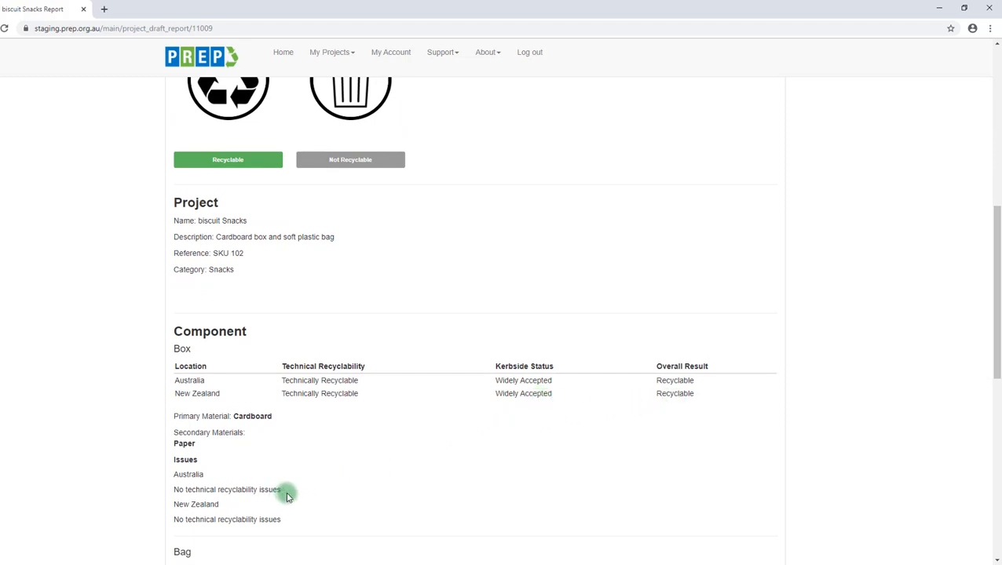
mouse_move(293, 521)
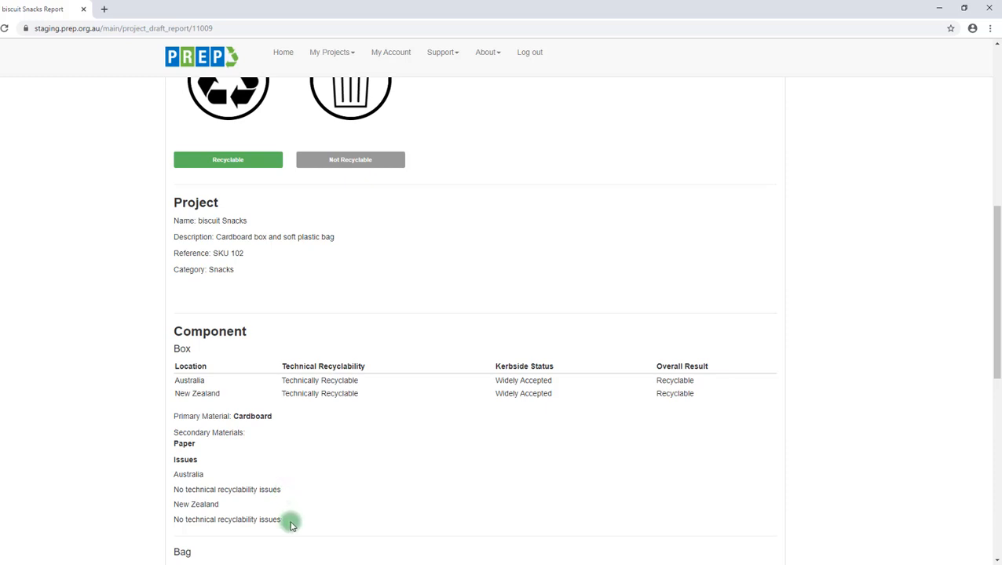
mouse_move(310, 527)
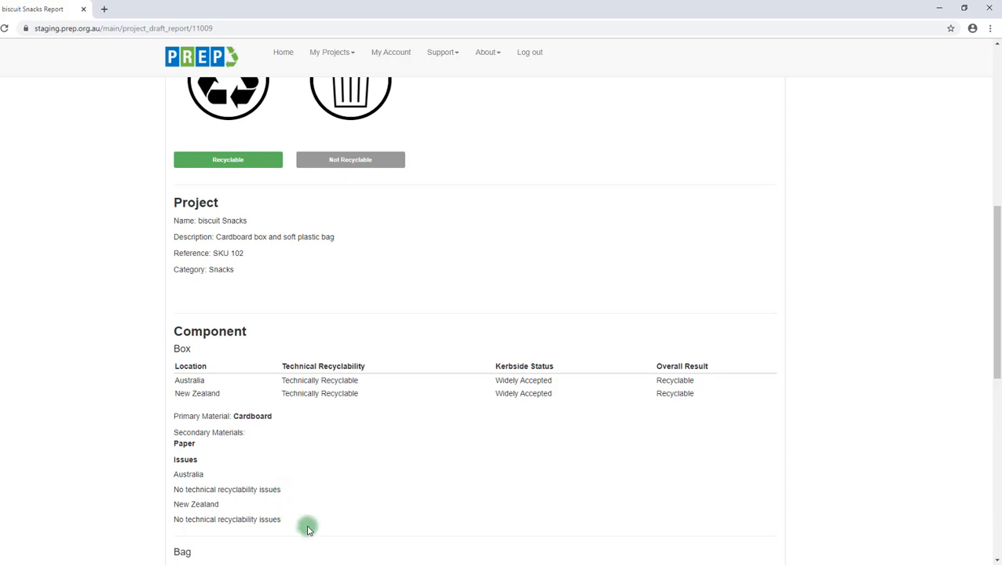
mouse_move(993, 373)
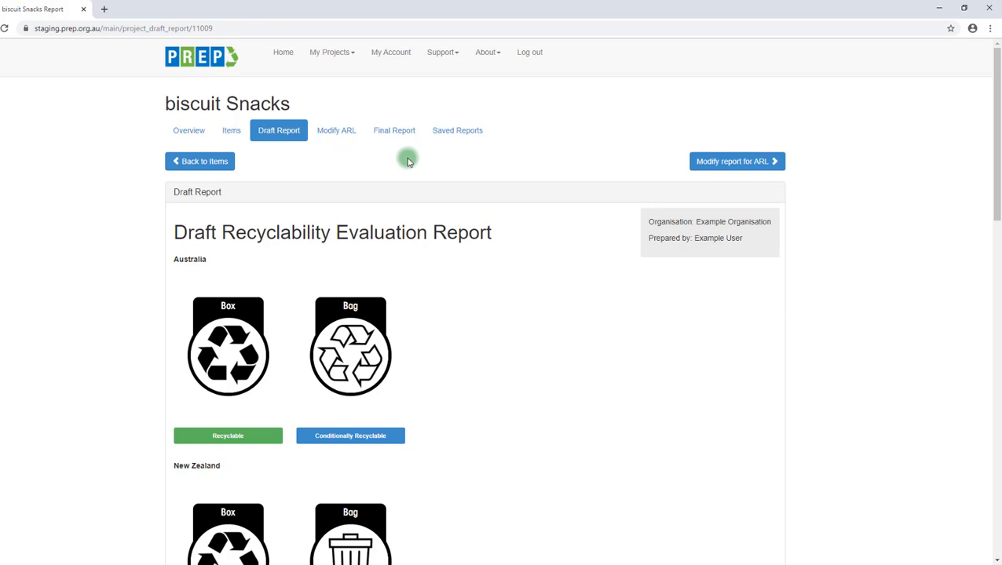
mouse_move(666, 170)
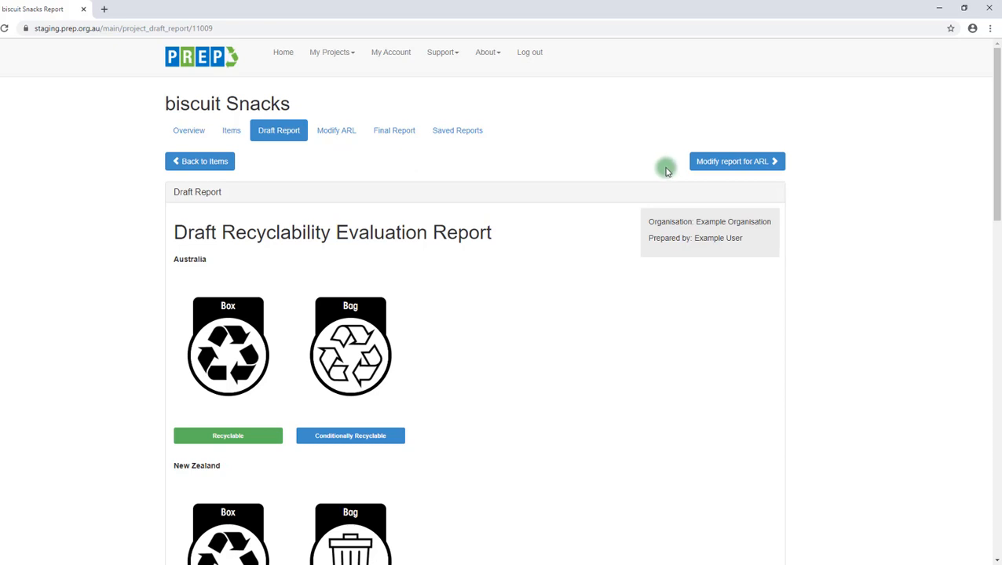
mouse_move(760, 168)
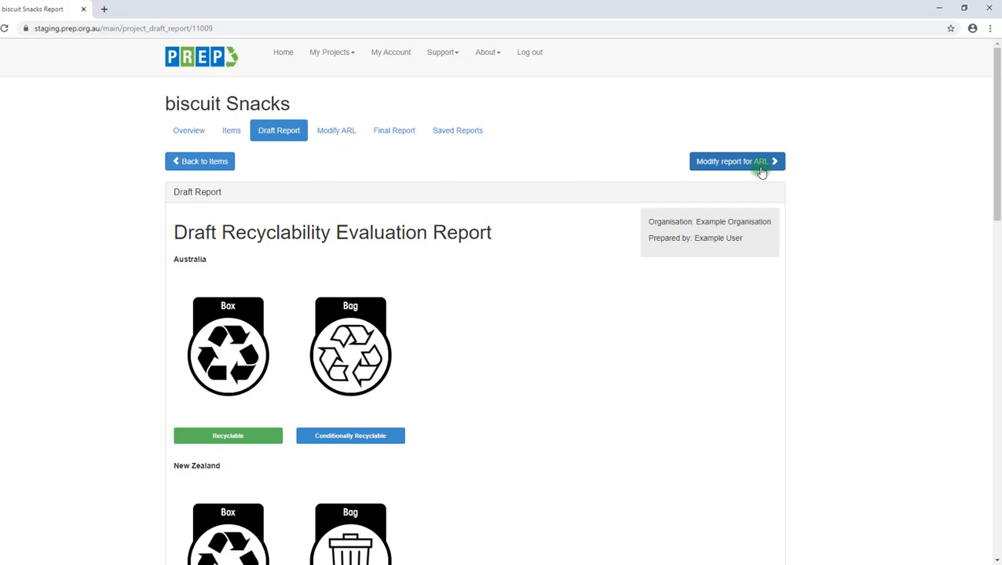
Step: Reach the Modify ARL page and scroll past the New Zealand Box and Bag labels to the self-nomination link
click(737, 160)
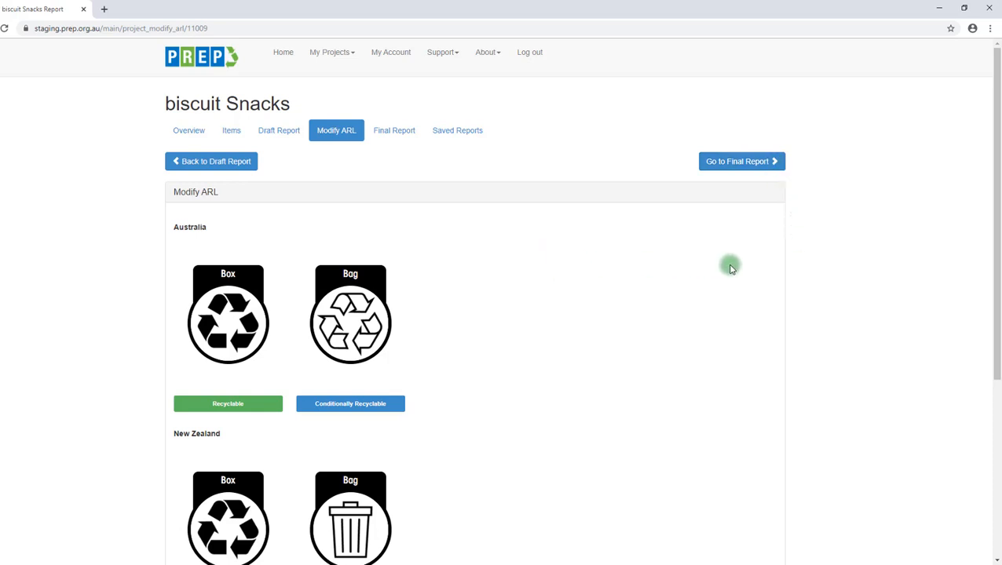
mouse_move(997, 211)
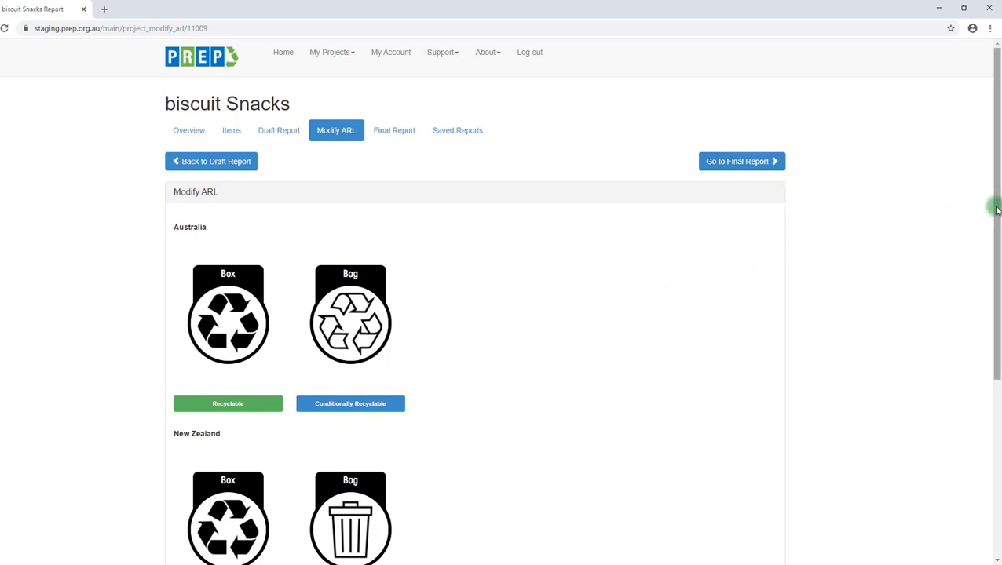
scroll(down, 3)
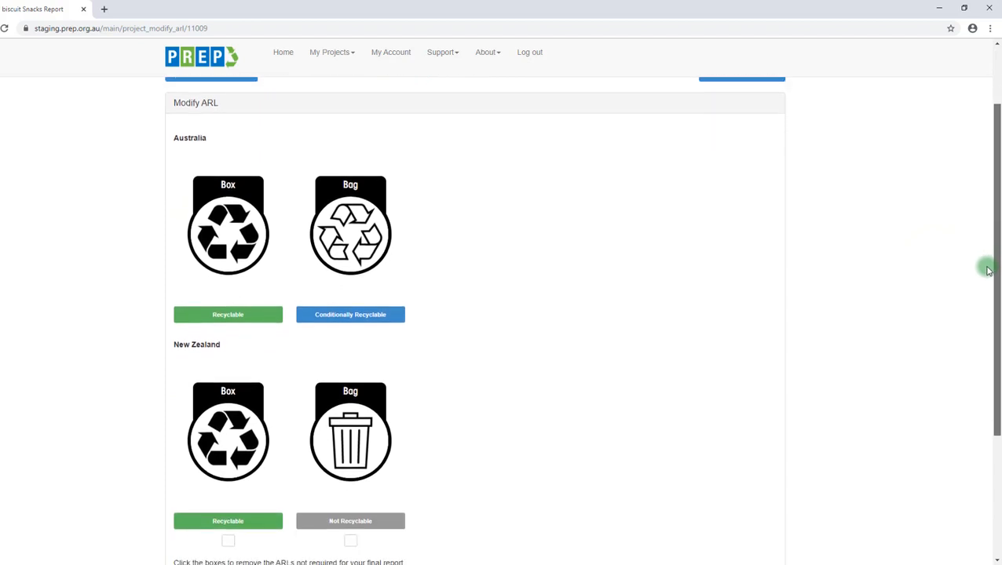
scroll(down, 3)
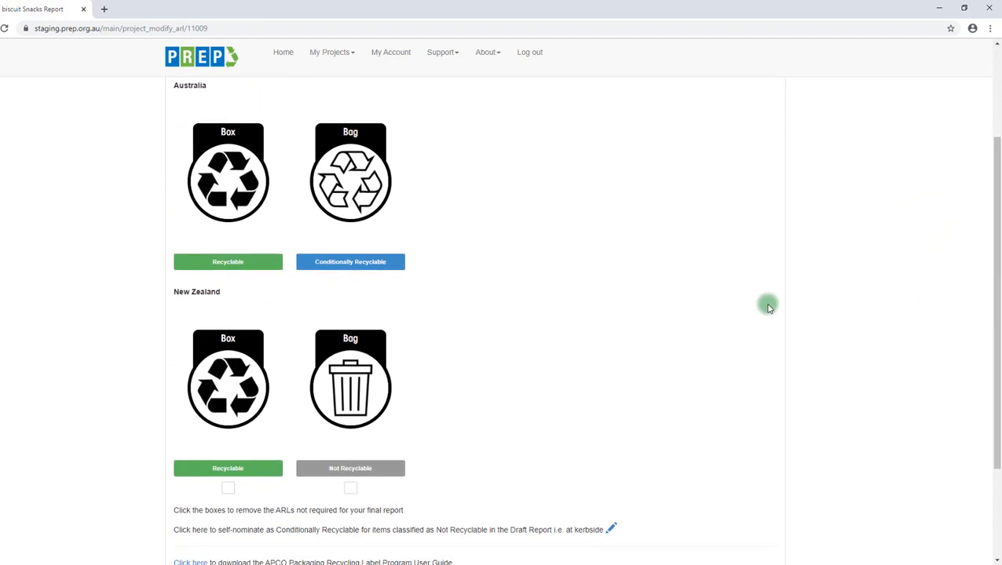
mouse_move(556, 289)
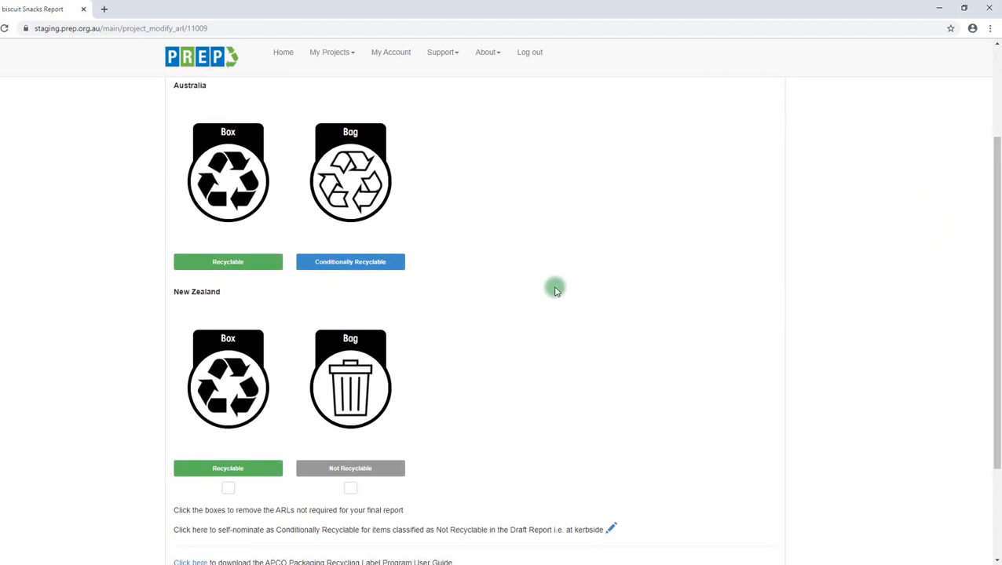
mouse_move(989, 440)
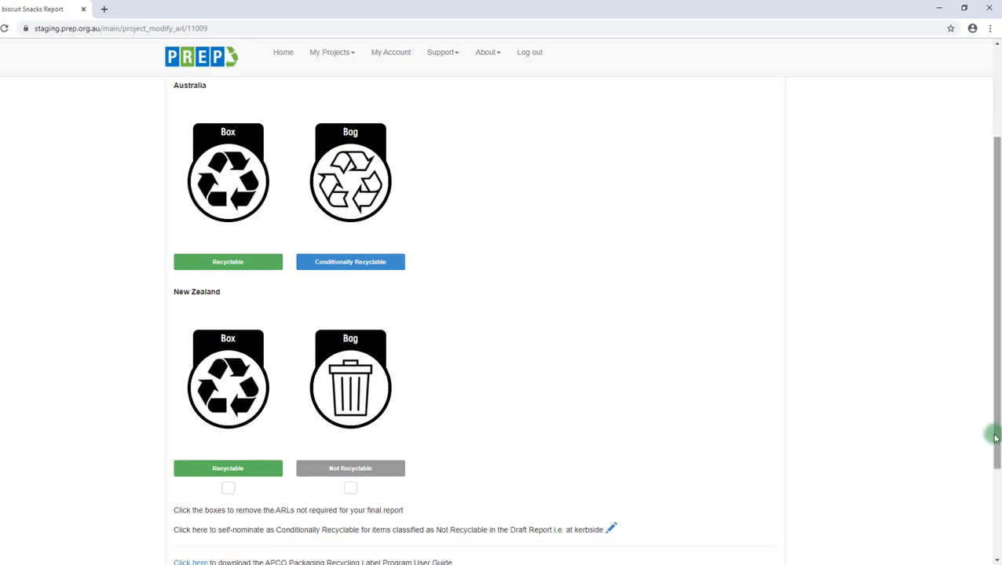
scroll(down, 3)
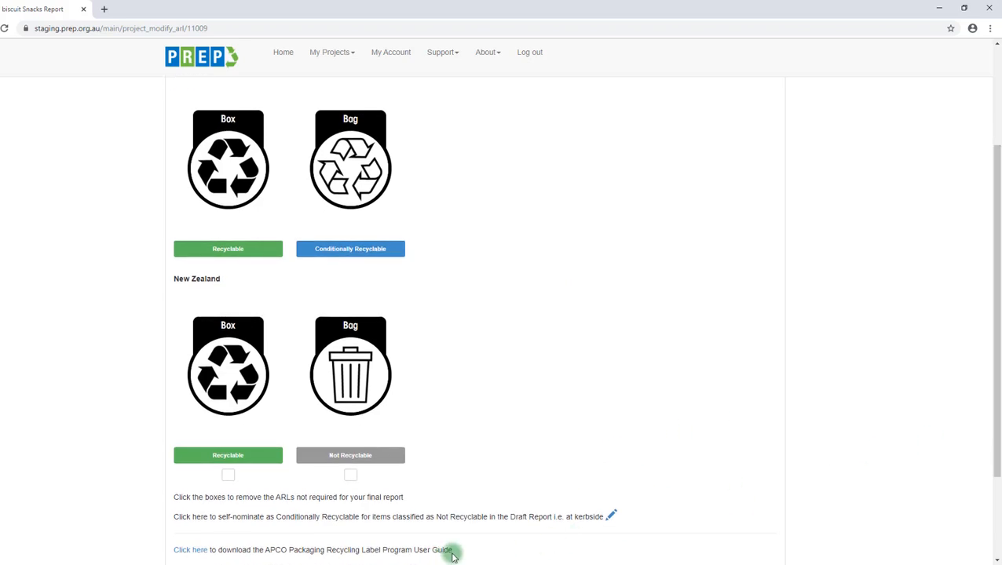
mouse_move(376, 564)
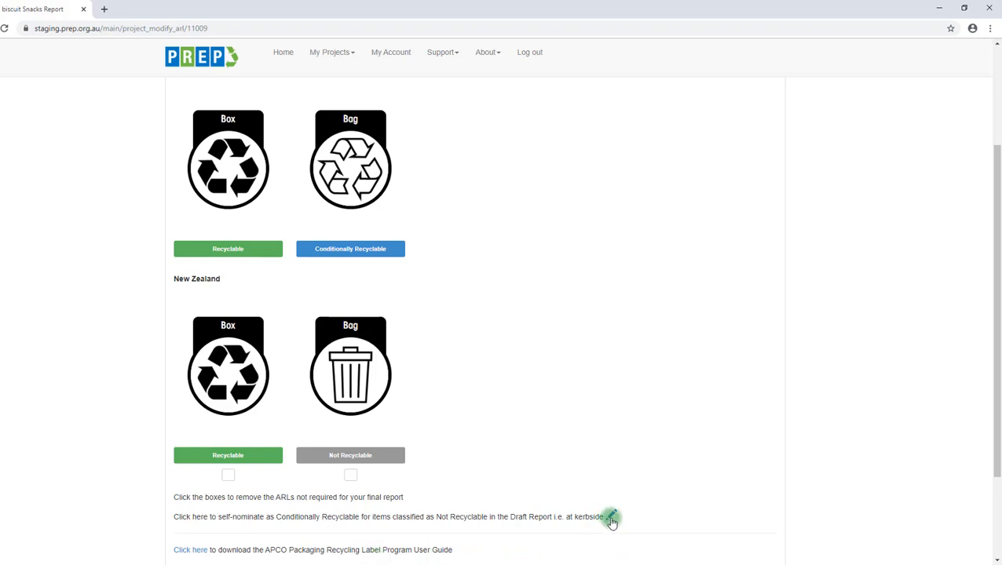
Step: Self-nominate the Australian bag as Return to Store and apply the new classification
click(616, 519)
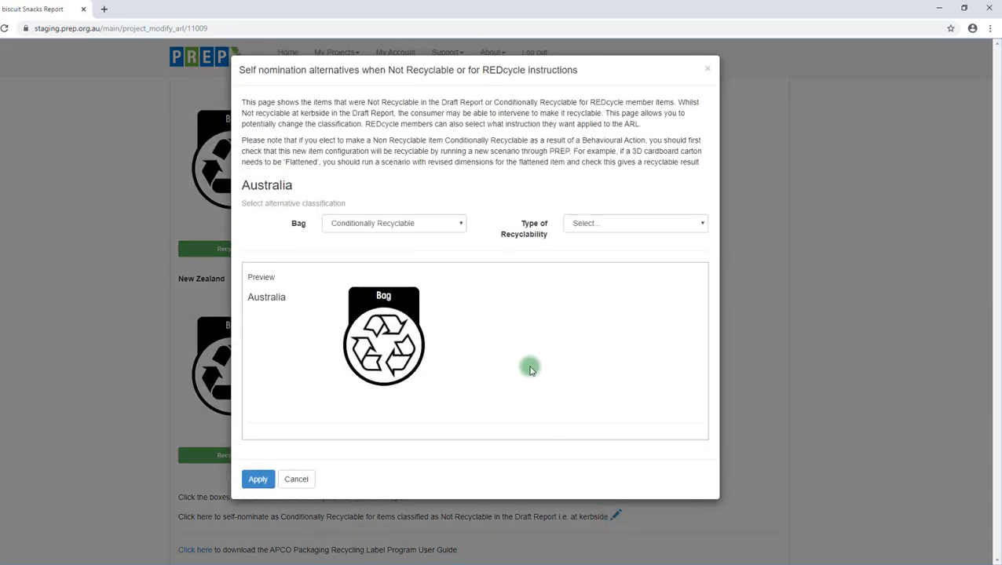
mouse_move(524, 324)
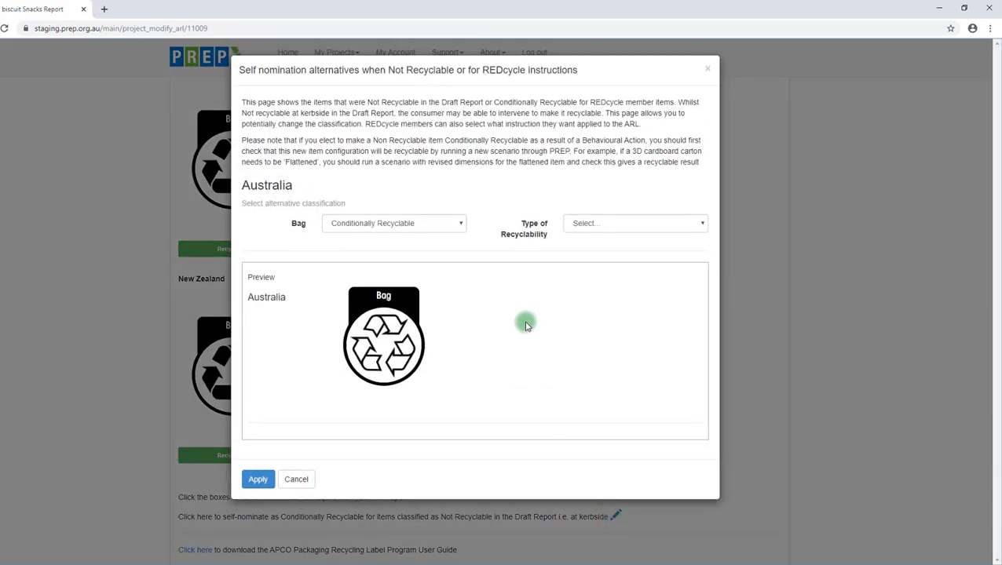
mouse_move(486, 257)
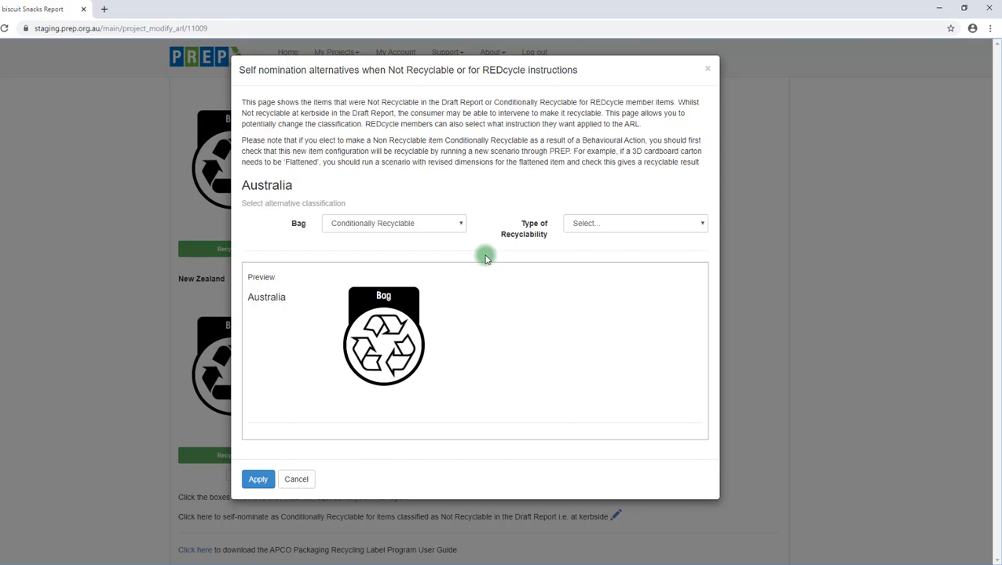
mouse_move(458, 226)
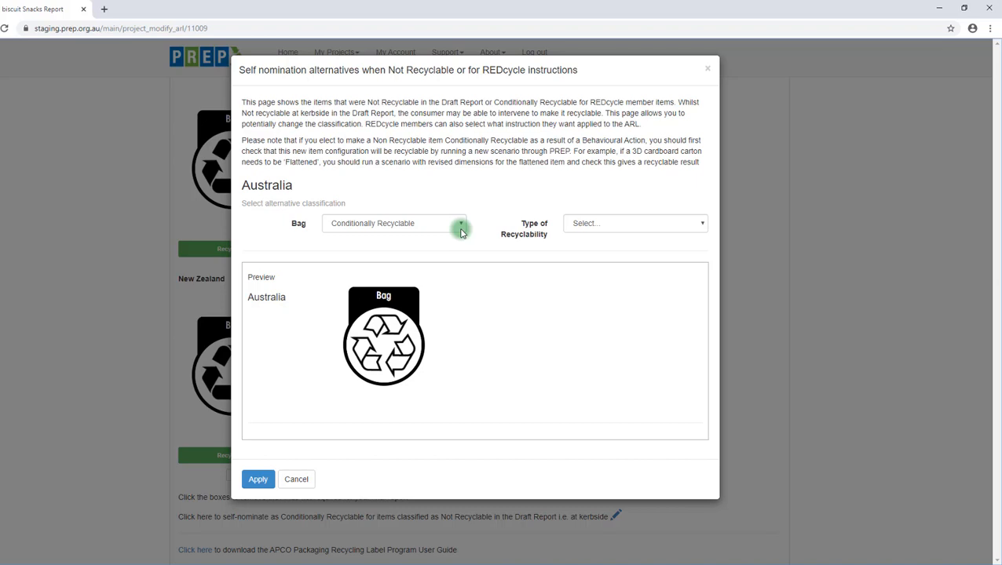
mouse_move(701, 224)
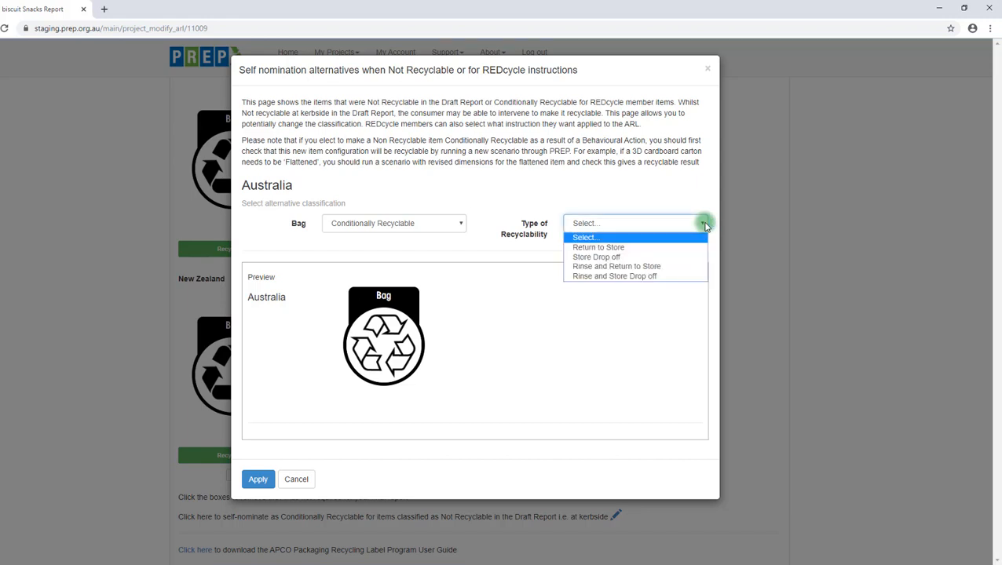
mouse_move(620, 248)
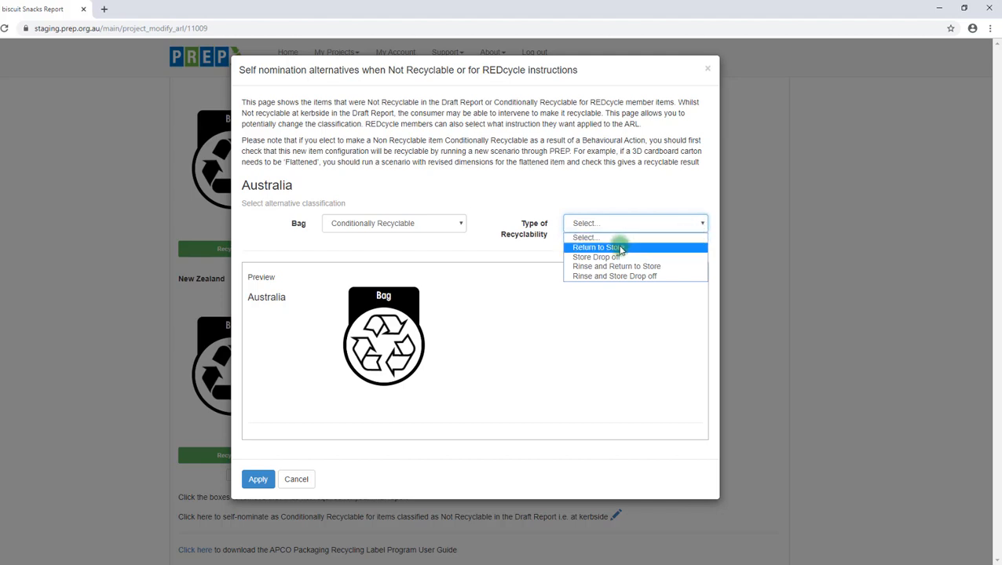
click(615, 248)
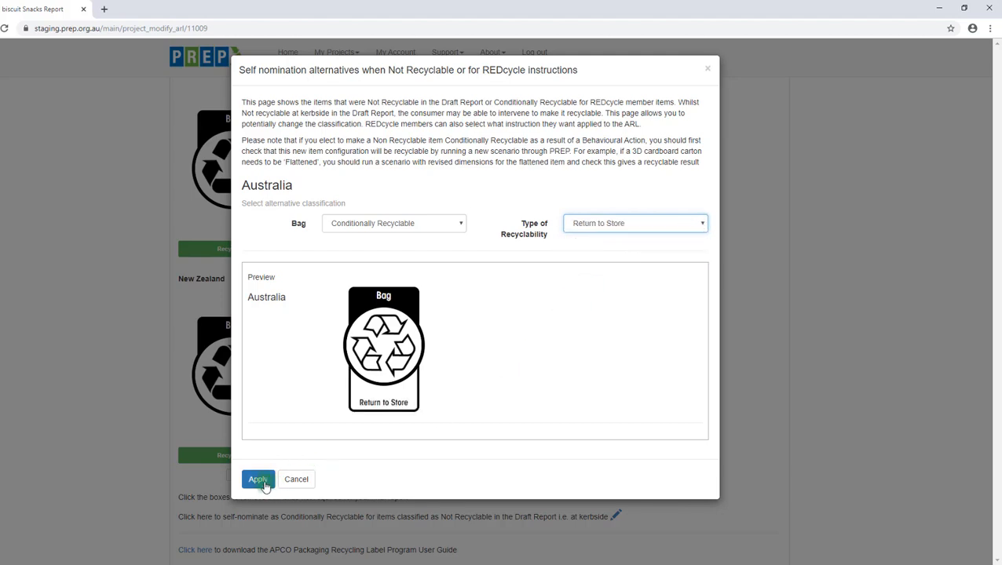
click(257, 479)
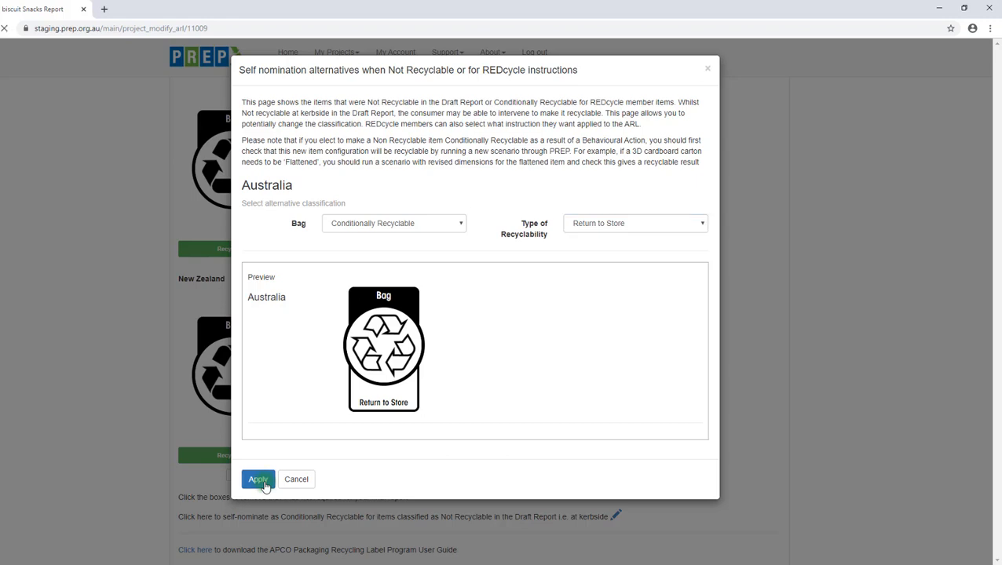
click(258, 479)
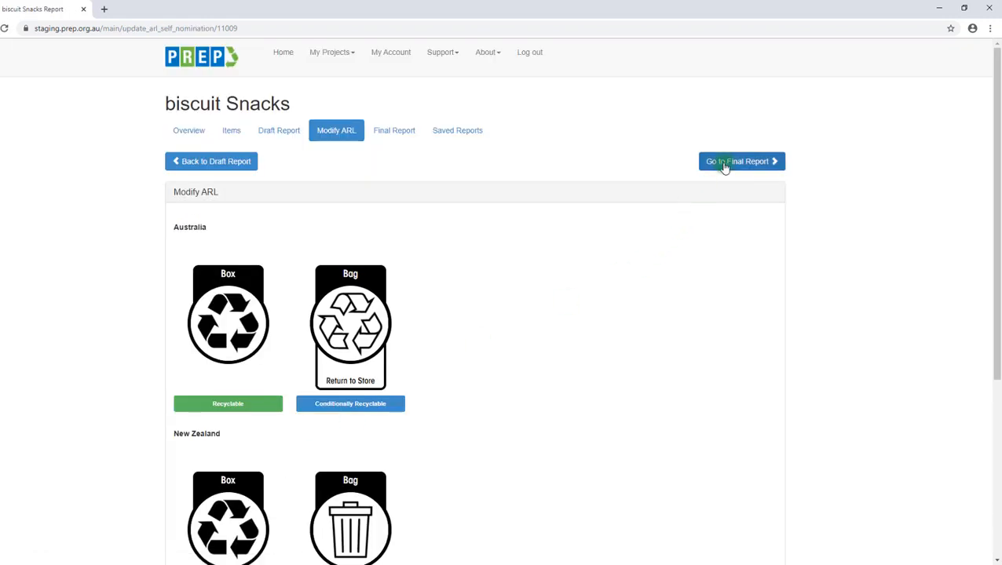
Step: Preview the final report and save it under the name Biscuit Snacks V1
click(741, 160)
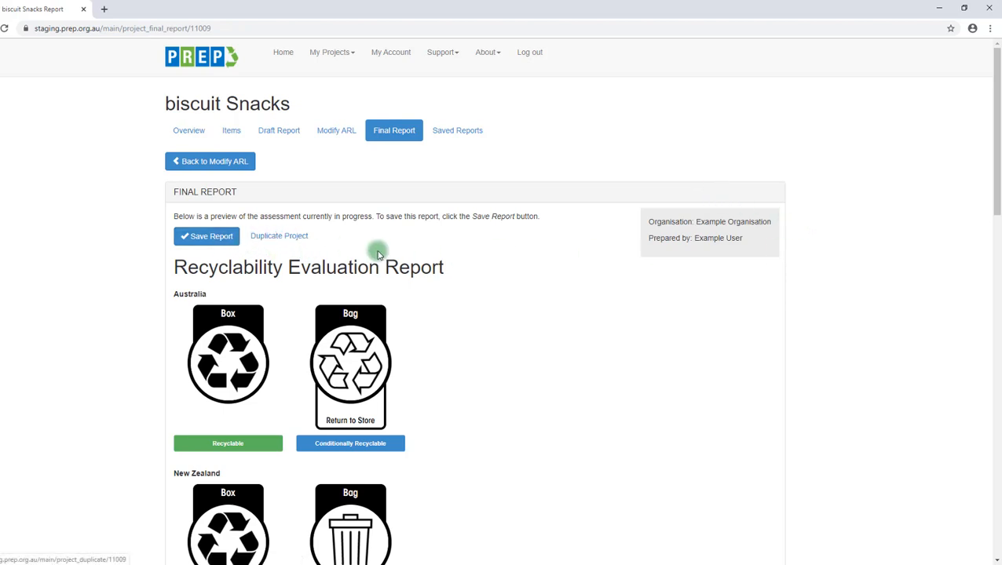
scroll(down, 3)
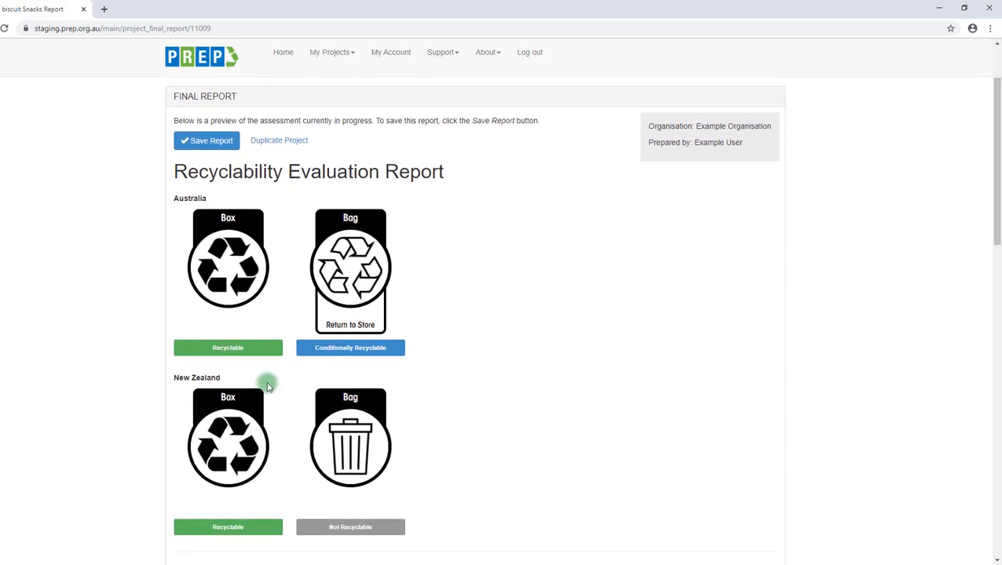
mouse_move(402, 353)
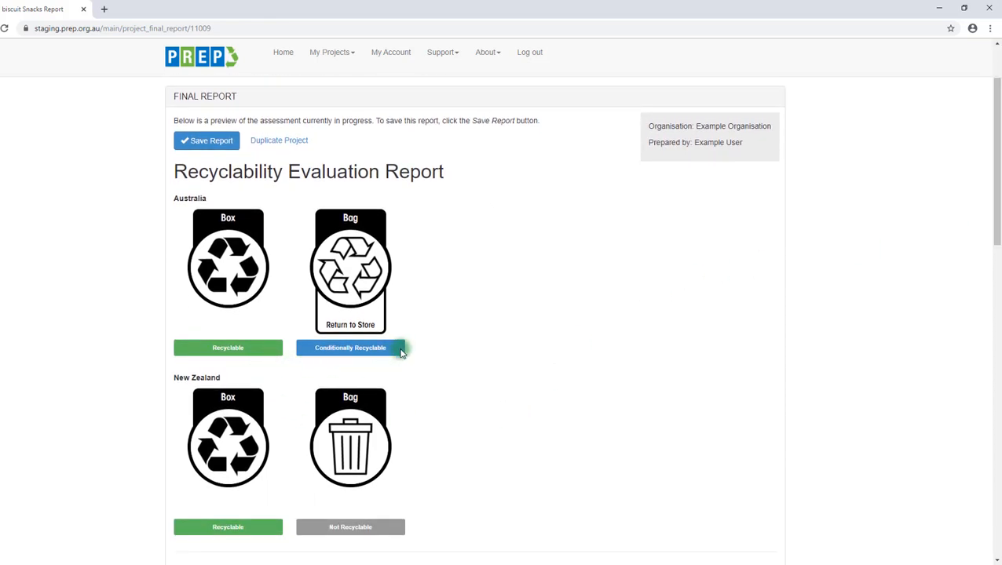
mouse_move(396, 528)
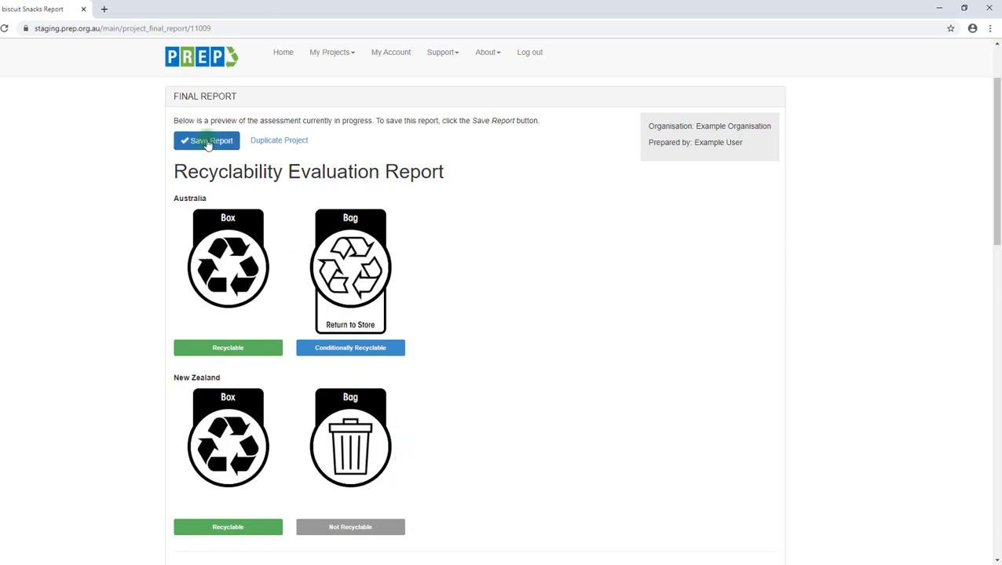
click(207, 139)
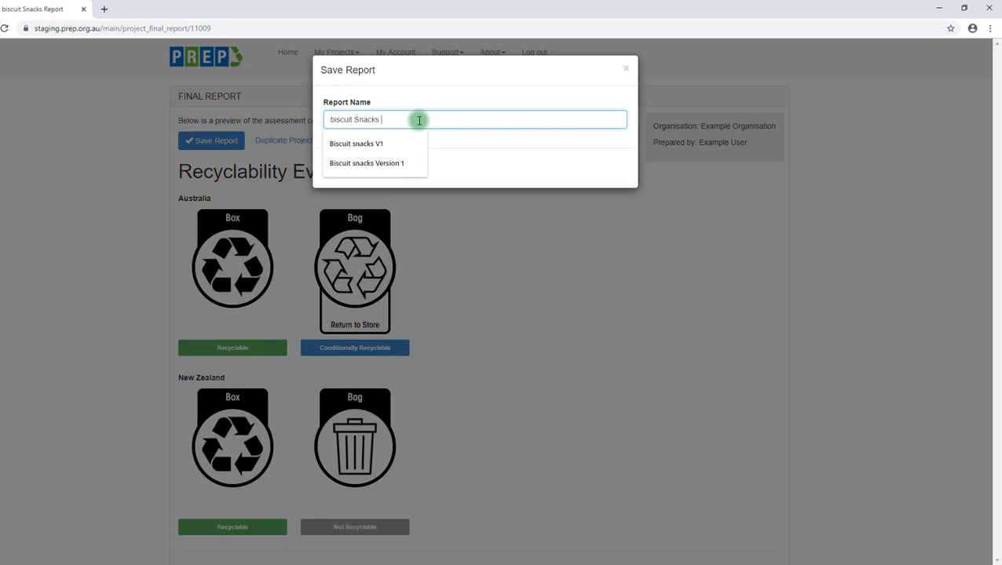
click(355, 143)
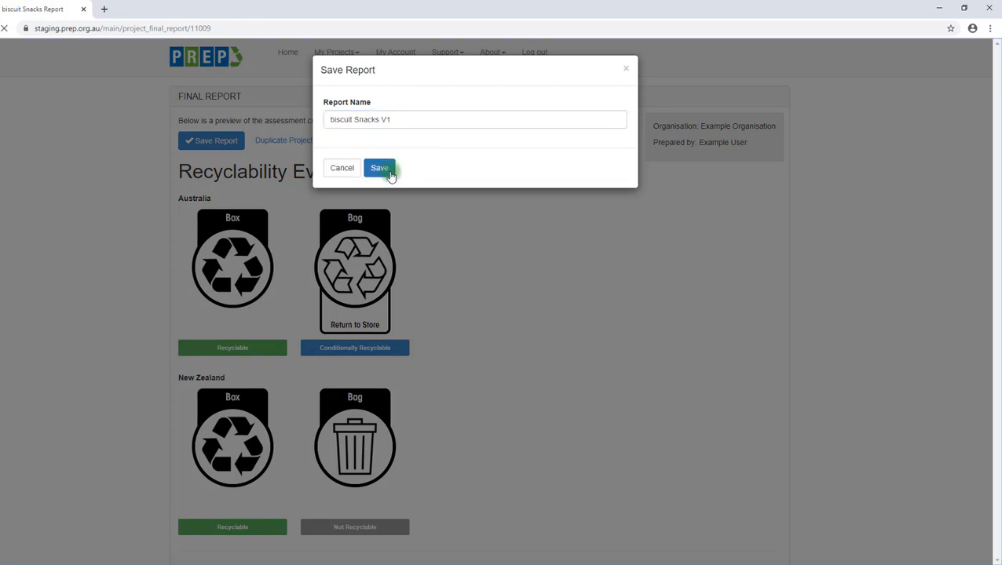
click(380, 167)
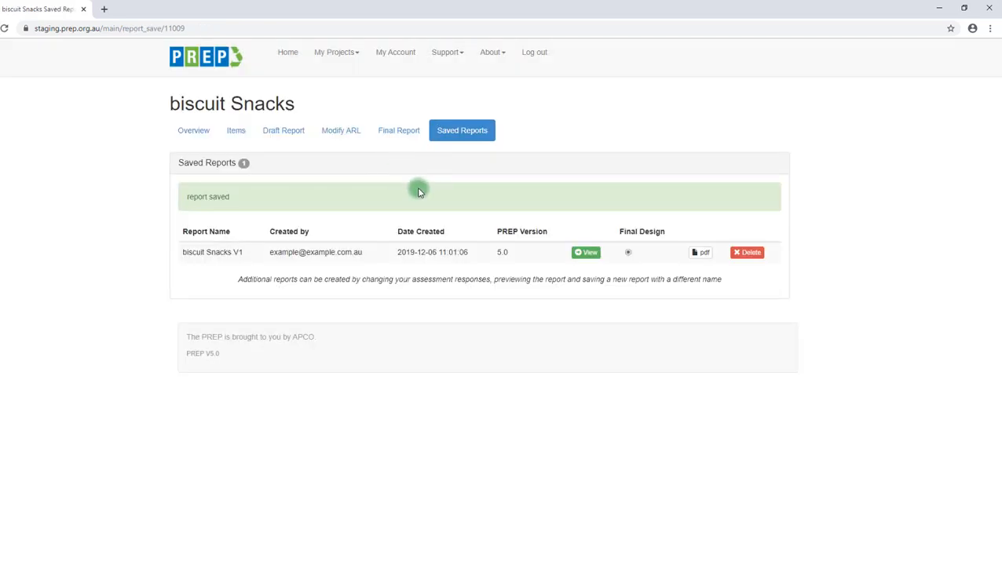
mouse_move(463, 139)
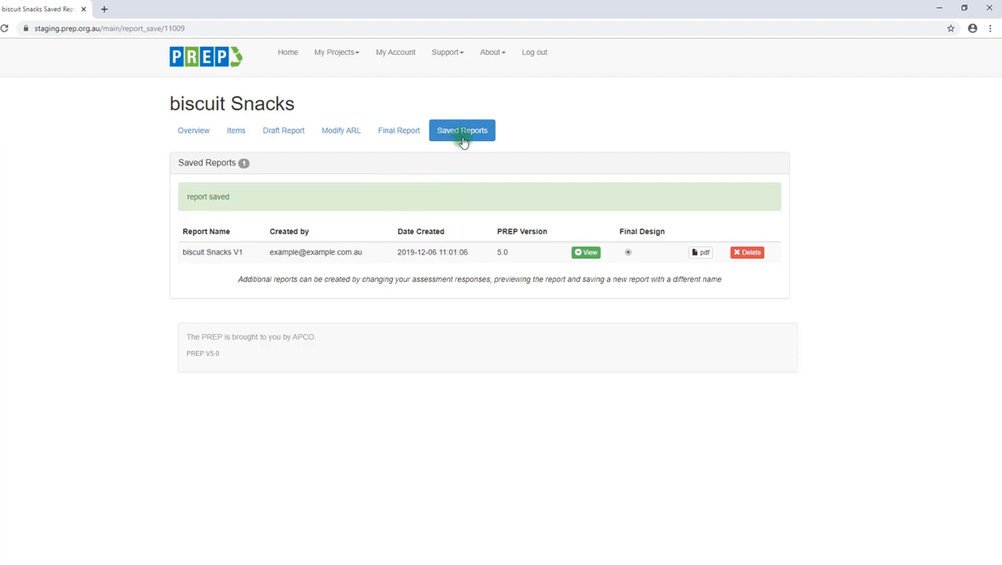
mouse_move(518, 182)
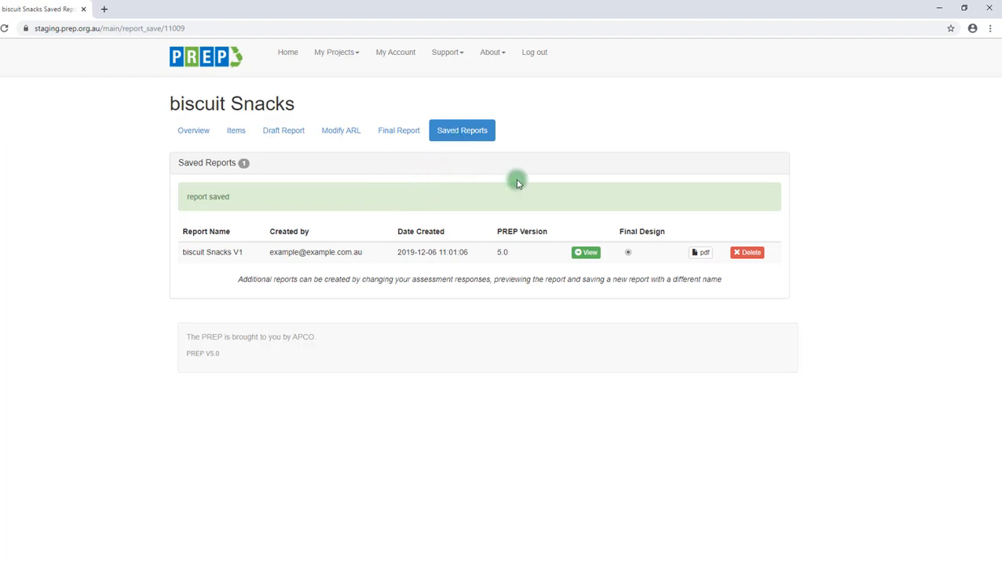
mouse_move(628, 258)
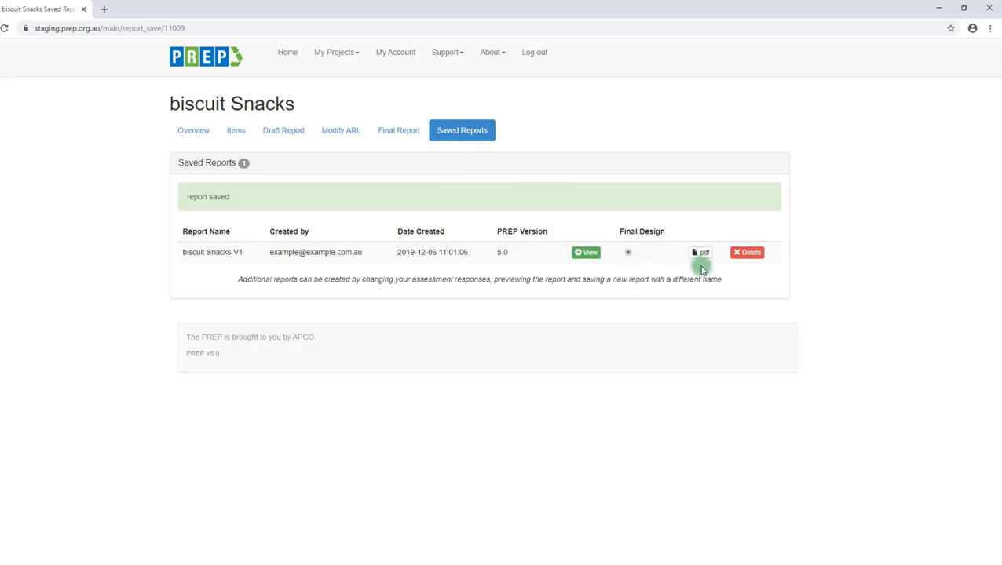
mouse_move(754, 259)
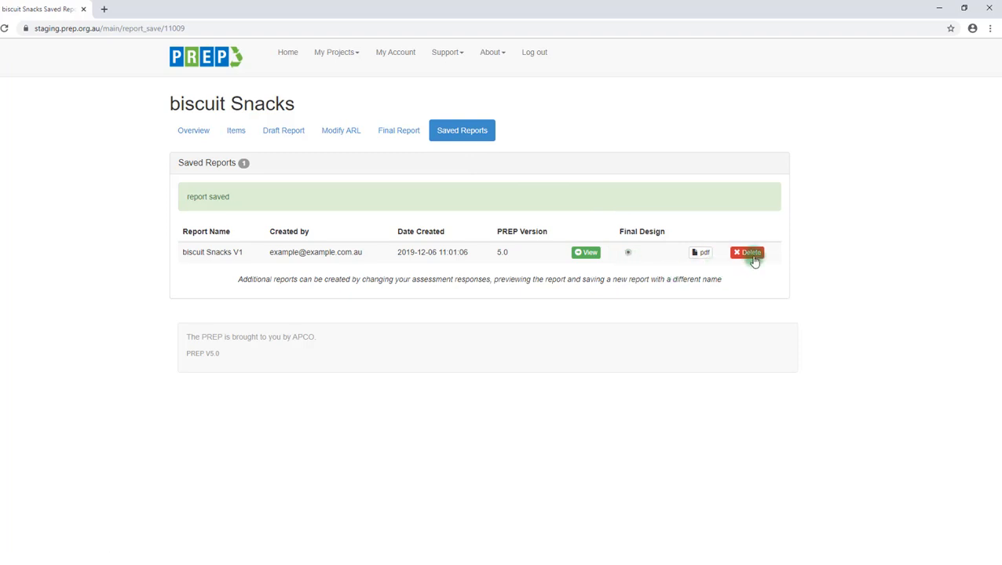